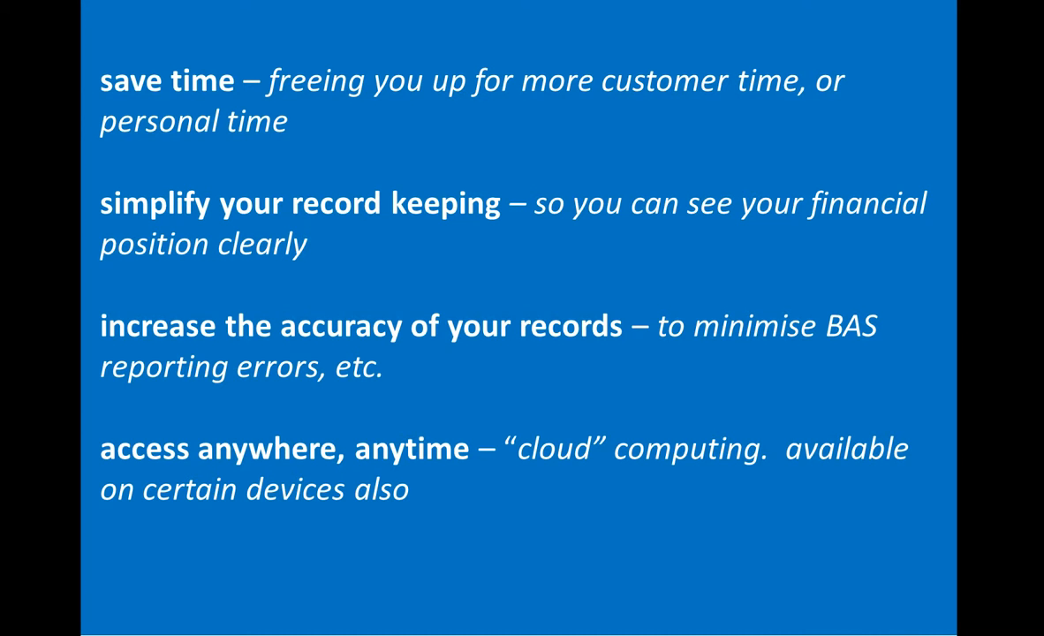
# - Start reconciling the Business Bank Account's 28 unmatched statement lines from the Dashboard
pyautogui.press('right')
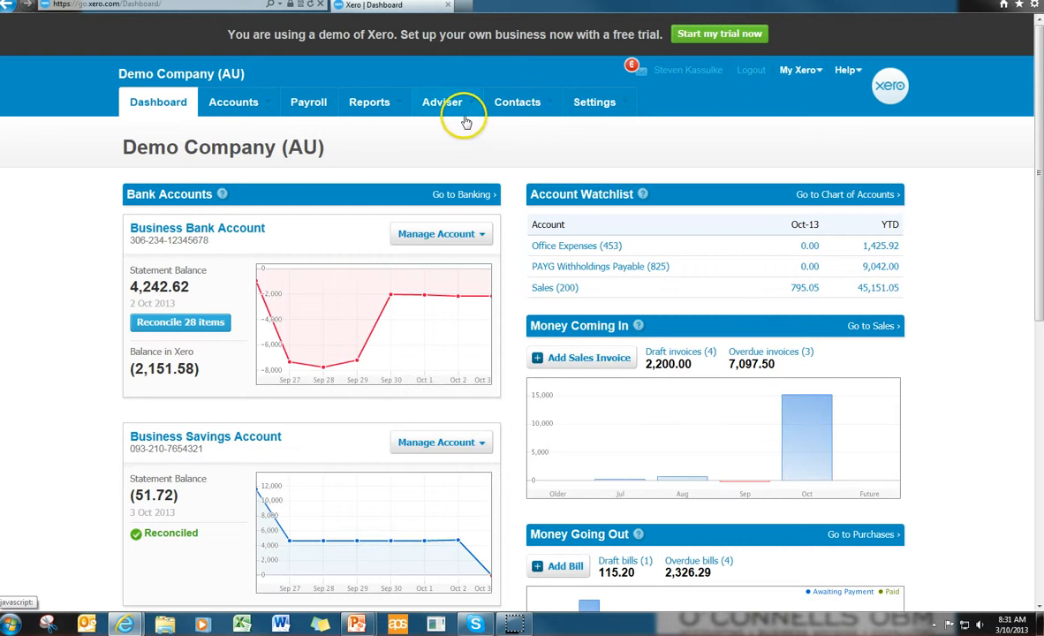
pyautogui.moveTo(477, 146)
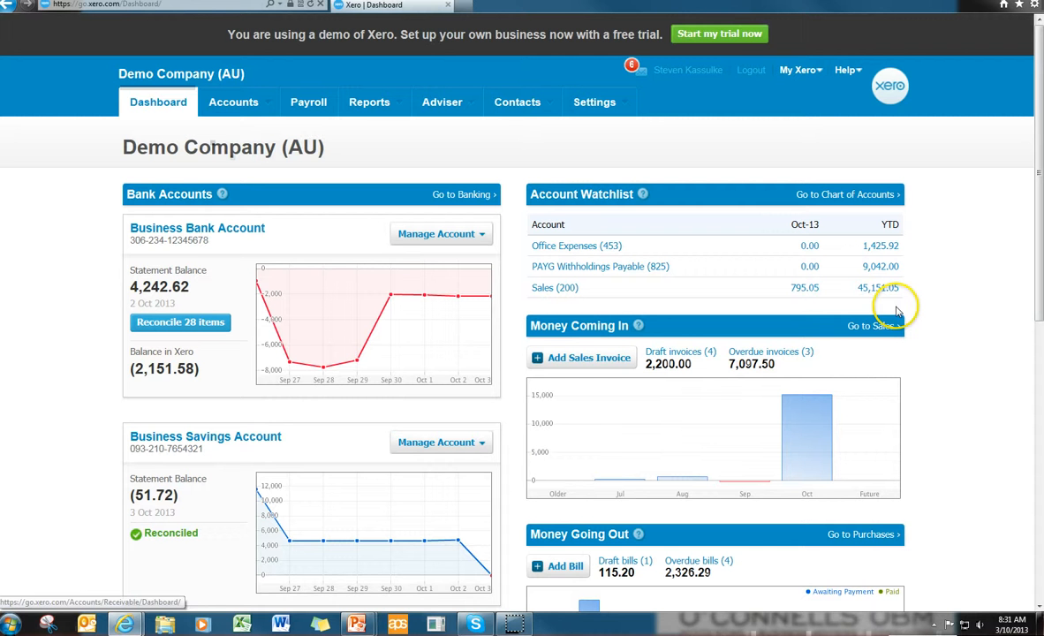
pyautogui.moveTo(953, 243)
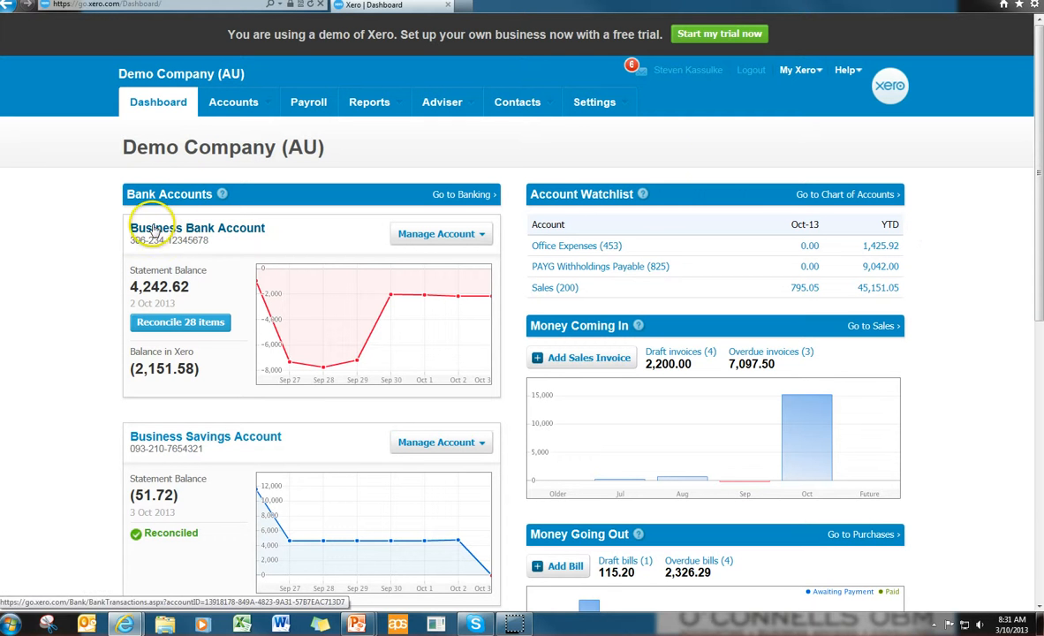
pyautogui.moveTo(97, 225)
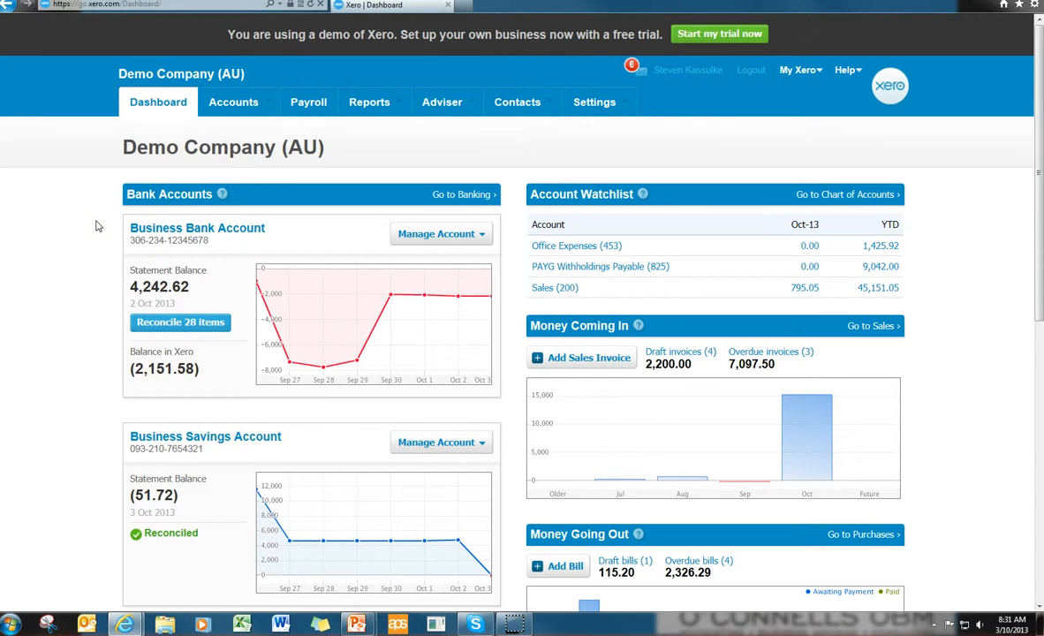
pyautogui.moveTo(120, 296)
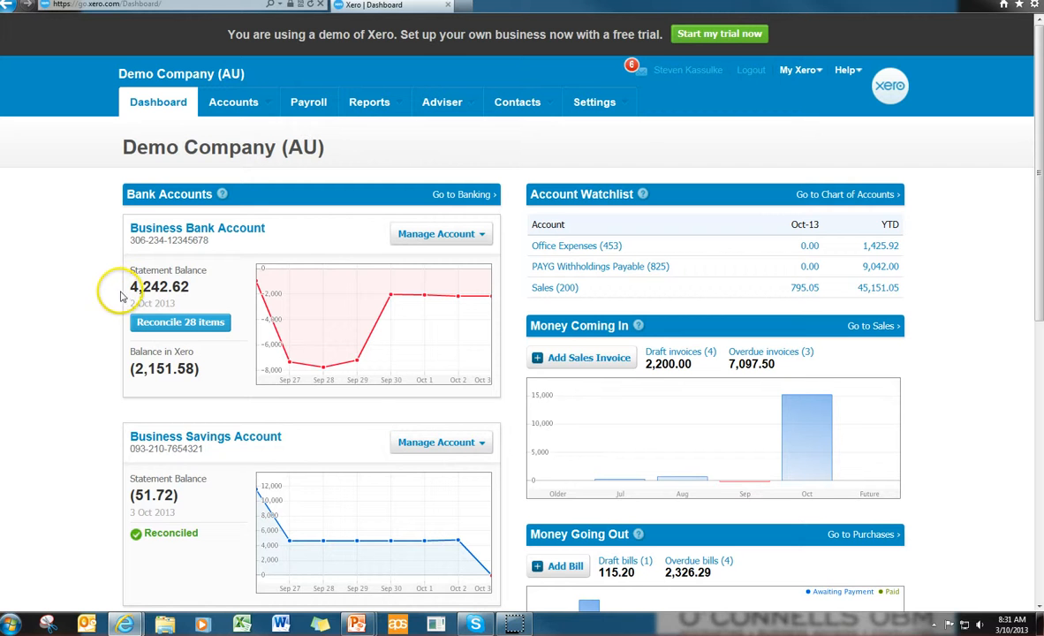
pyautogui.moveTo(119, 339)
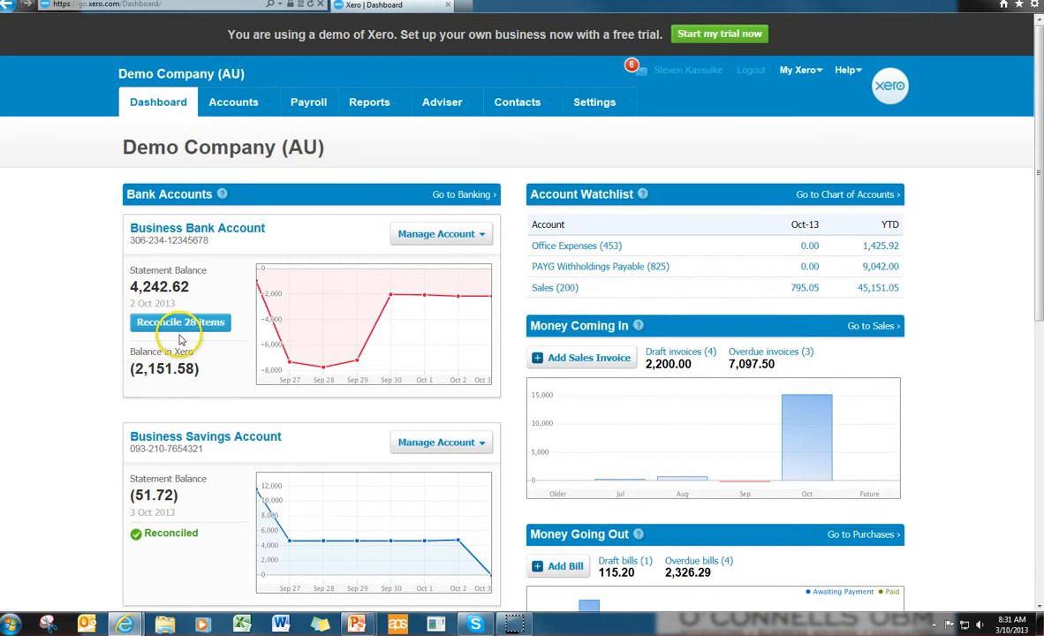
pyautogui.moveTo(223, 493)
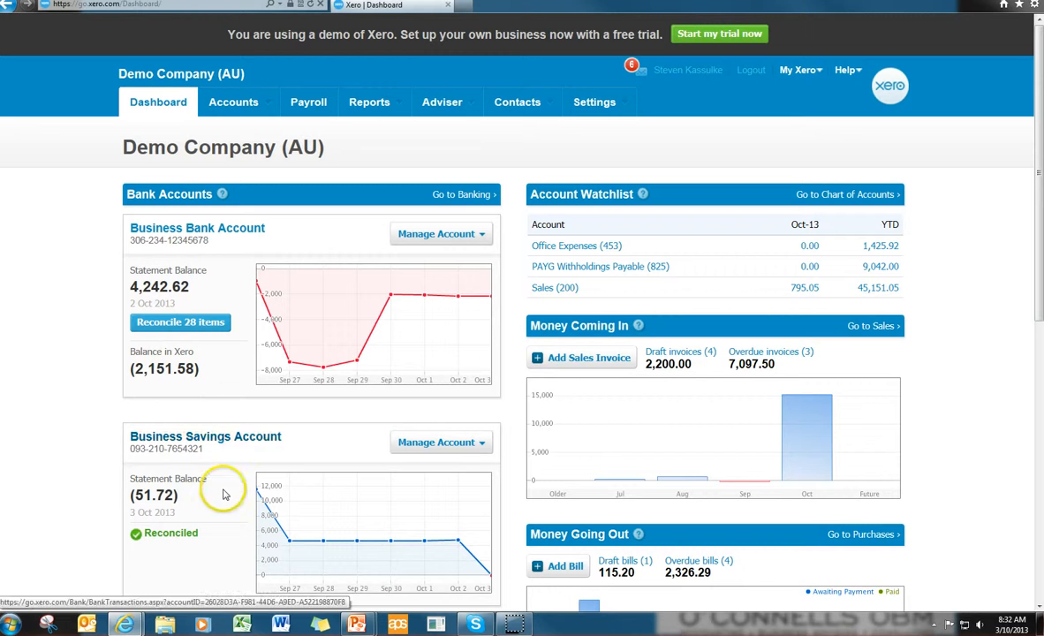
pyautogui.moveTo(208, 541)
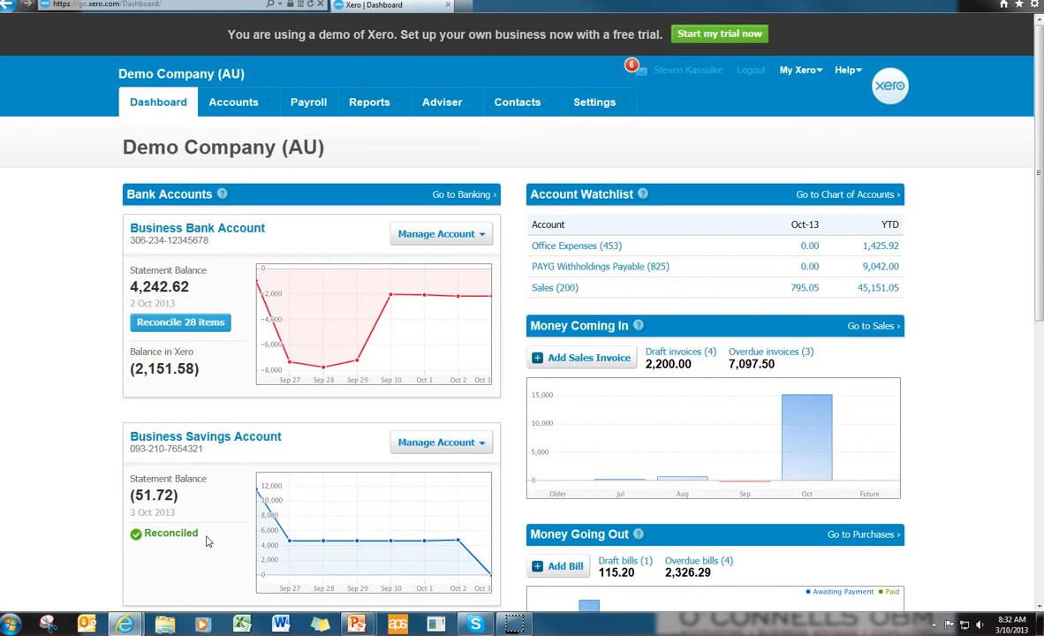
pyautogui.moveTo(647, 222)
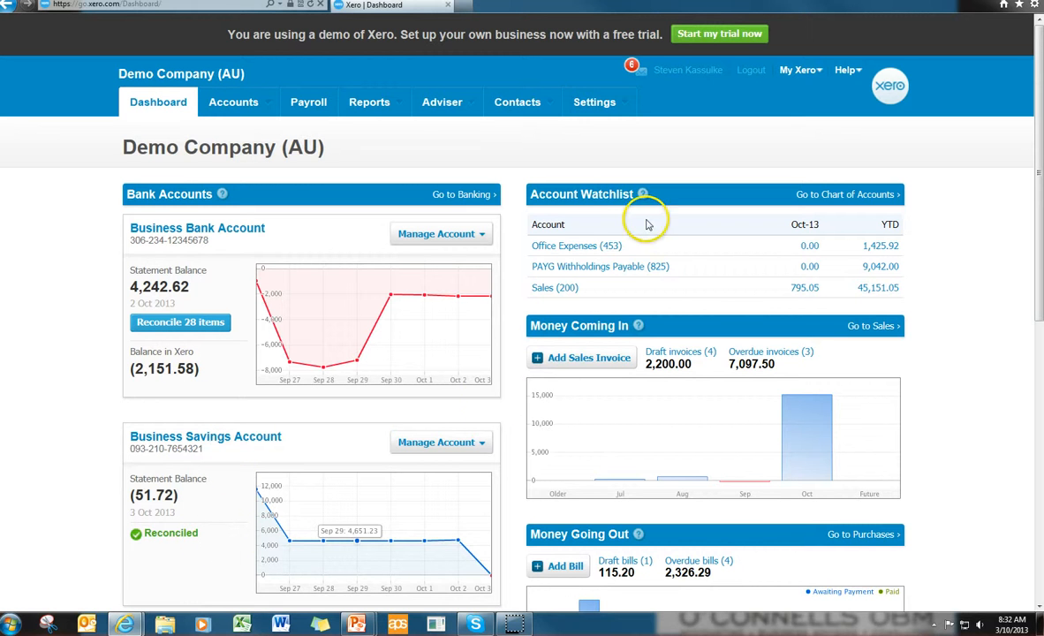
pyautogui.moveTo(663, 197)
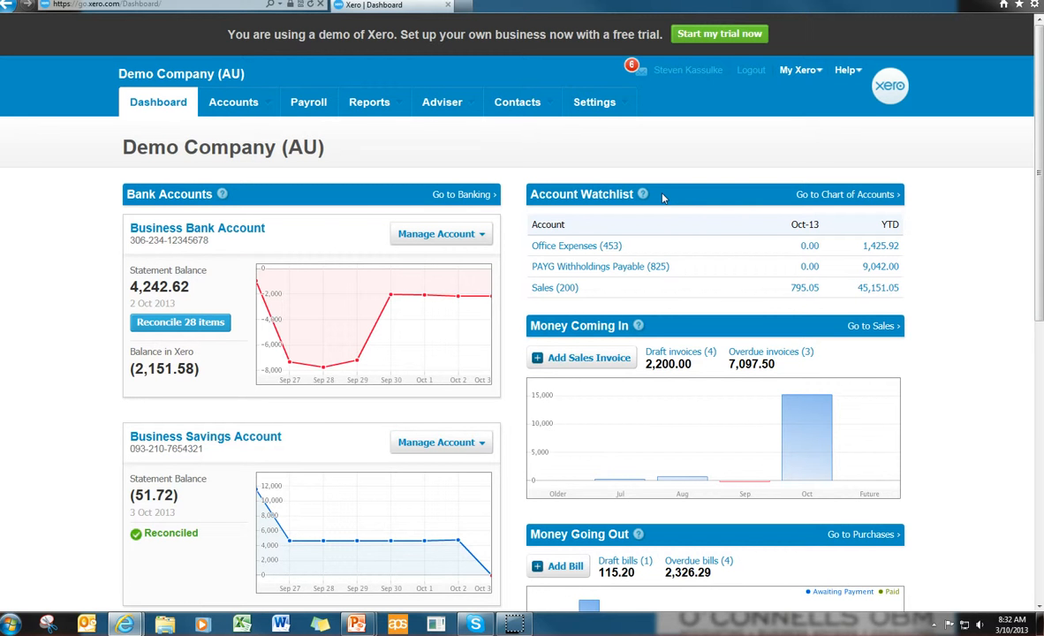
pyautogui.scroll(-3)
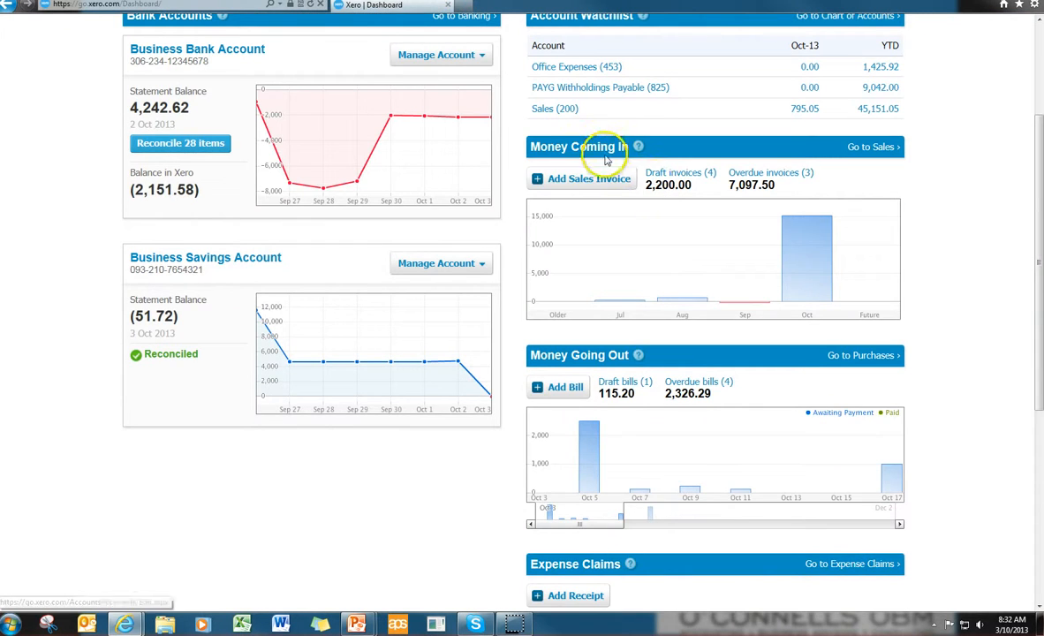
pyautogui.moveTo(520, 224)
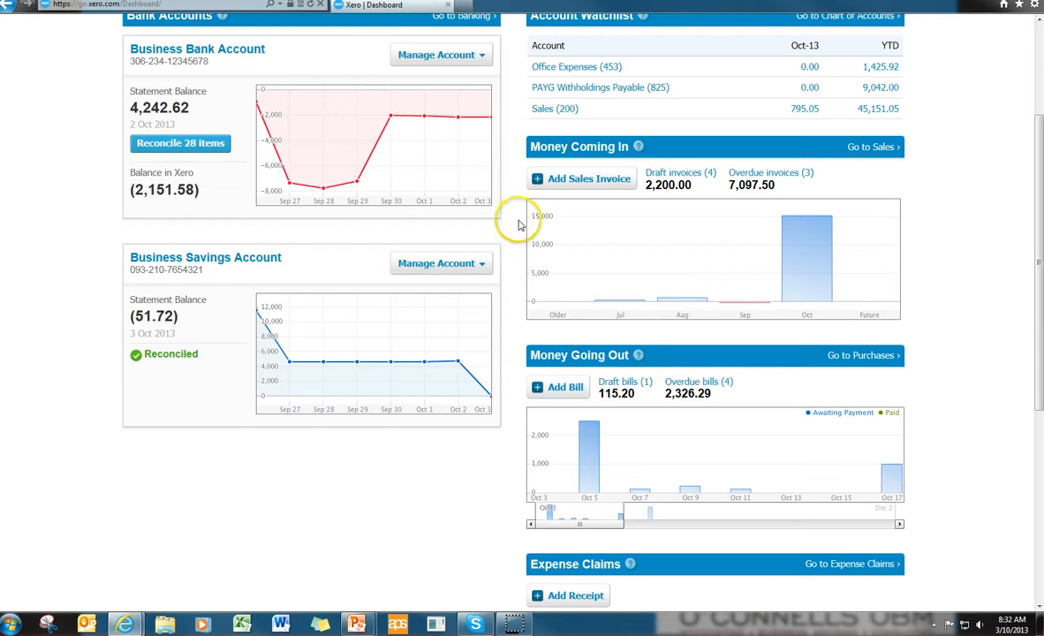
pyautogui.moveTo(689, 215)
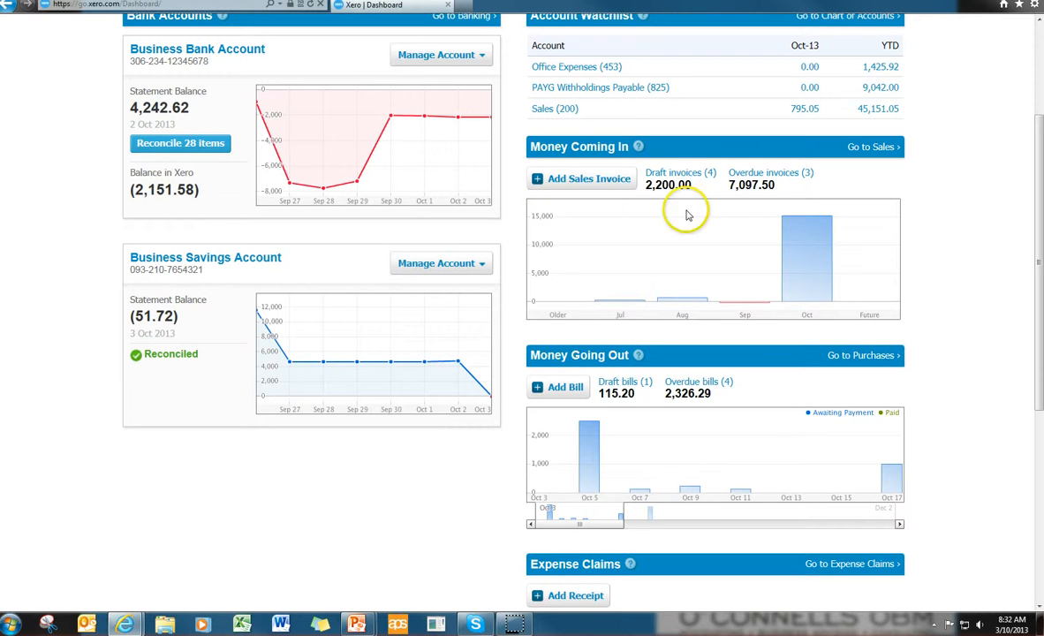
pyautogui.moveTo(777, 195)
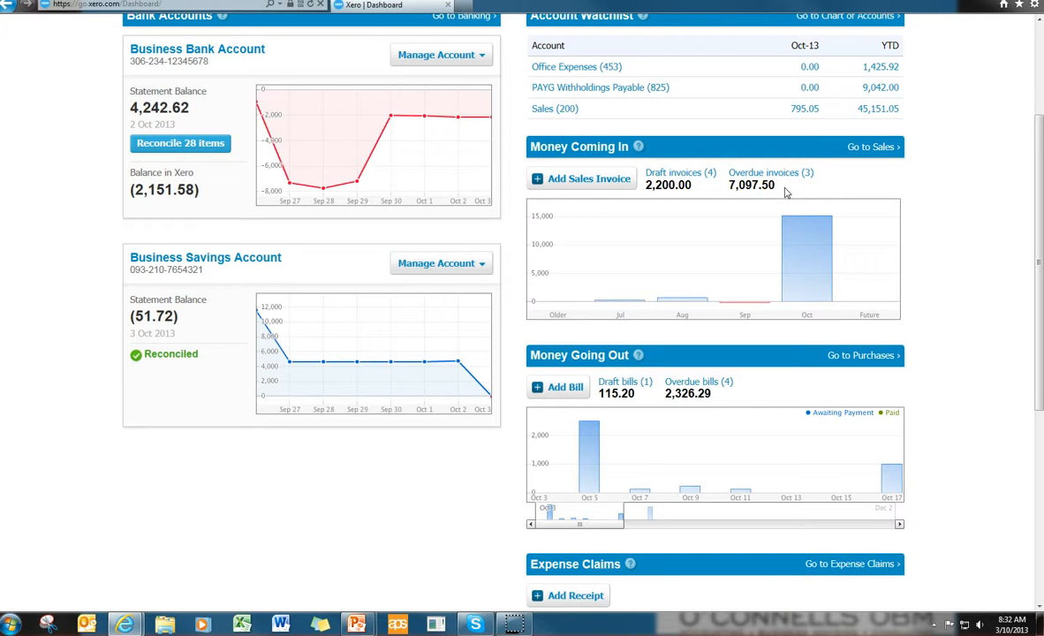
pyautogui.moveTo(764, 237)
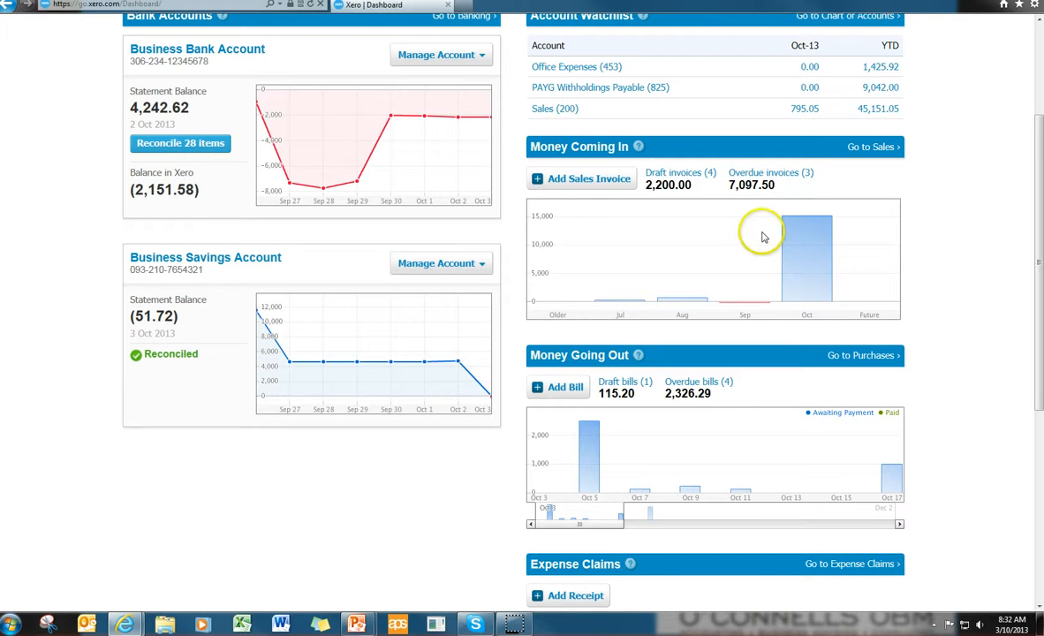
pyautogui.moveTo(516, 377)
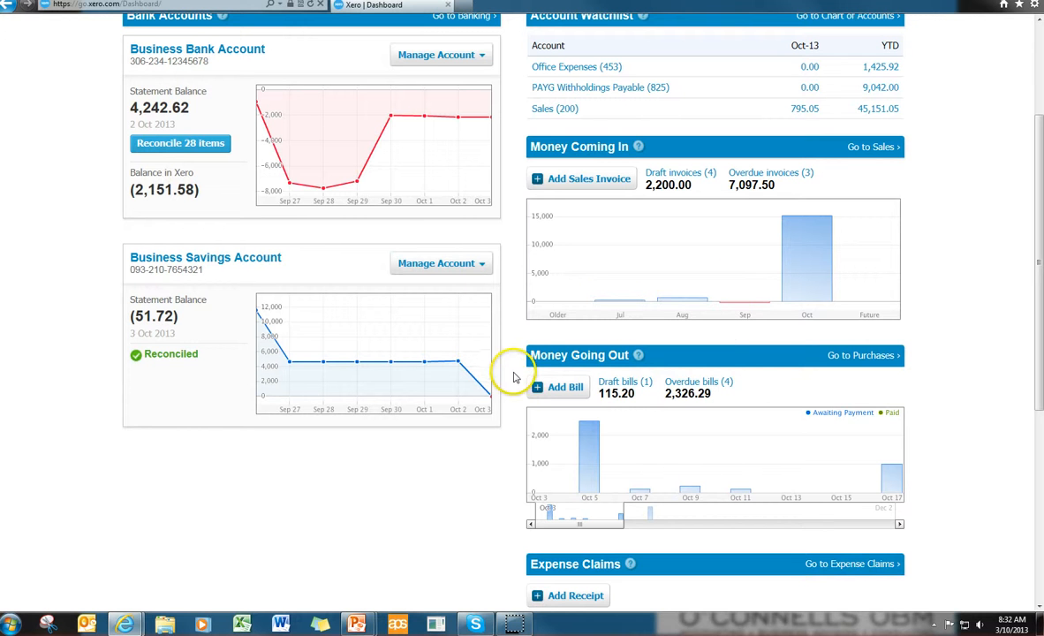
pyautogui.moveTo(508, 429)
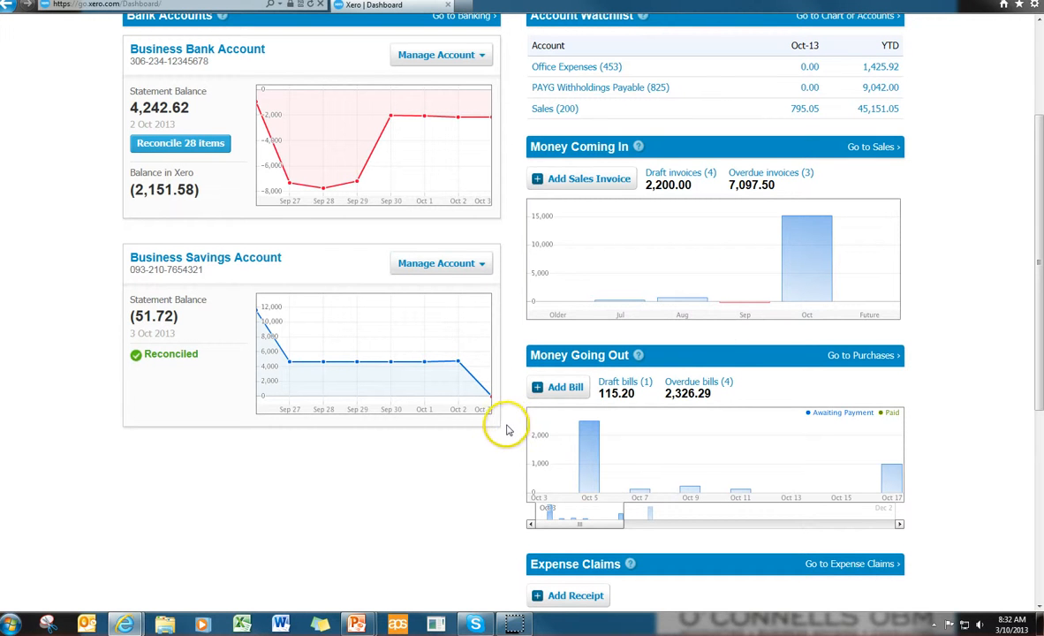
pyautogui.moveTo(674, 408)
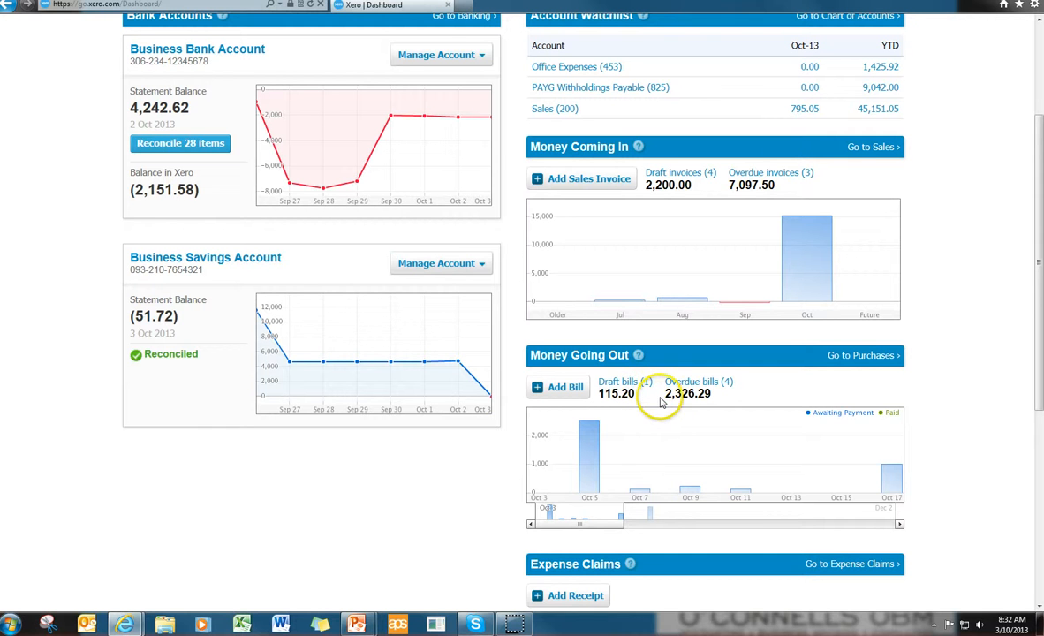
pyautogui.moveTo(693, 407)
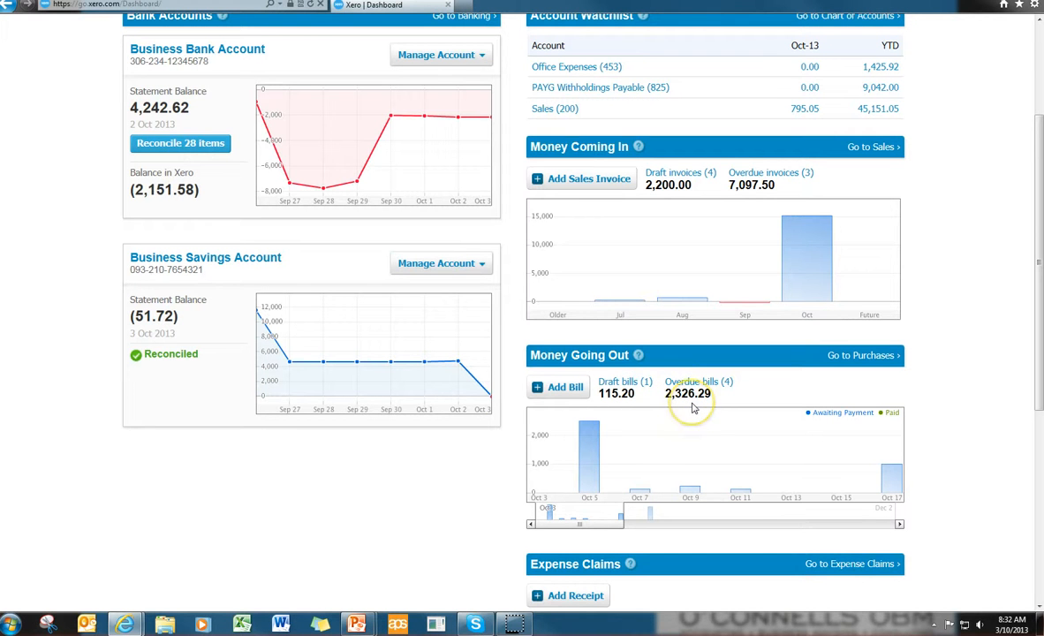
pyautogui.moveTo(692, 404)
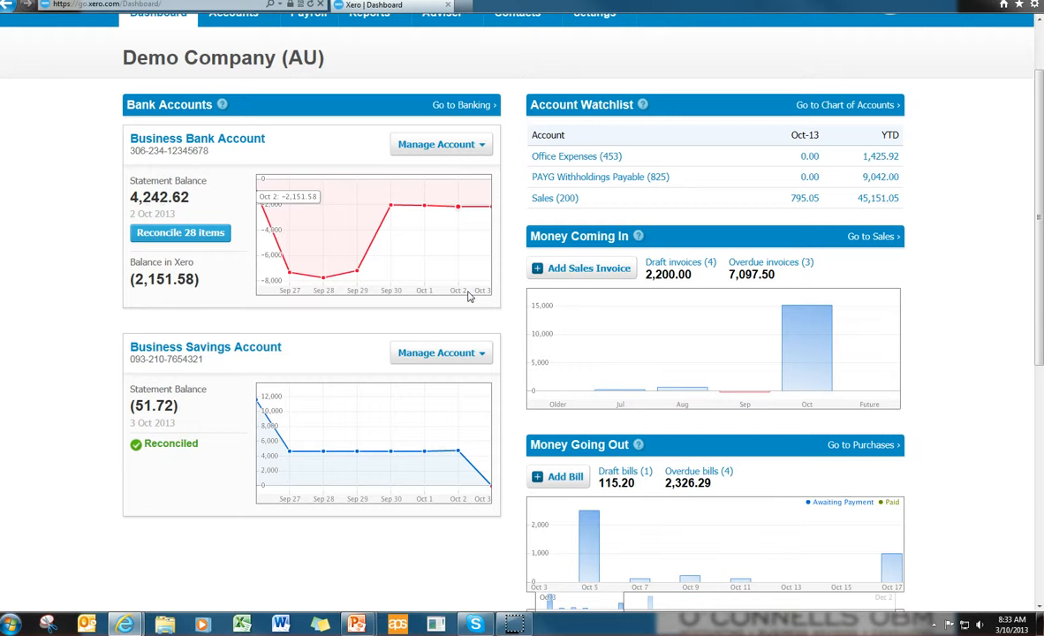
pyautogui.moveTo(528, 294)
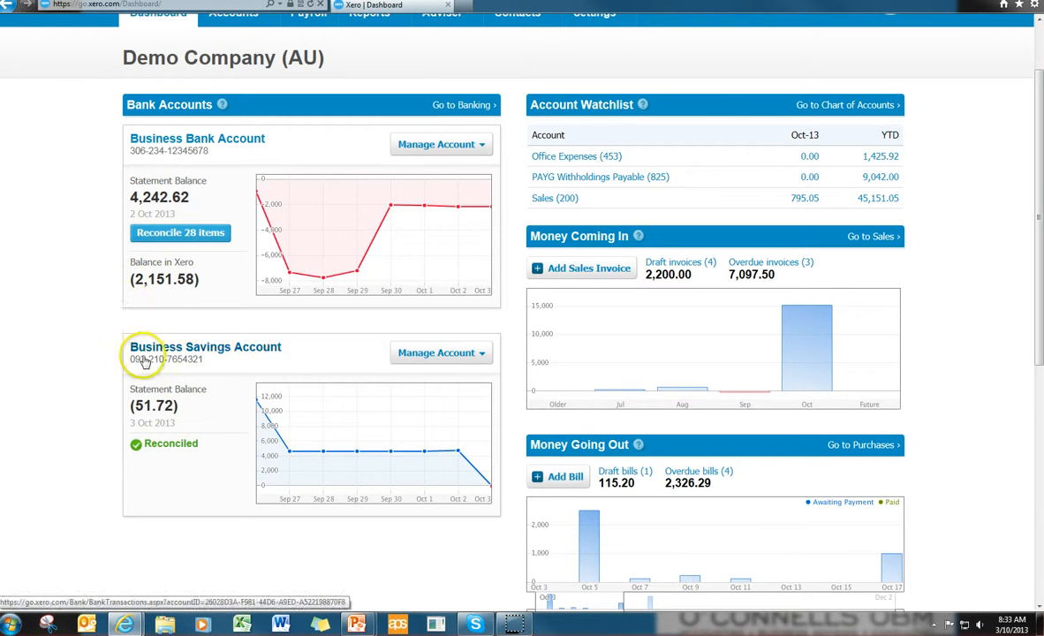
pyautogui.moveTo(128, 303)
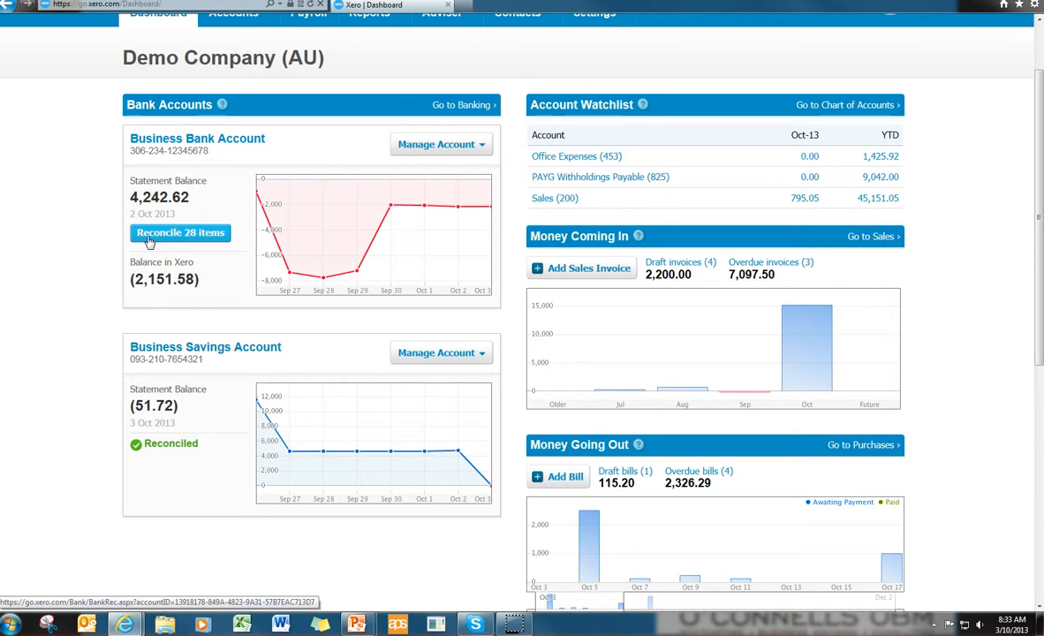
pyautogui.click(180, 232)
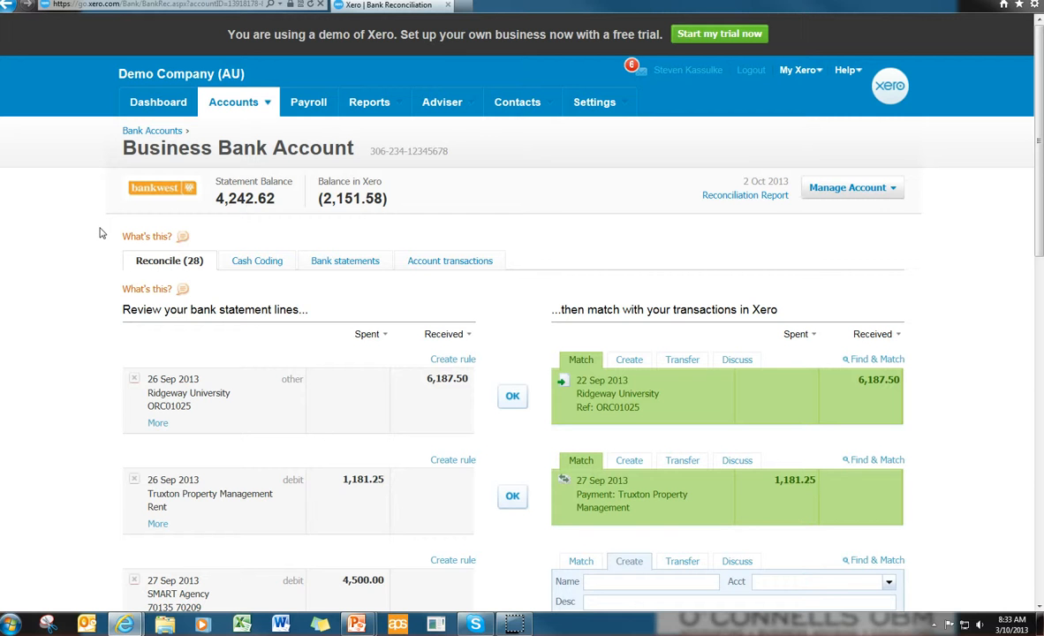
pyautogui.moveTo(130, 411)
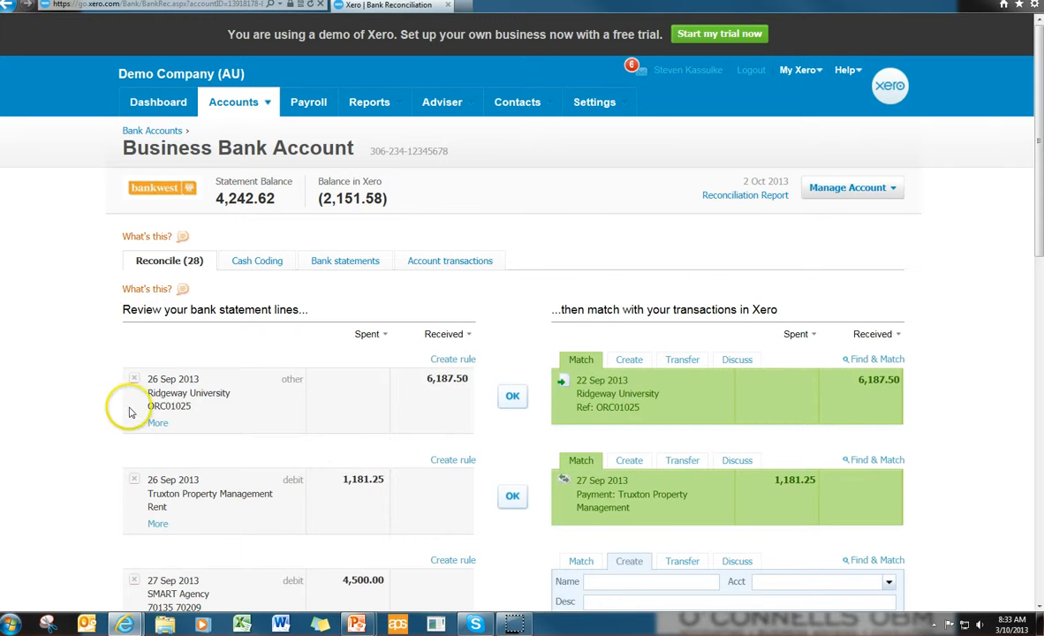
pyautogui.moveTo(149, 336)
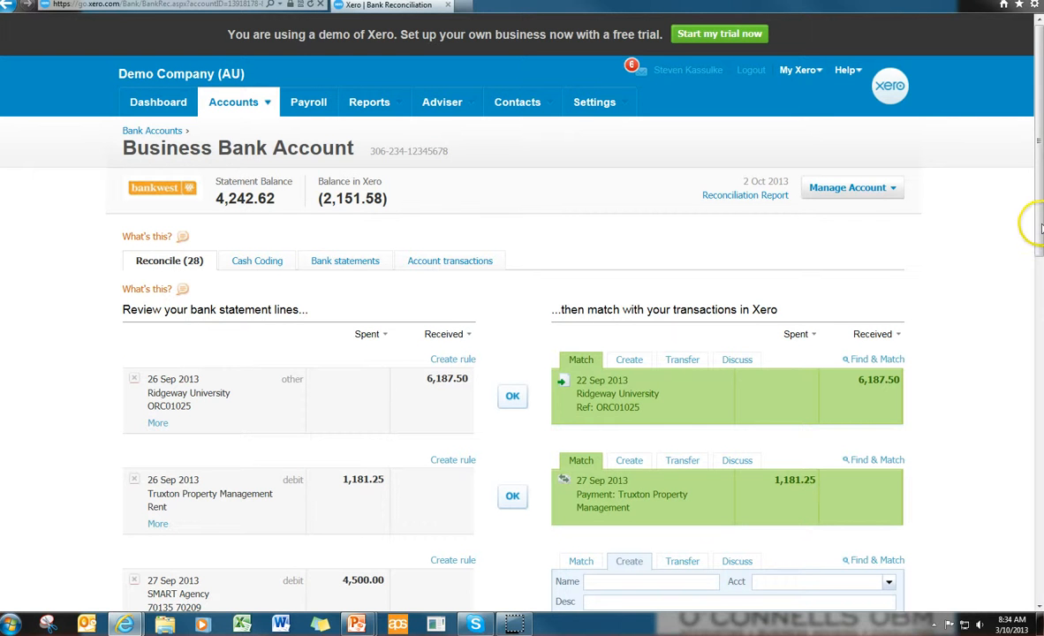
# - Accept the suggested match for the 26 Sep Ridgeway University 6,187.50 receipt
pyautogui.scroll(-3)
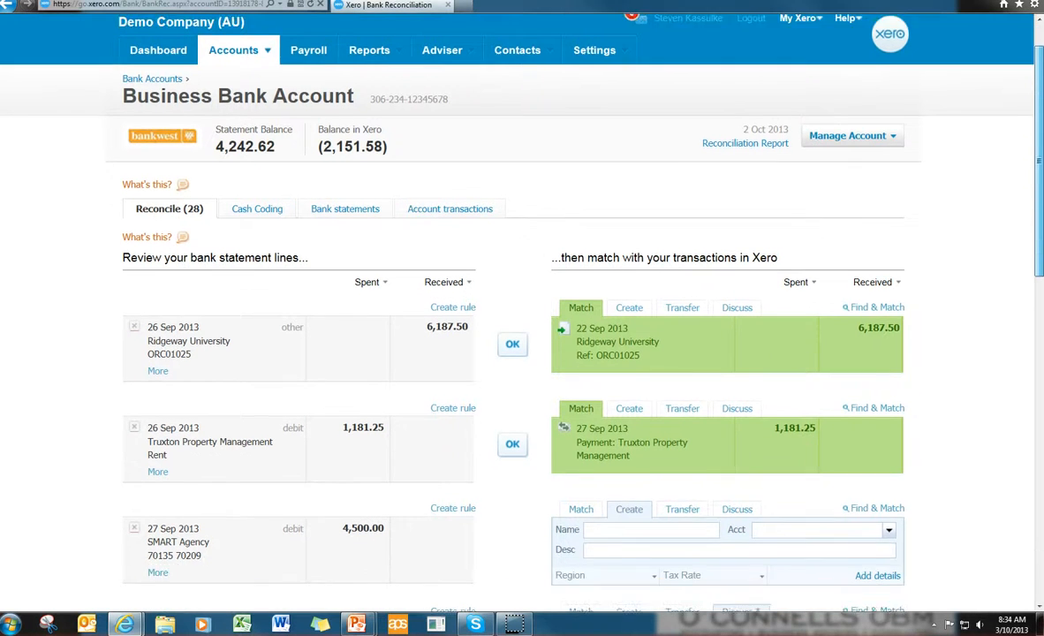
pyautogui.scroll(-3)
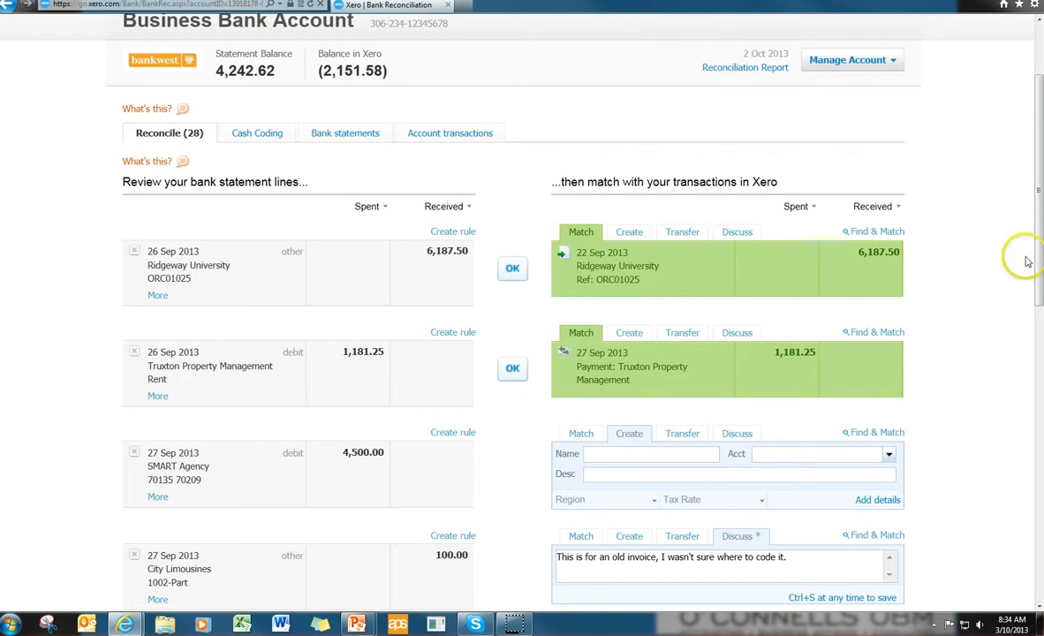
pyautogui.moveTo(345, 146)
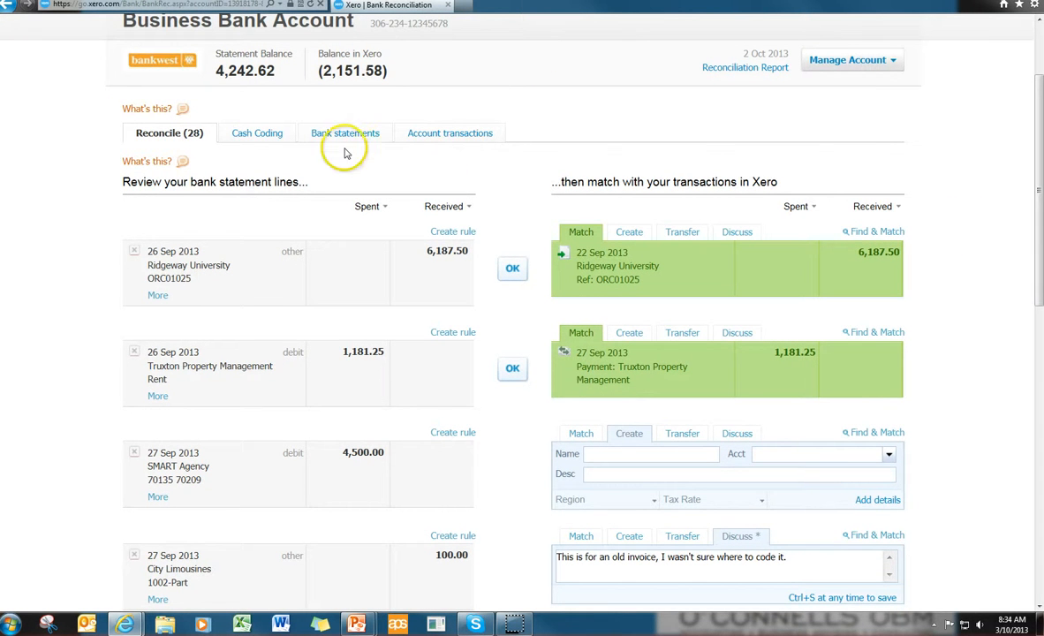
pyautogui.moveTo(256, 246)
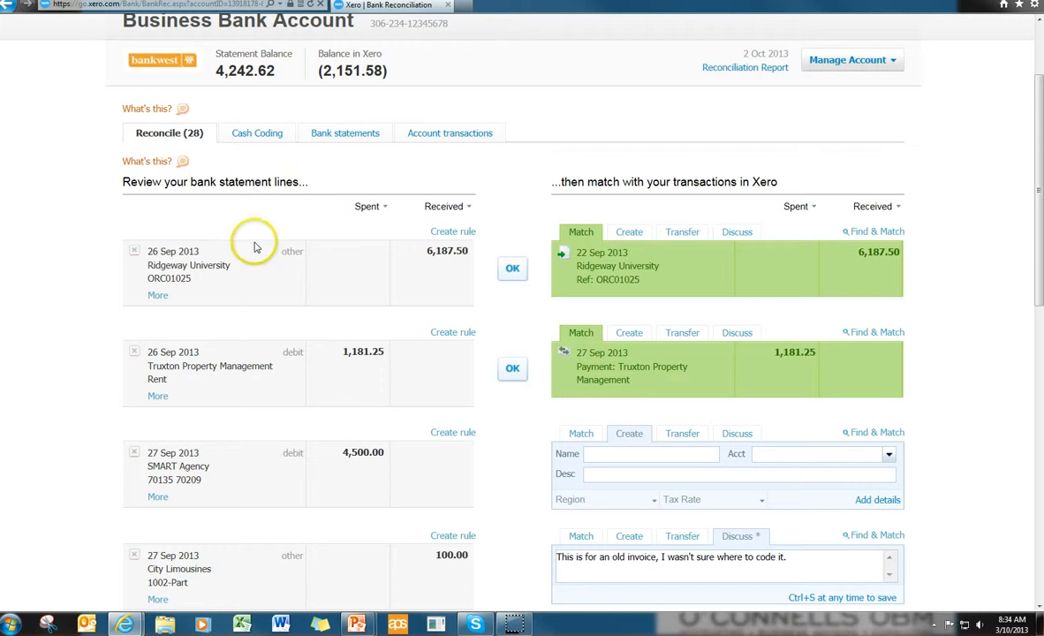
pyautogui.moveTo(345, 318)
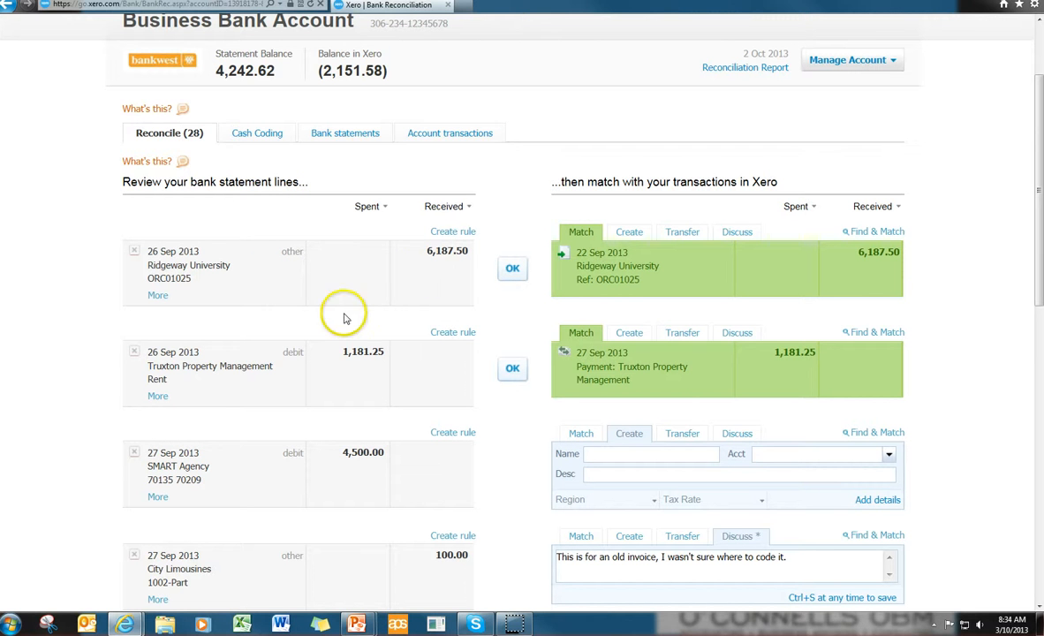
pyautogui.moveTo(388, 292)
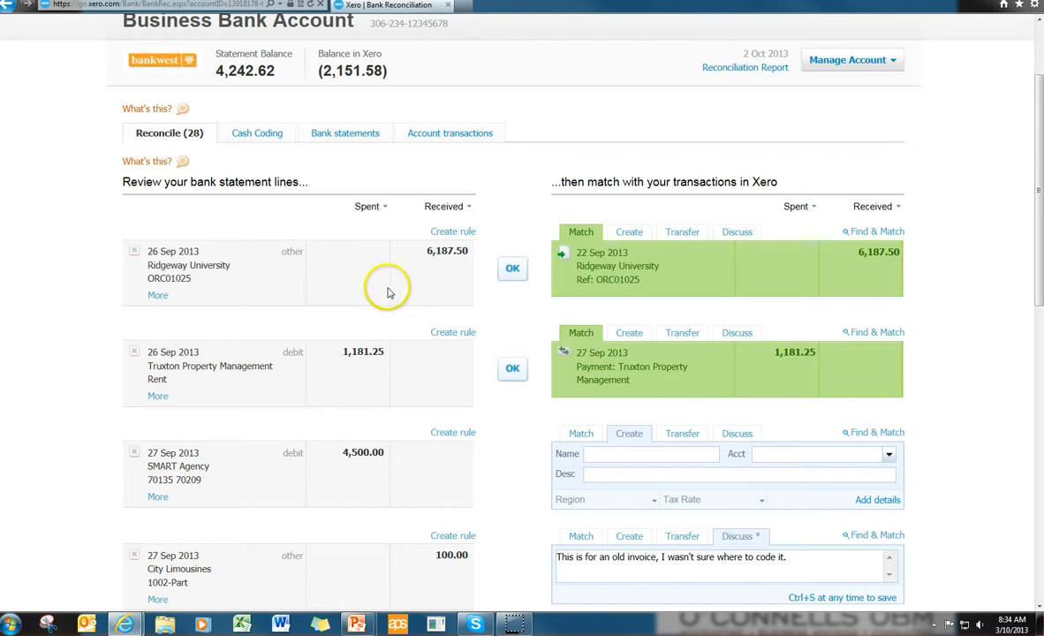
pyautogui.moveTo(721, 201)
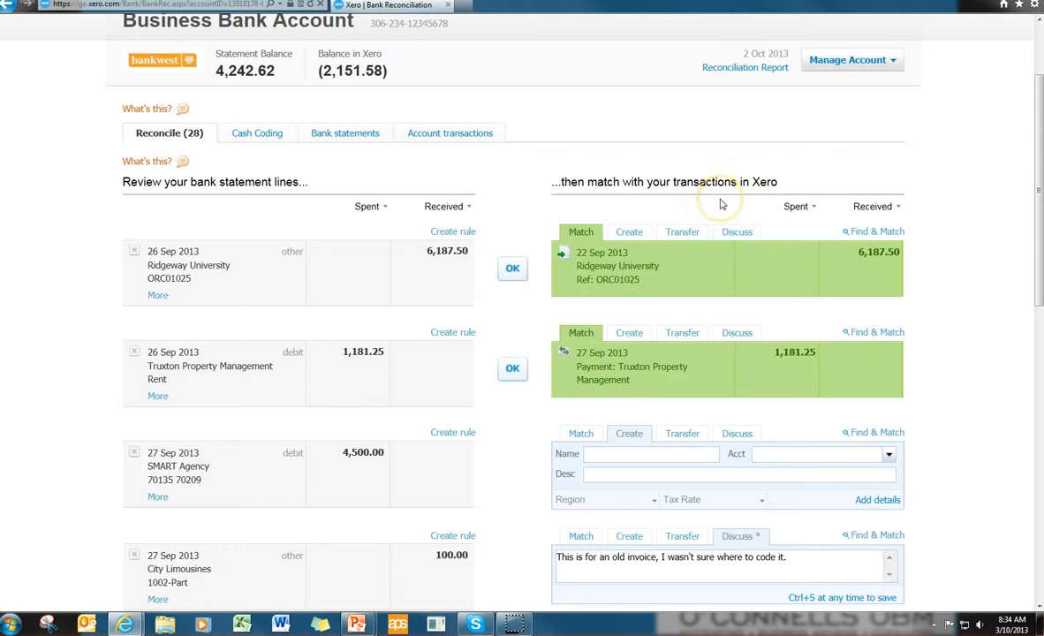
pyautogui.moveTo(720, 204)
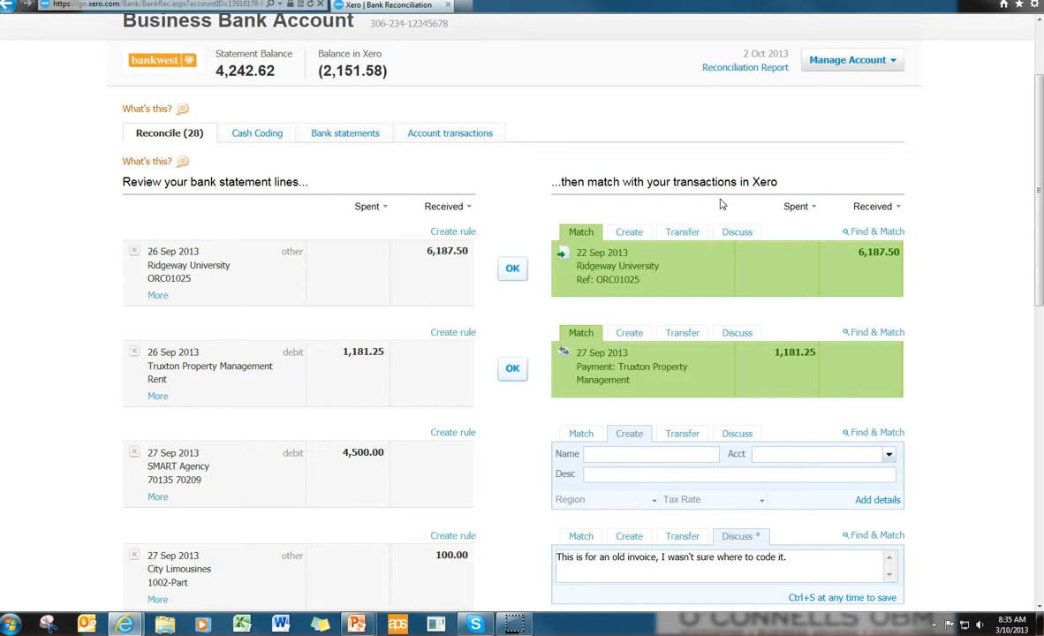
pyautogui.moveTo(661, 268)
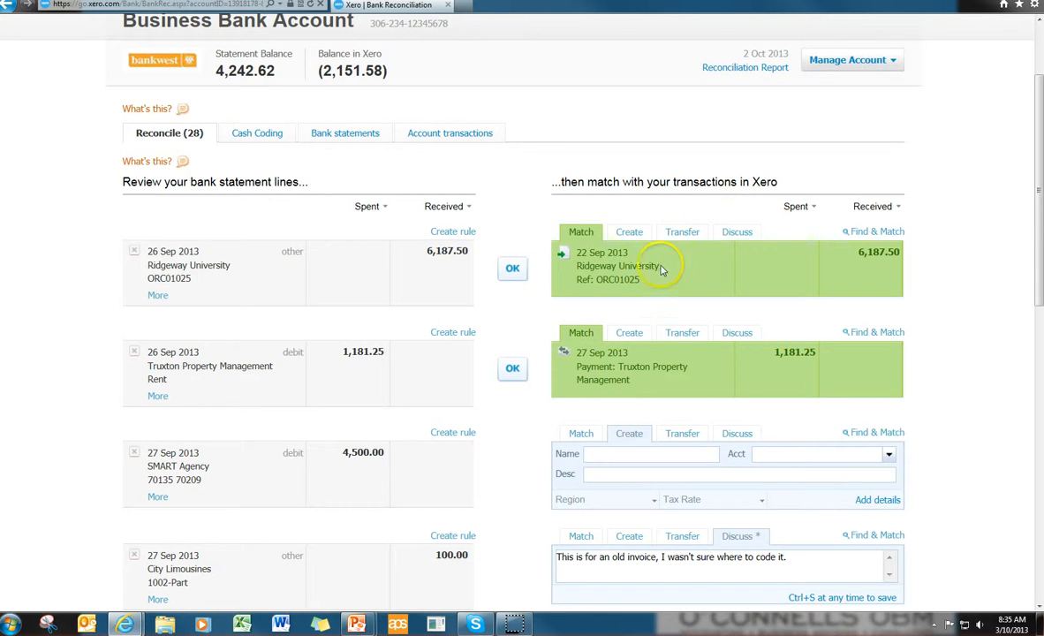
pyautogui.moveTo(654, 279)
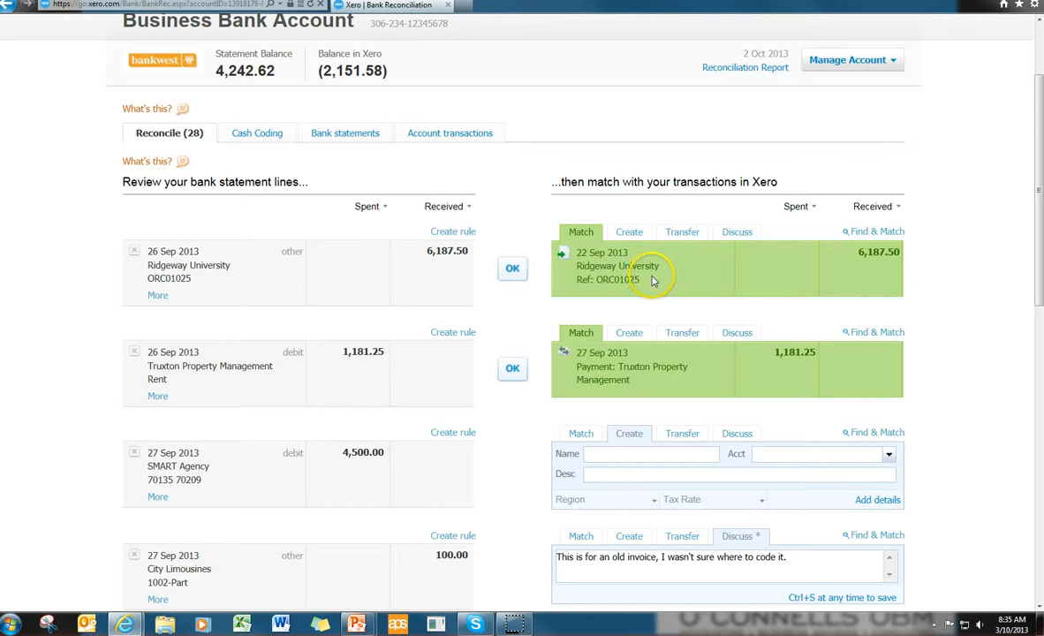
pyautogui.moveTo(678, 286)
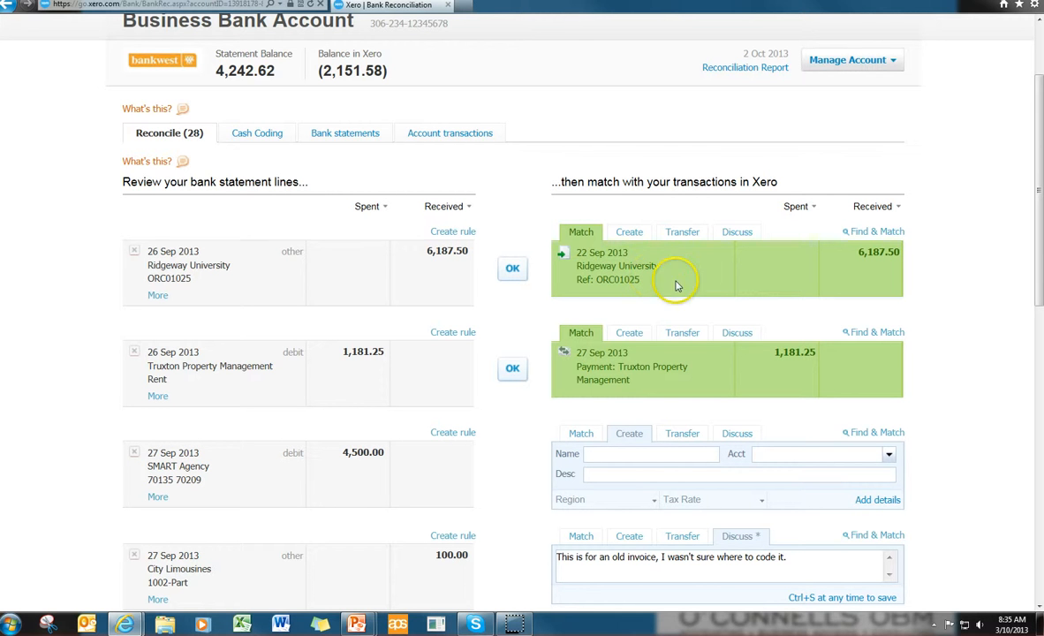
pyautogui.moveTo(872, 268)
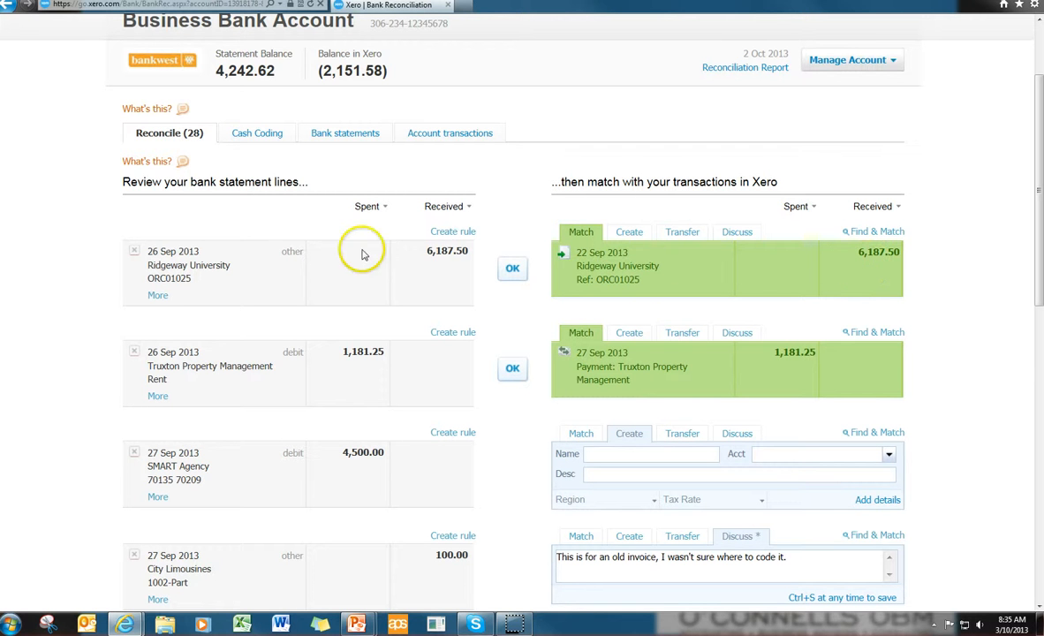
pyautogui.moveTo(254, 266)
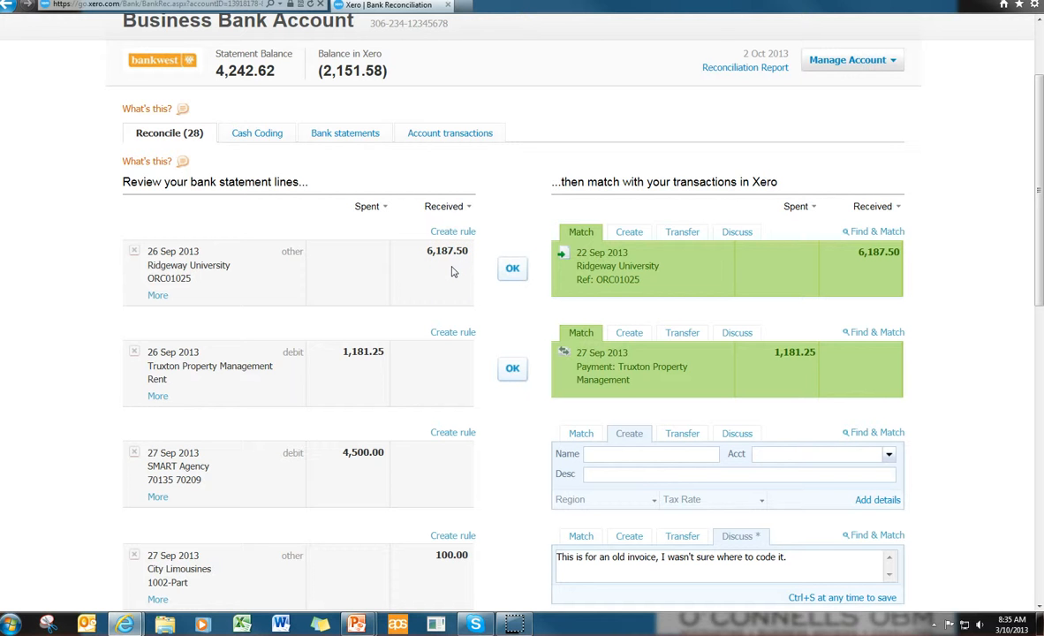
pyautogui.moveTo(583, 294)
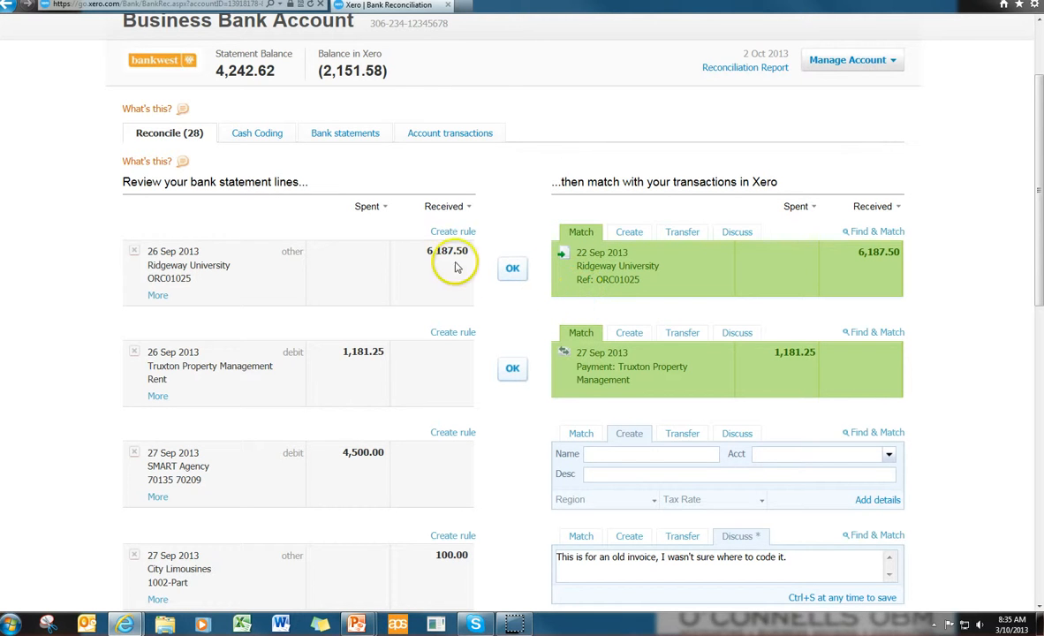
pyautogui.moveTo(186, 278)
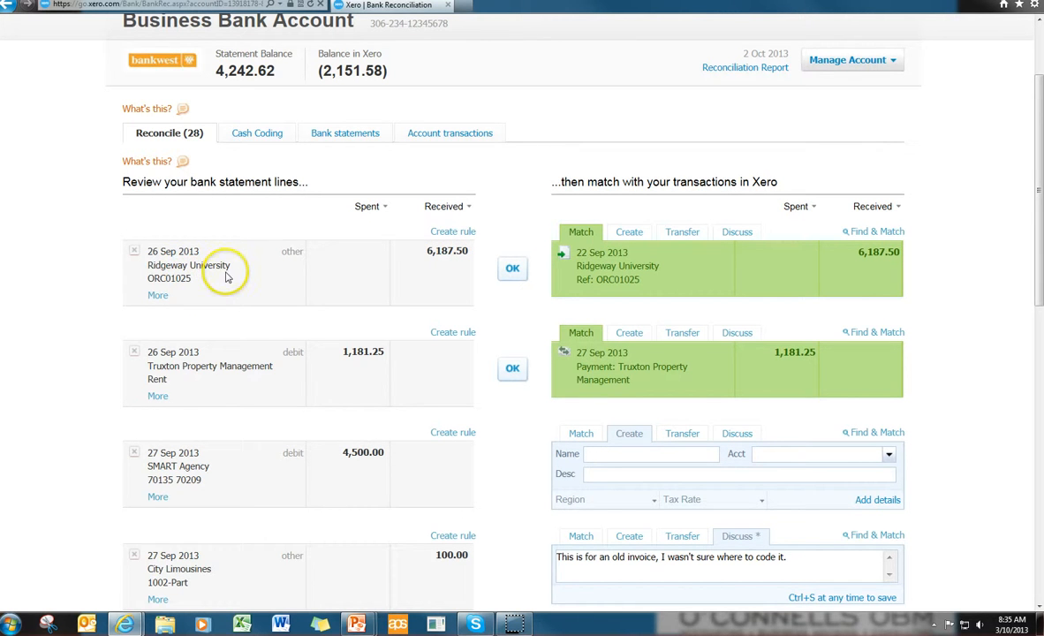
pyautogui.moveTo(226, 277)
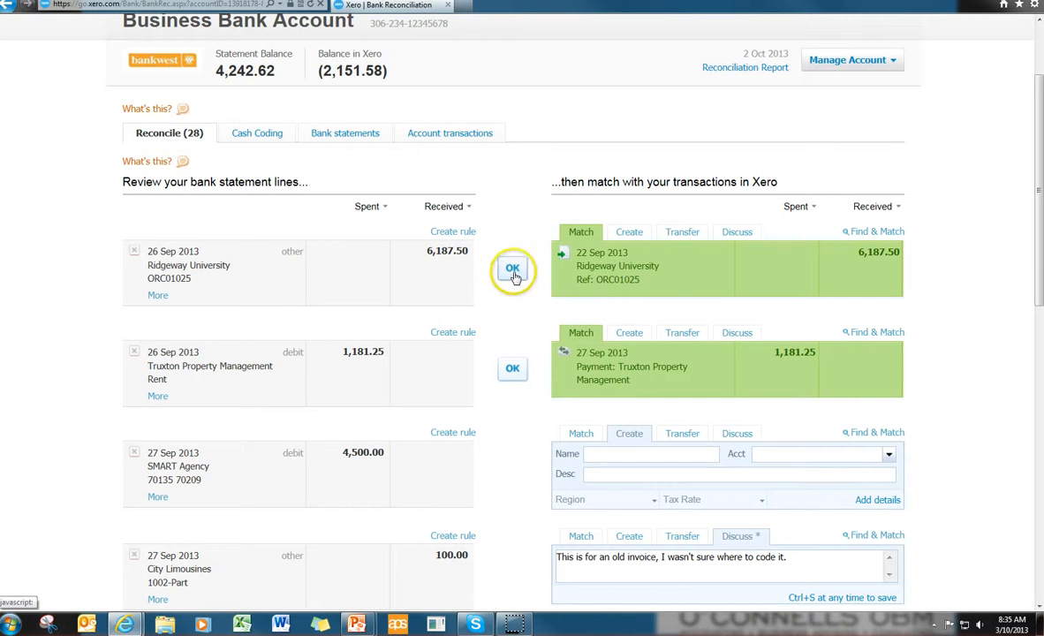
pyautogui.click(513, 269)
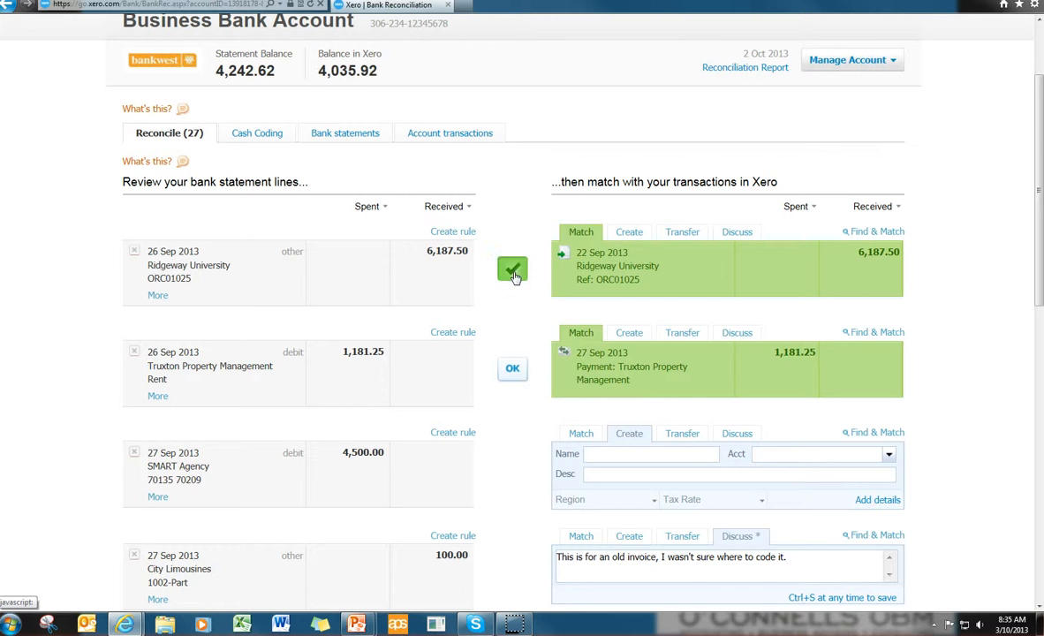
pyautogui.click(513, 269)
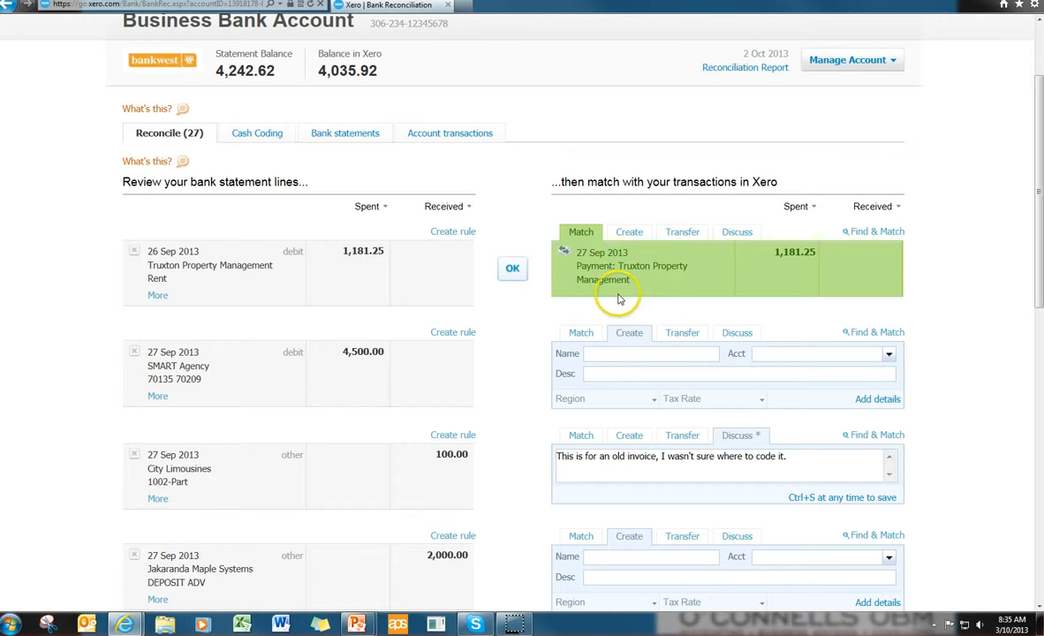
pyautogui.moveTo(650, 292)
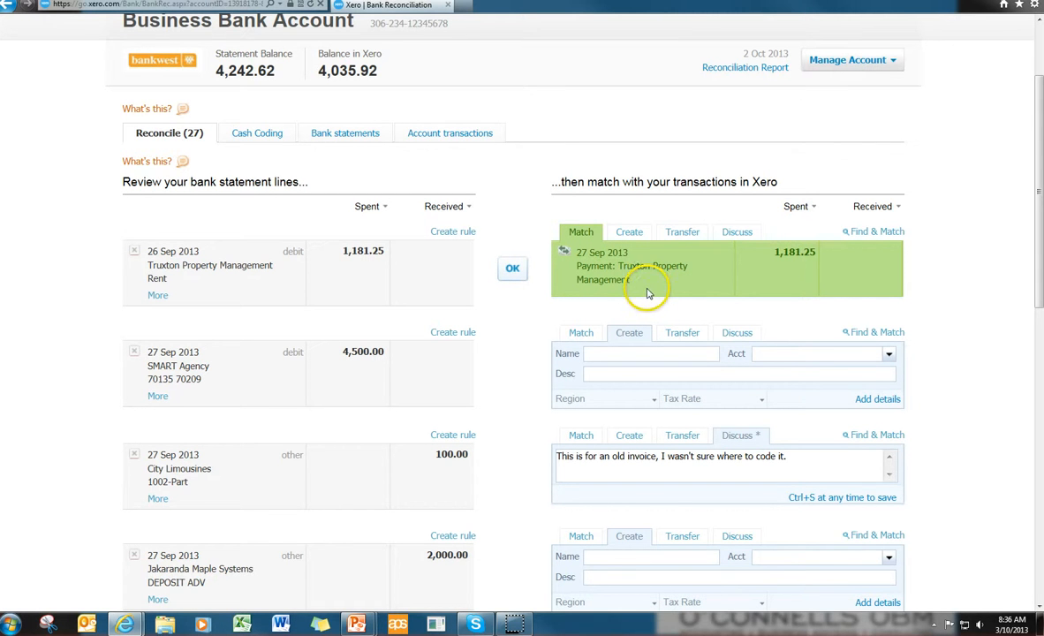
pyautogui.moveTo(367, 267)
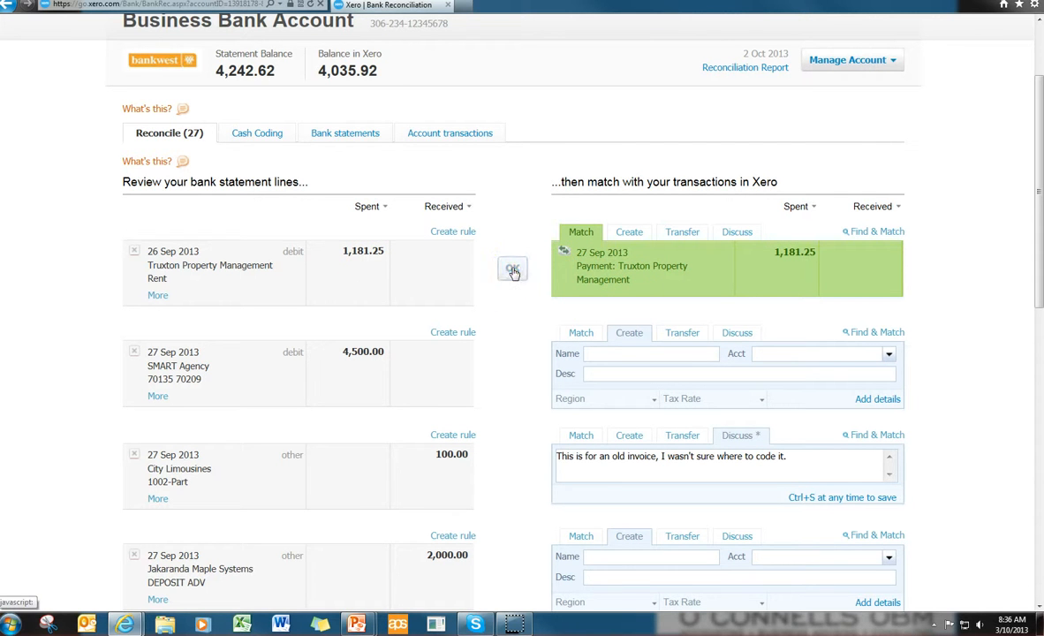
# - Accept the Truxton rent match and confirm the NAB 15.00 fee coded to 404 - Bank Fees
pyautogui.click(512, 269)
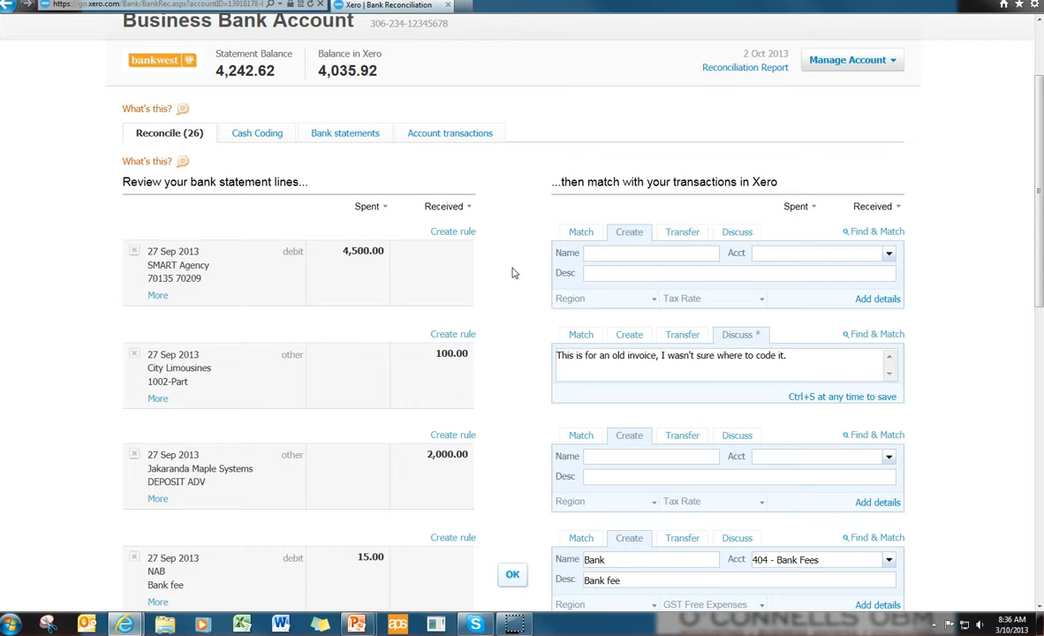
pyautogui.scroll(-3)
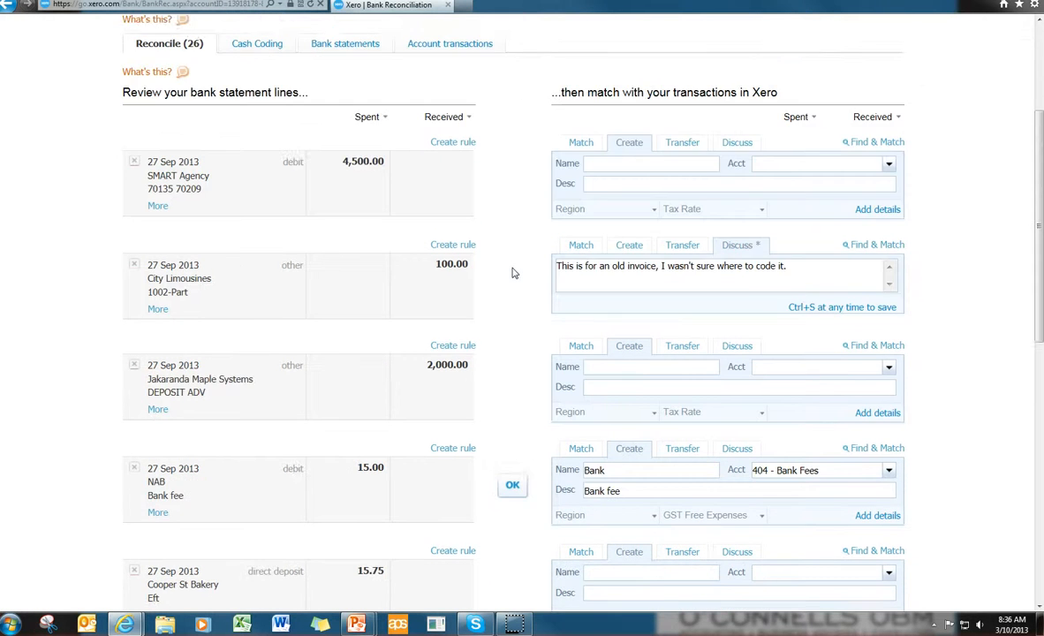
pyautogui.scroll(-3)
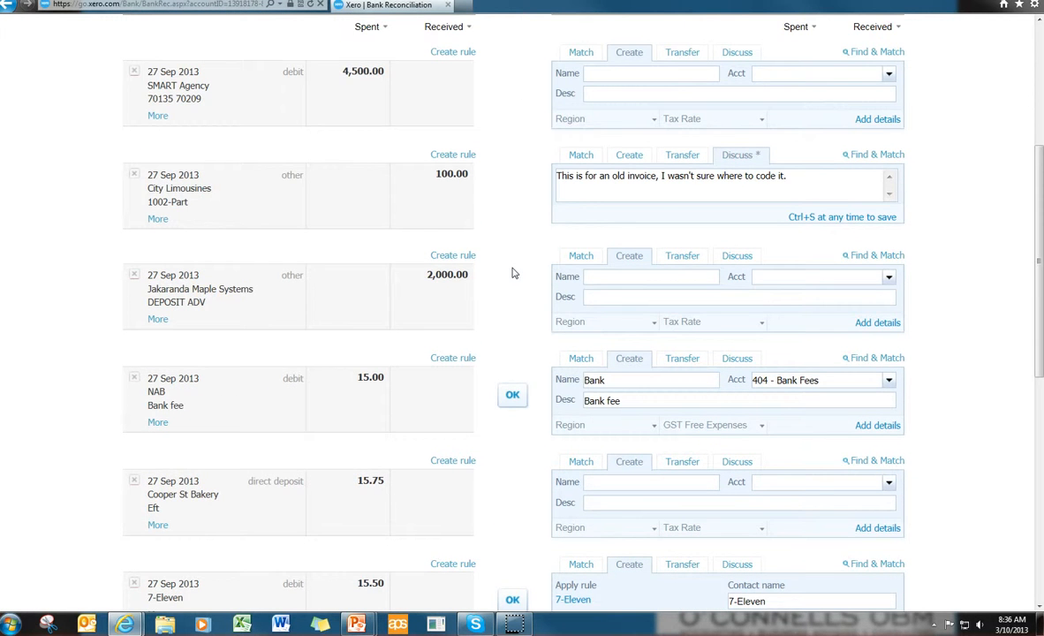
pyautogui.scroll(-3)
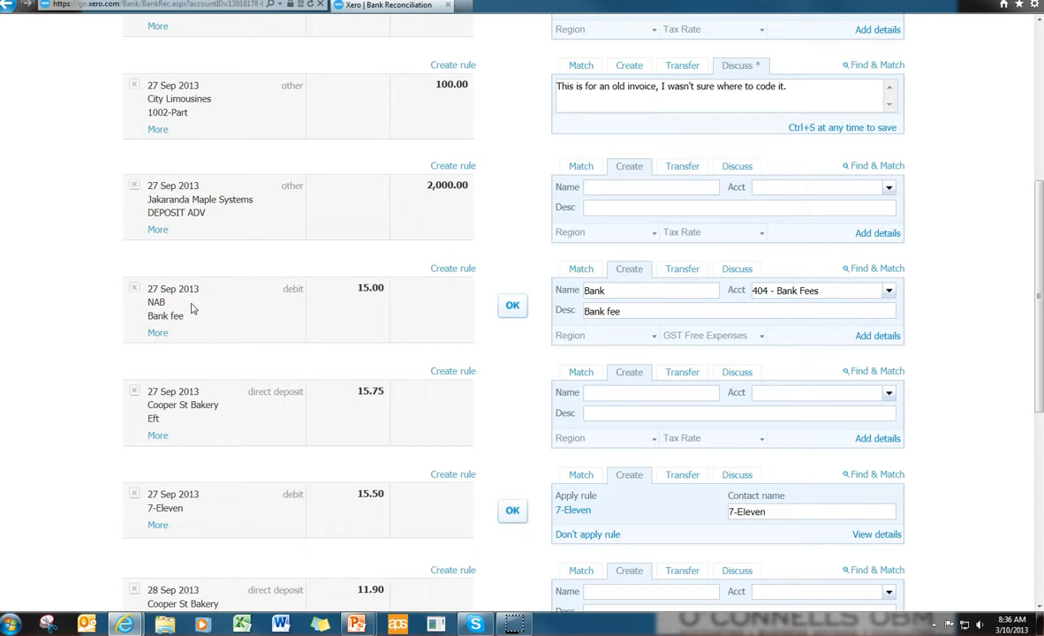
pyautogui.moveTo(203, 312)
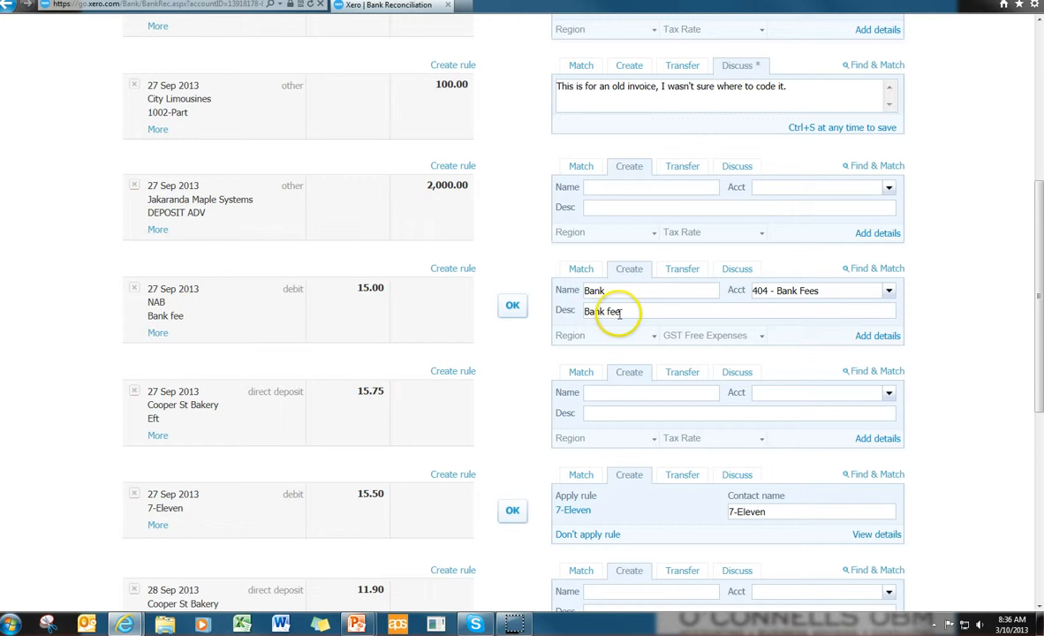
pyautogui.moveTo(798, 296)
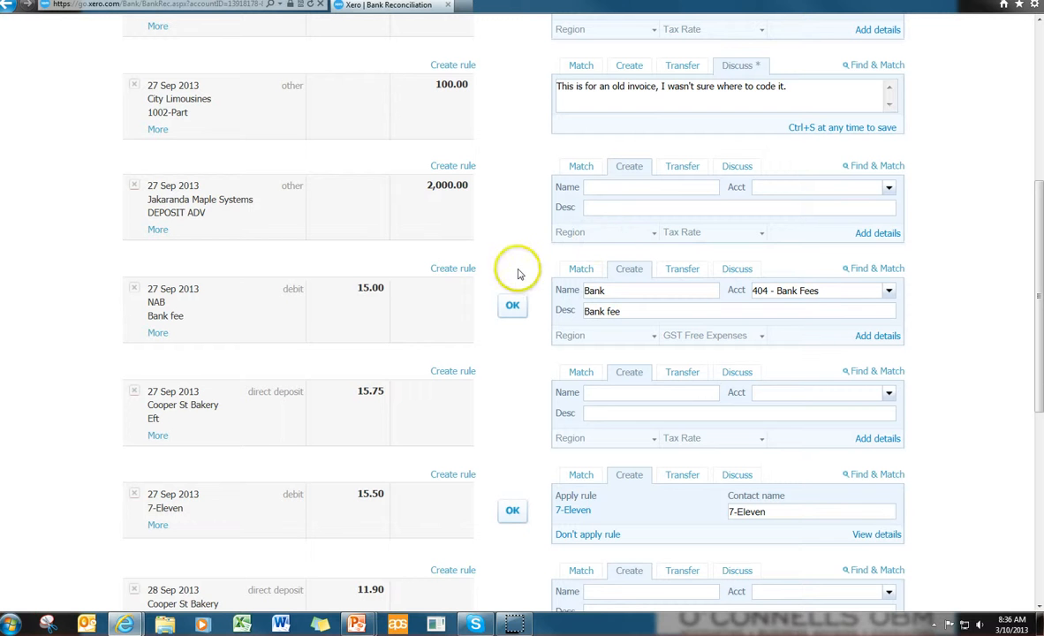
pyautogui.moveTo(501, 270)
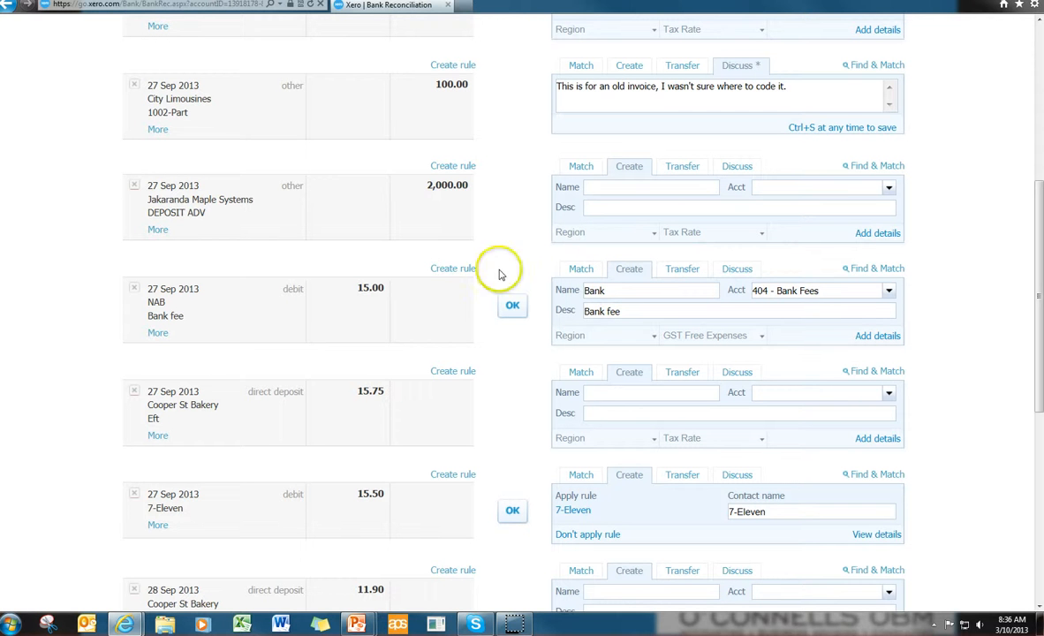
pyautogui.moveTo(537, 336)
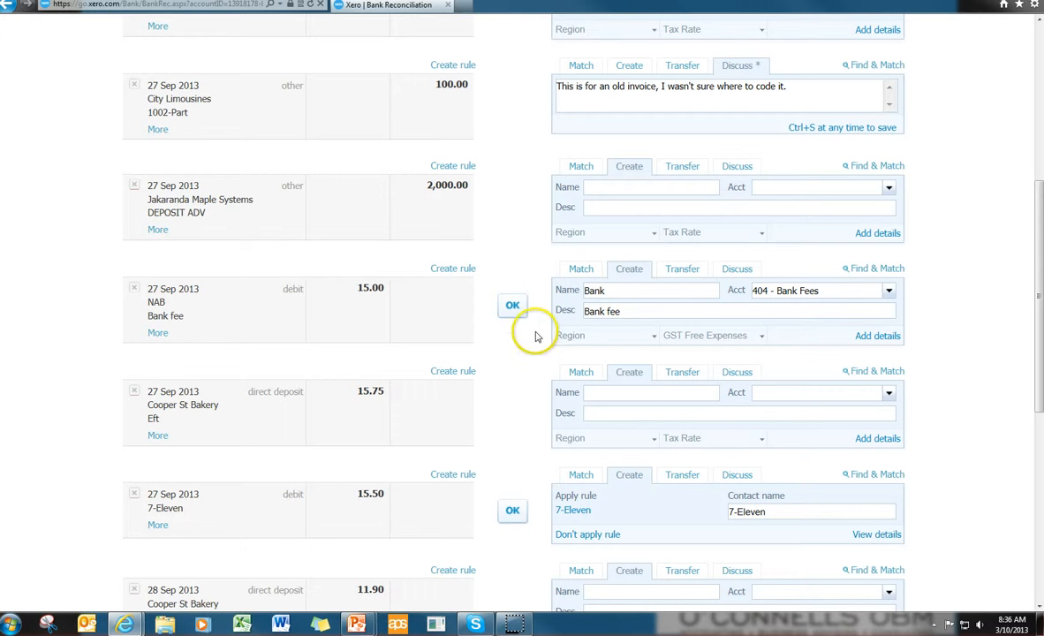
pyautogui.moveTo(543, 306)
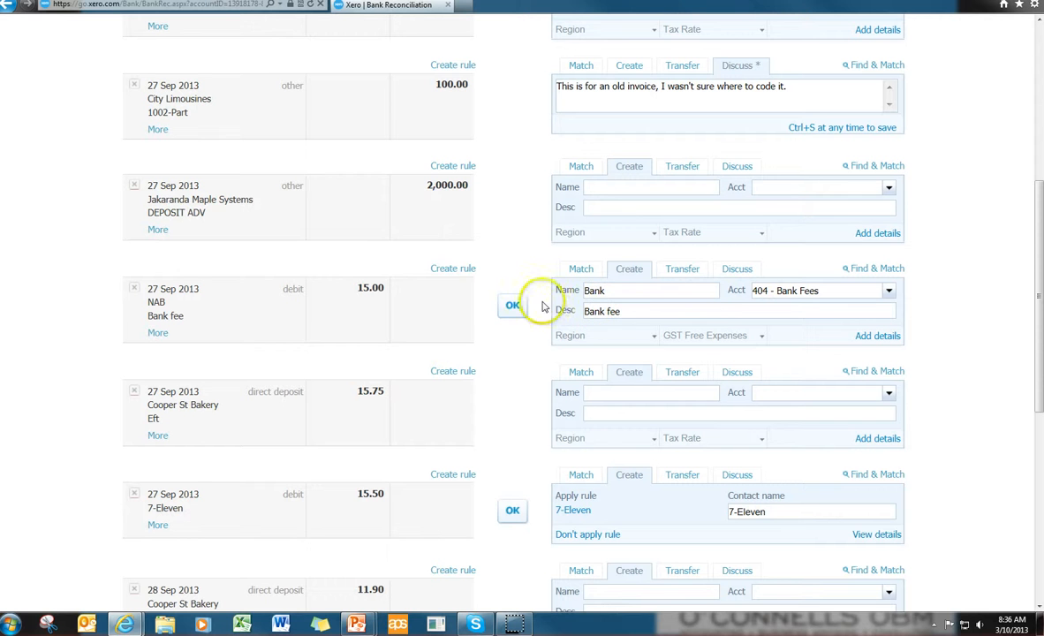
pyautogui.moveTo(534, 283)
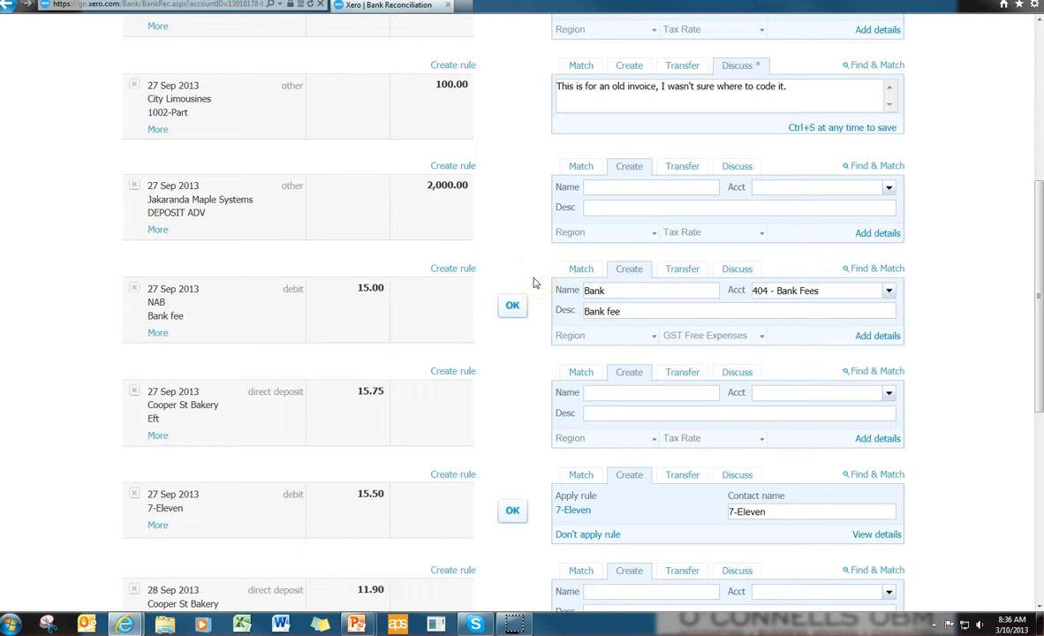
pyautogui.click(513, 306)
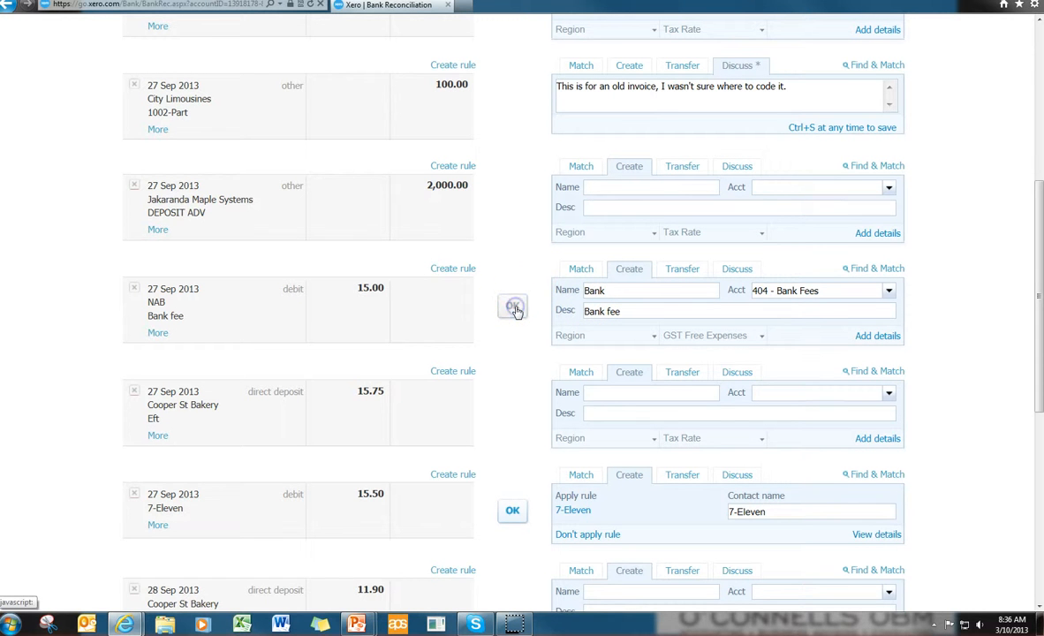
pyautogui.click(512, 306)
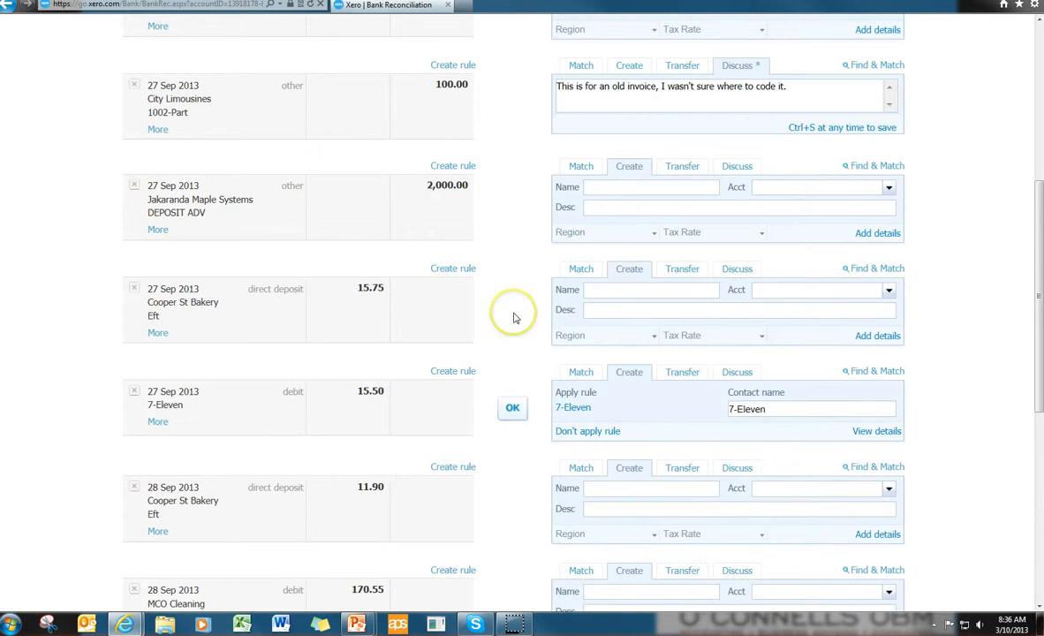
pyautogui.moveTo(515, 311)
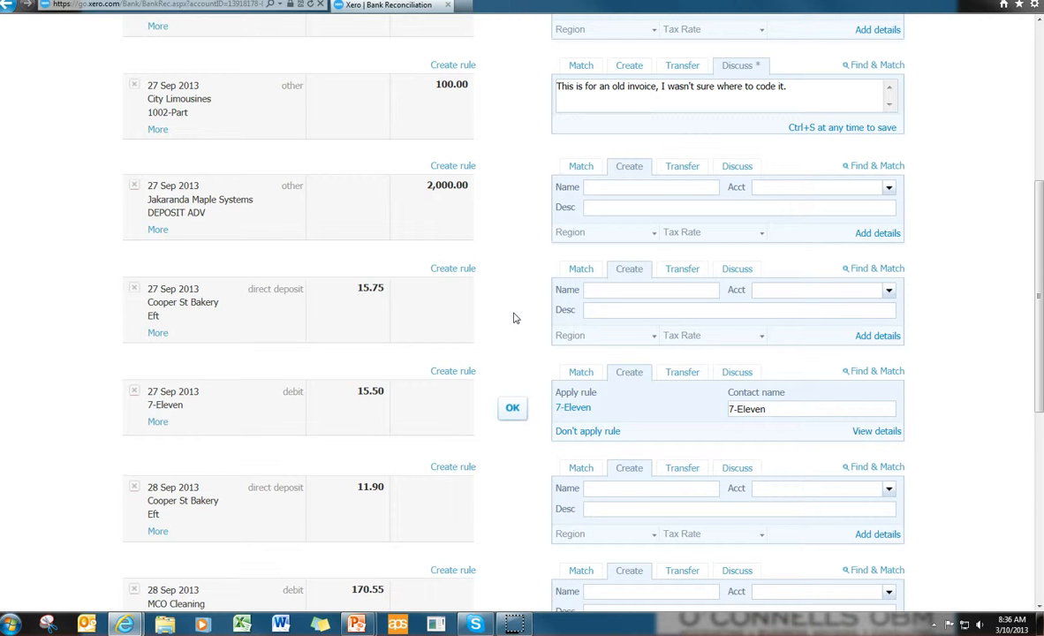
pyautogui.moveTo(199, 407)
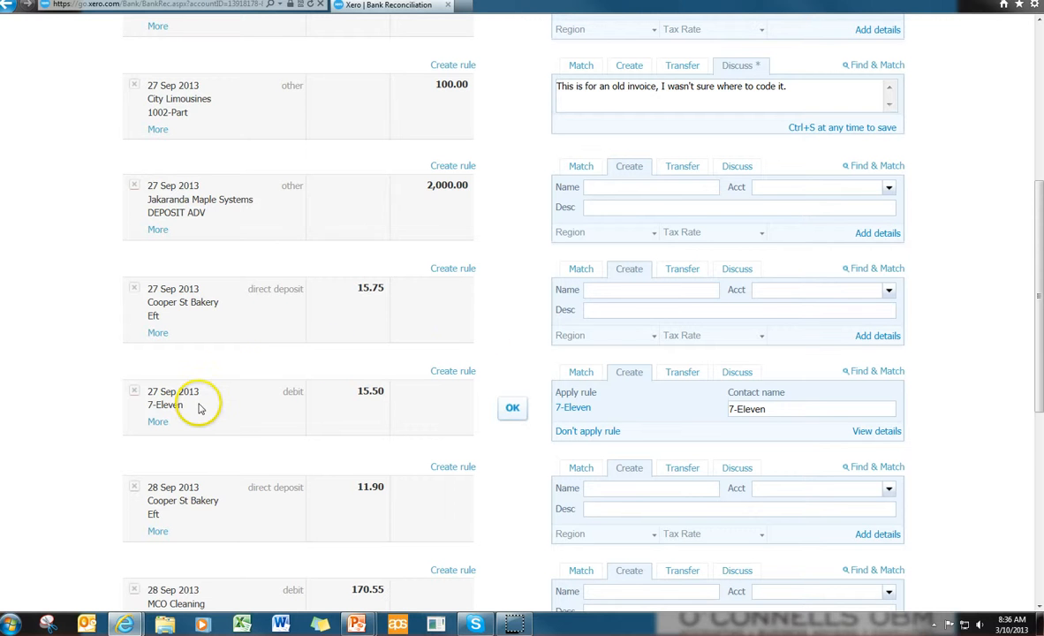
pyautogui.moveTo(186, 404)
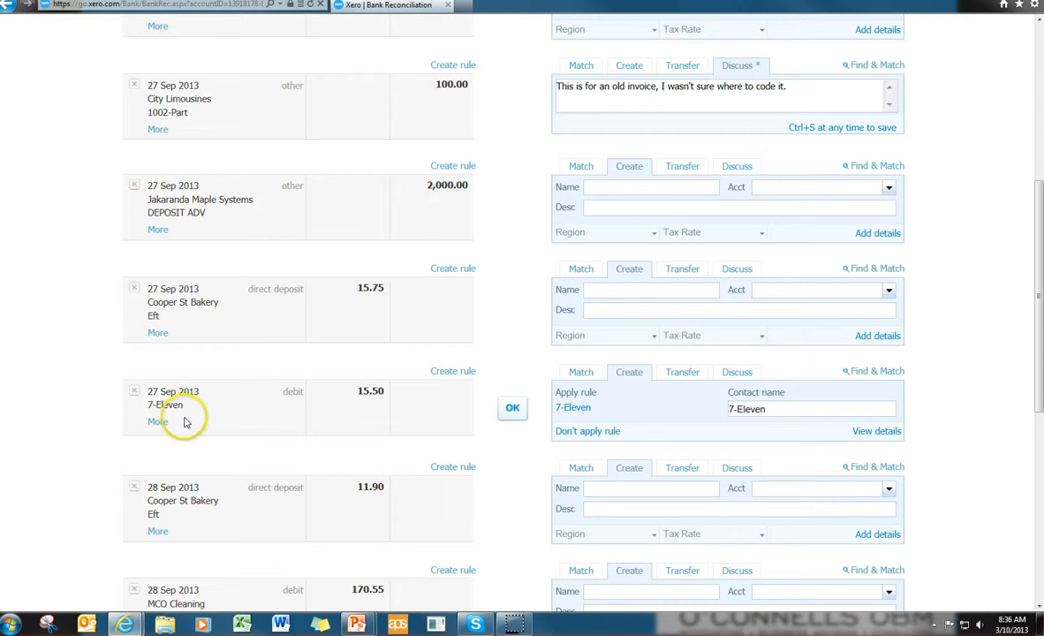
pyautogui.moveTo(186, 413)
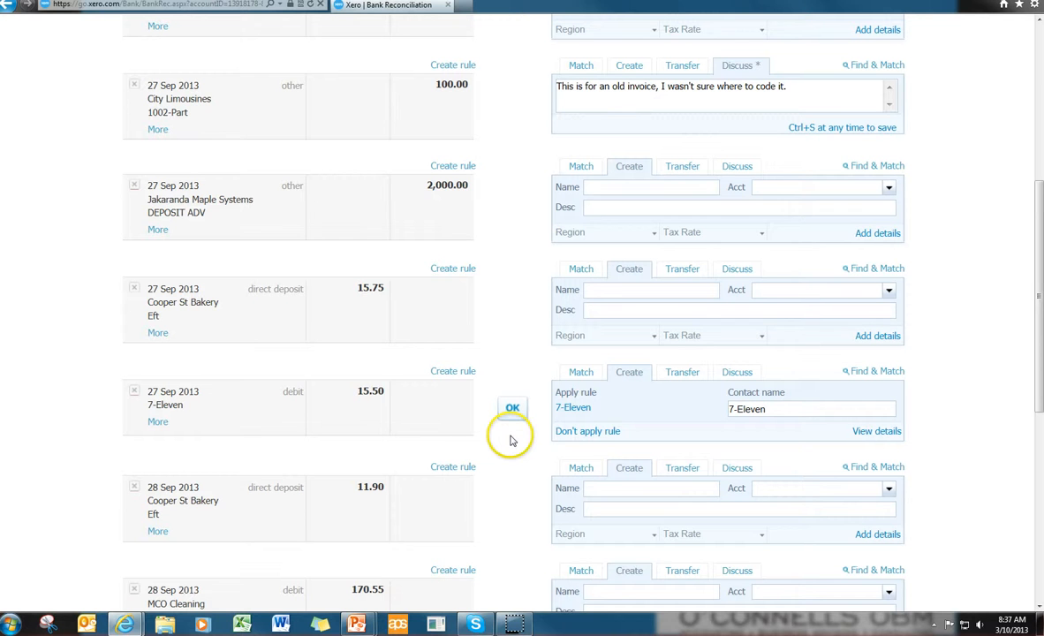
pyautogui.moveTo(572, 408)
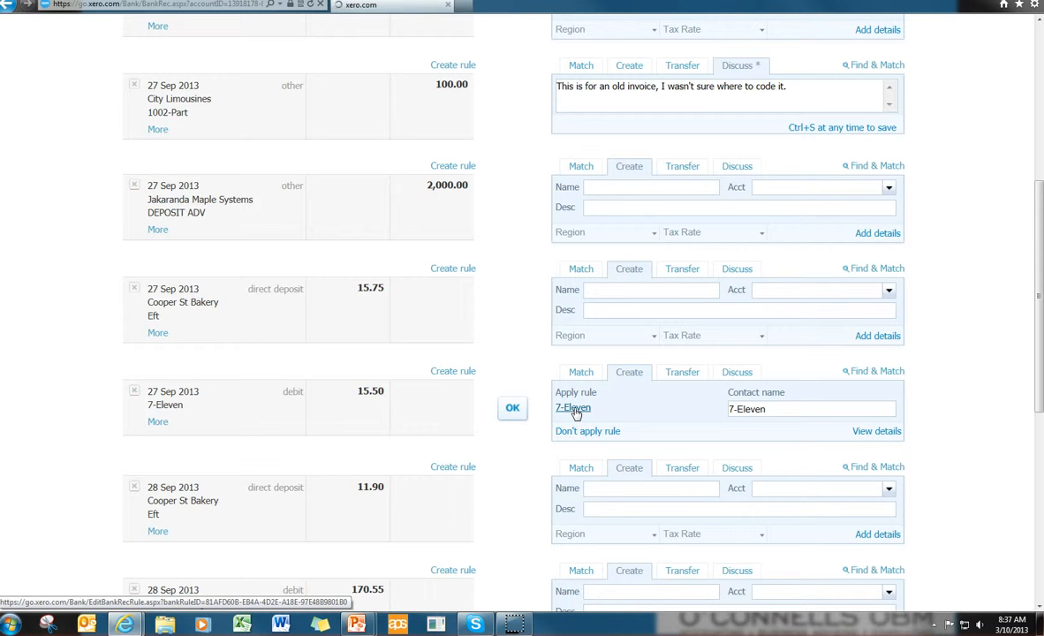
pyautogui.click(573, 407)
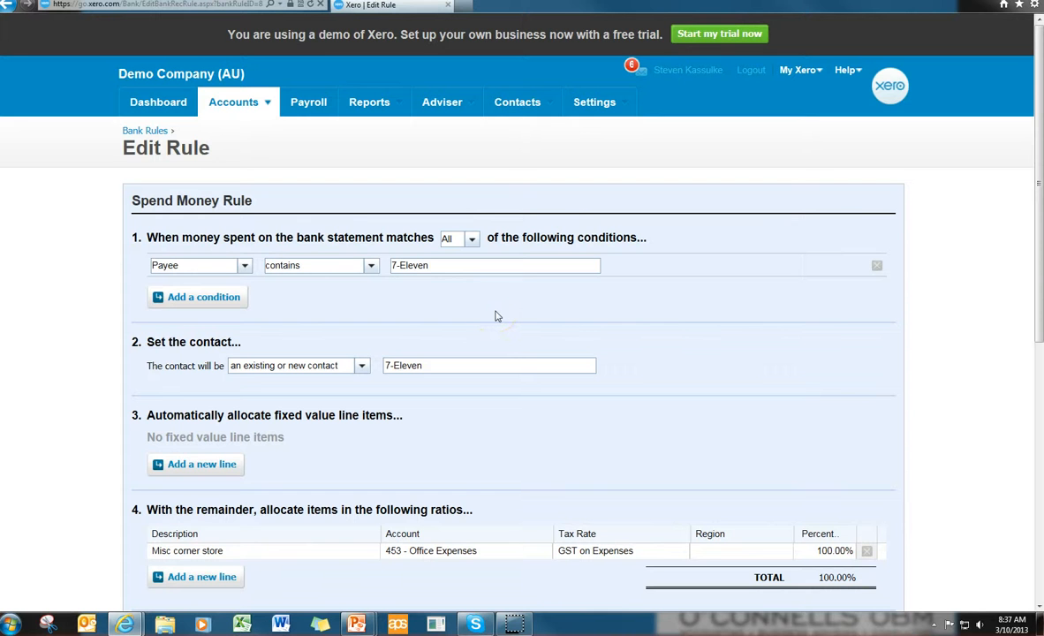
pyautogui.moveTo(433, 284)
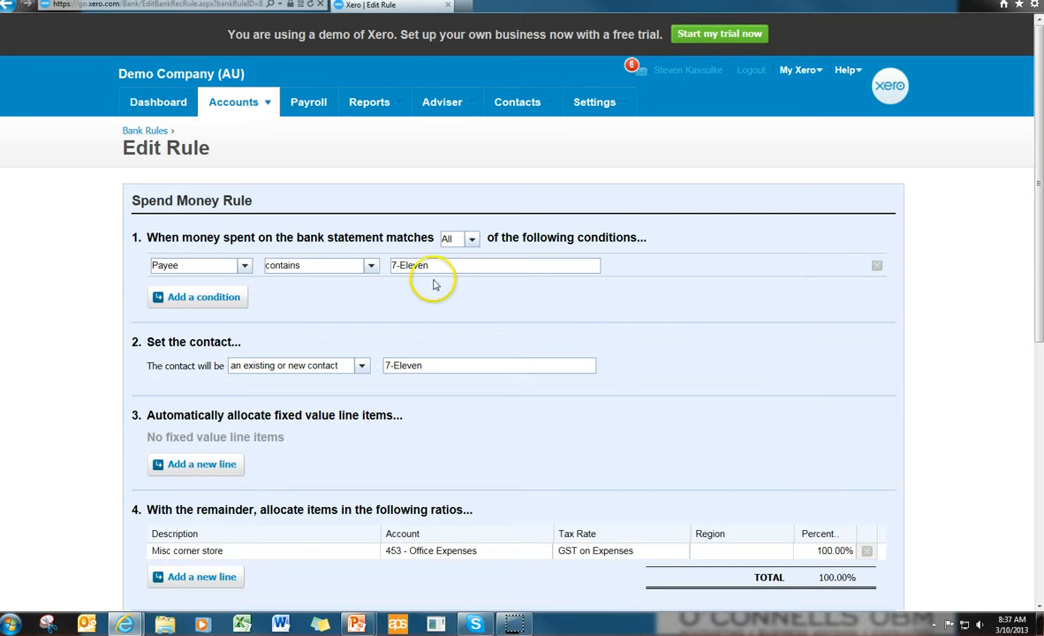
pyautogui.moveTo(431, 281)
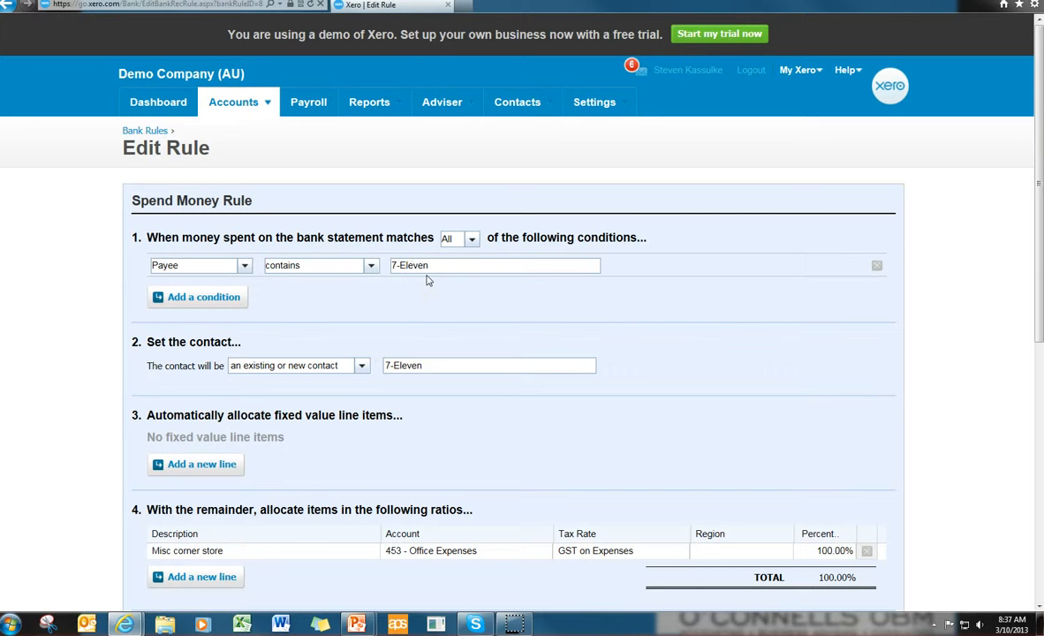
pyautogui.moveTo(455, 570)
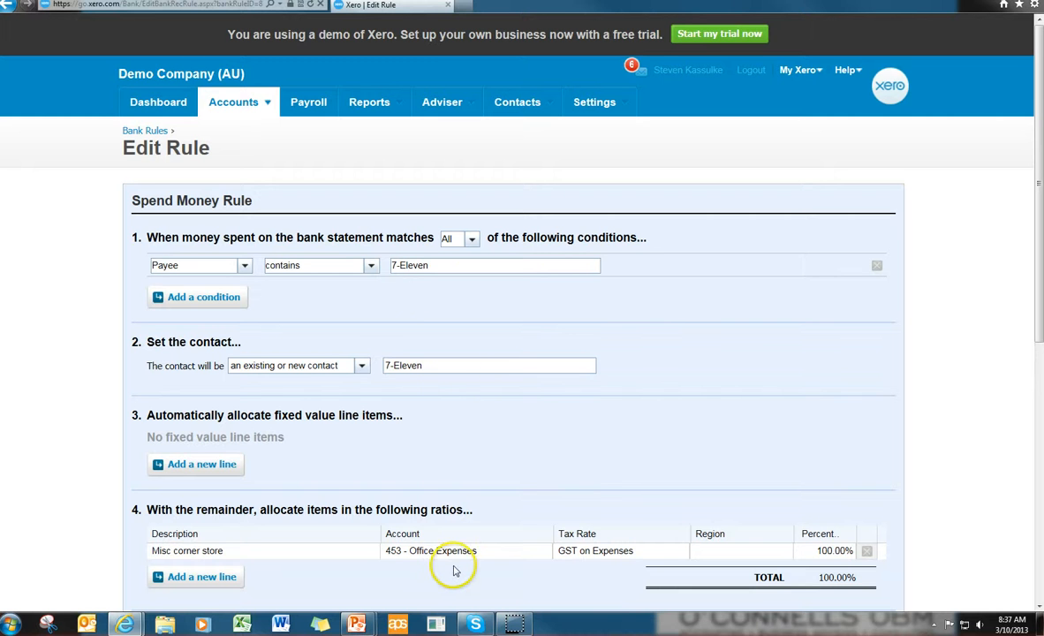
pyautogui.moveTo(493, 567)
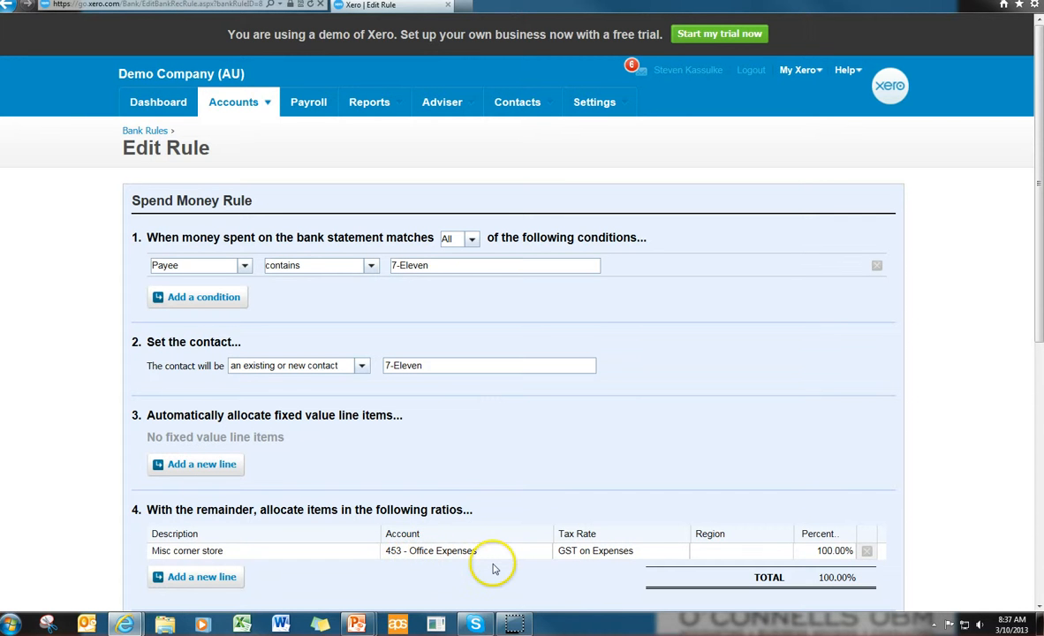
pyautogui.scroll(-3)
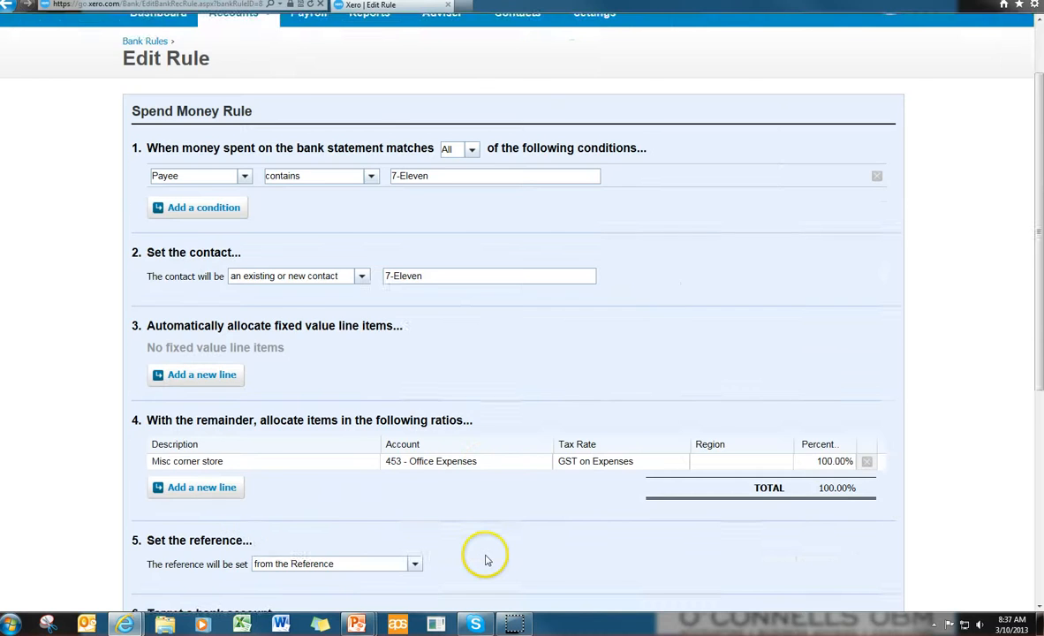
pyautogui.scroll(-3)
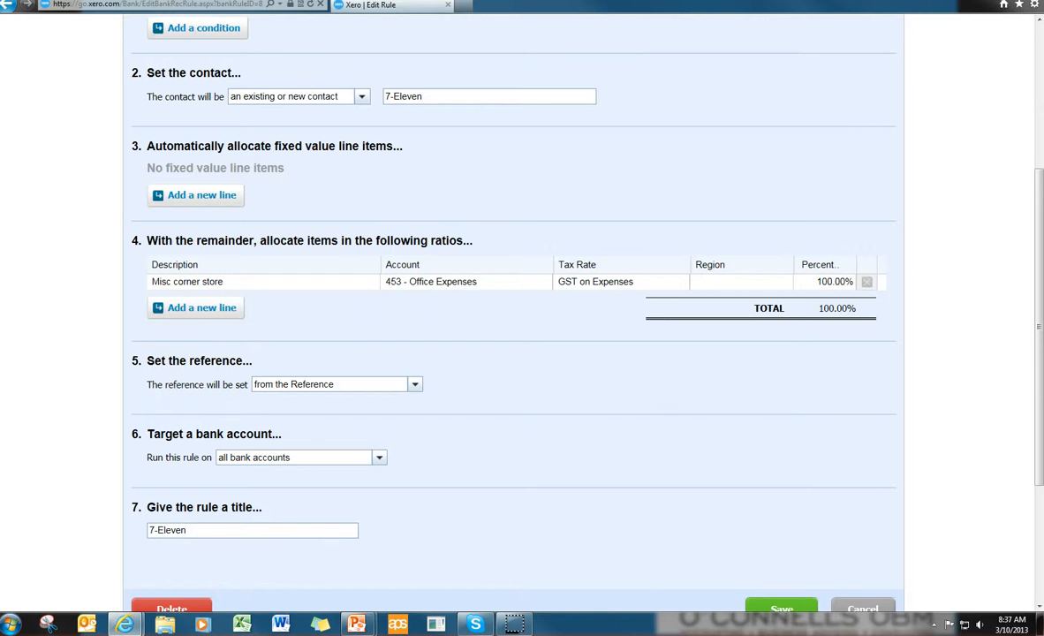
pyautogui.click(782, 608)
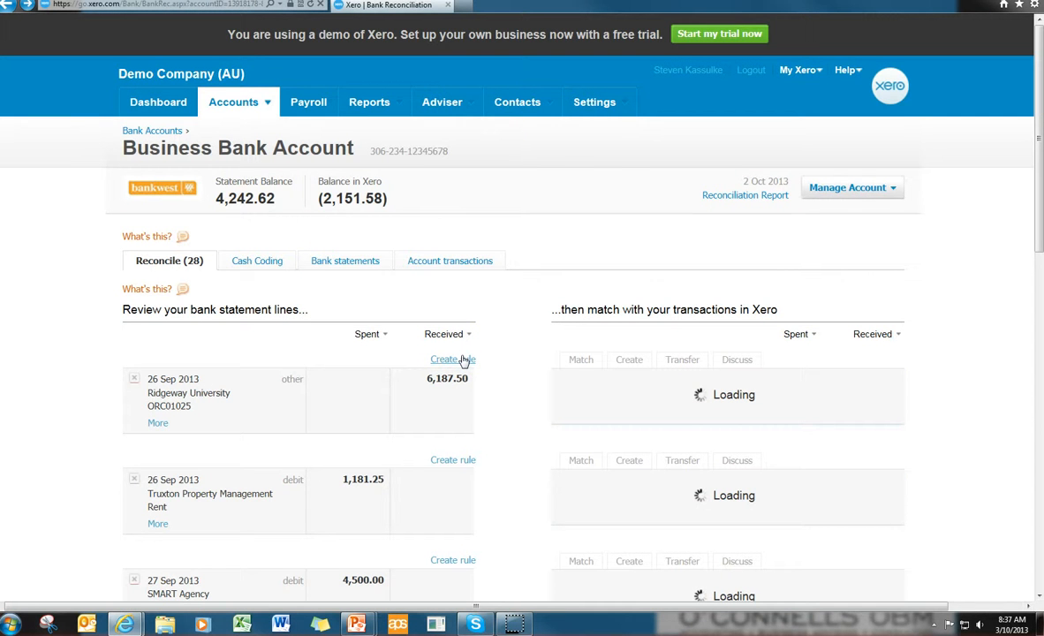
# - Accept the 15.50 7-Eleven payment using the 7-Eleven bank rule
pyautogui.scroll(-3)
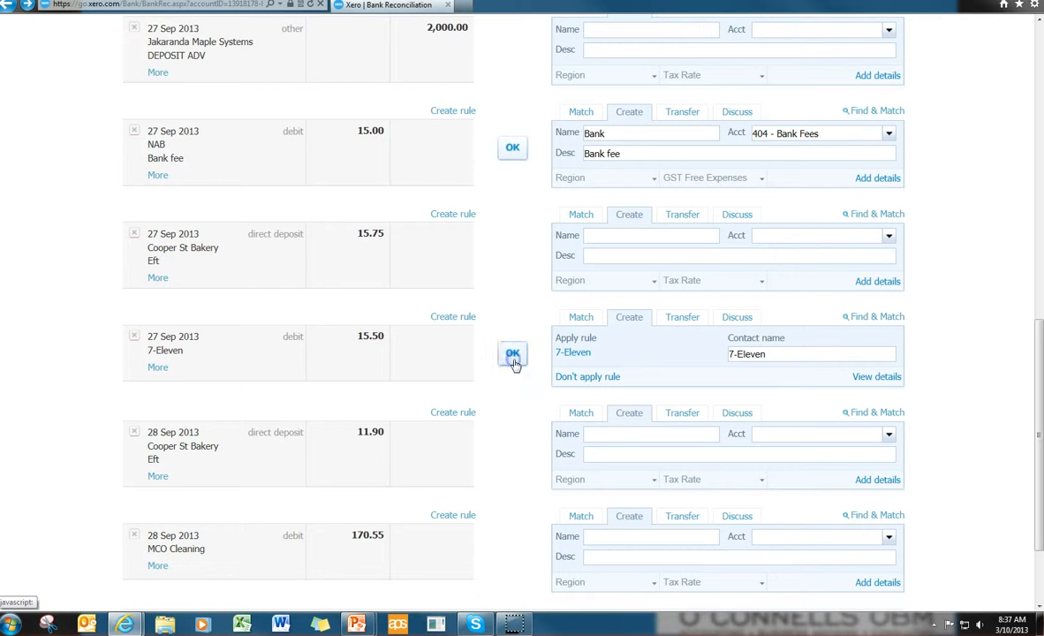
pyautogui.click(513, 354)
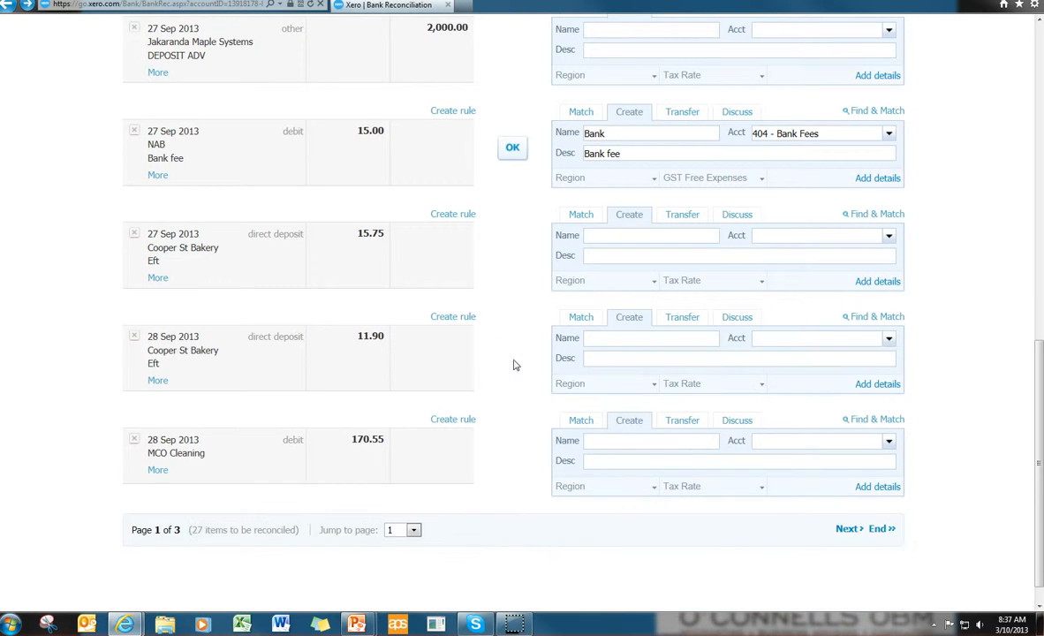
pyautogui.scroll(-3)
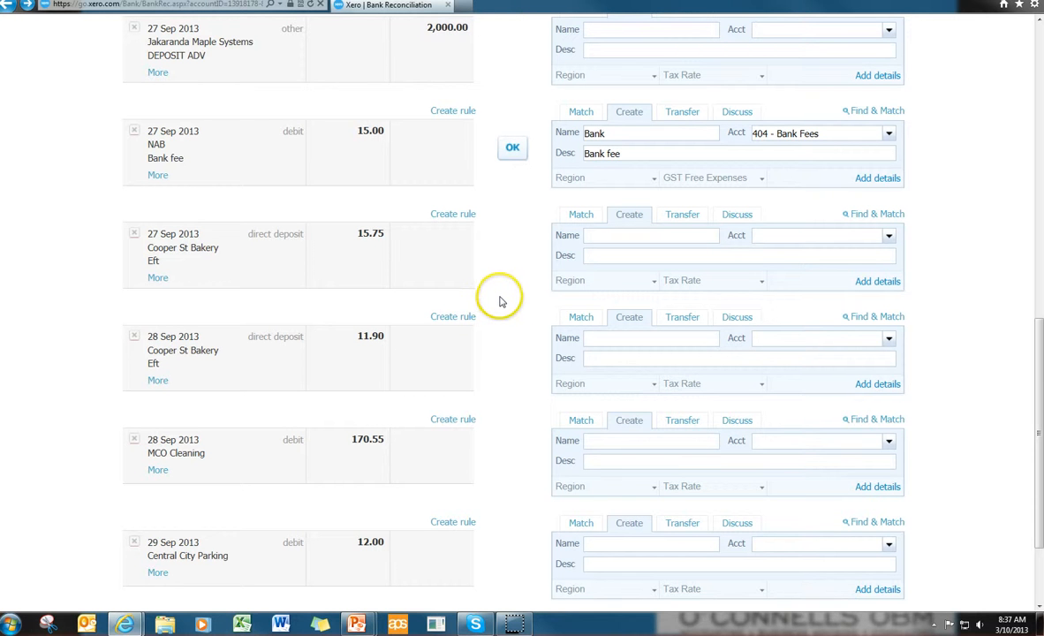
pyautogui.moveTo(219, 255)
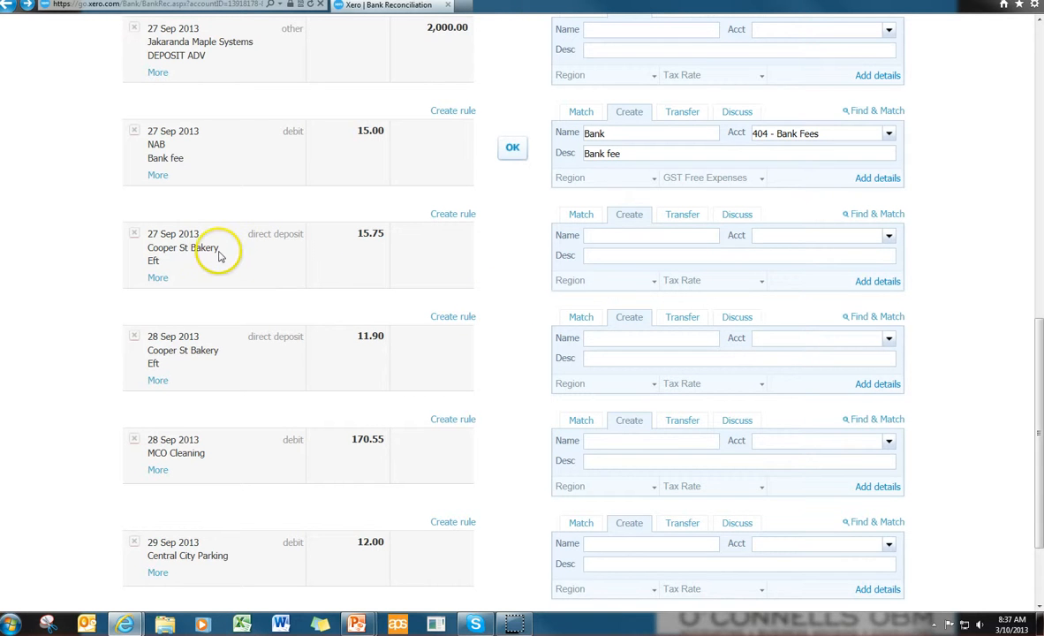
pyautogui.moveTo(236, 346)
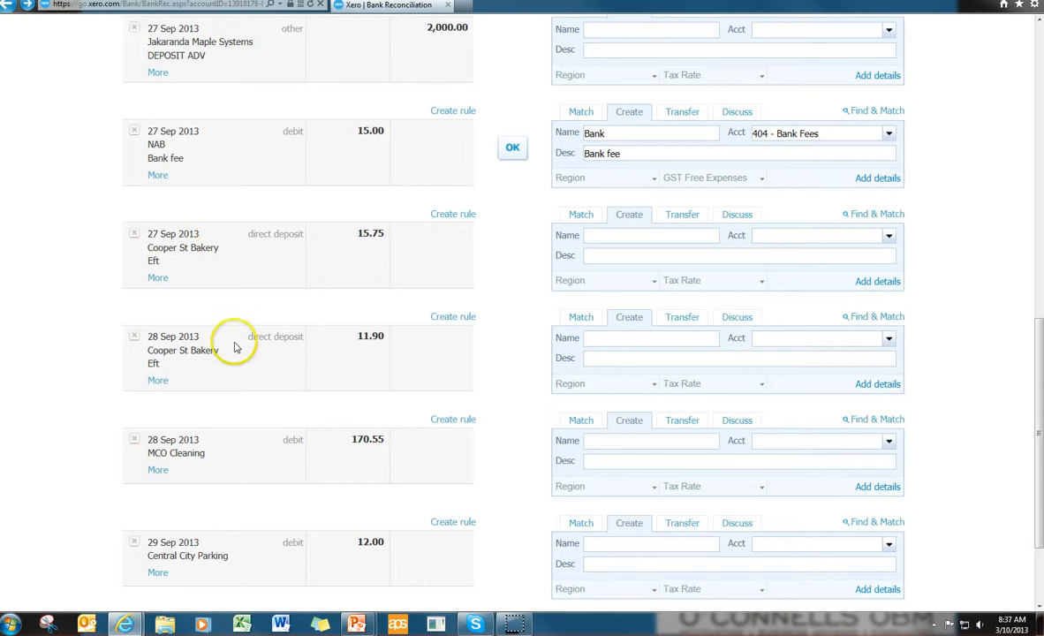
pyautogui.moveTo(225, 358)
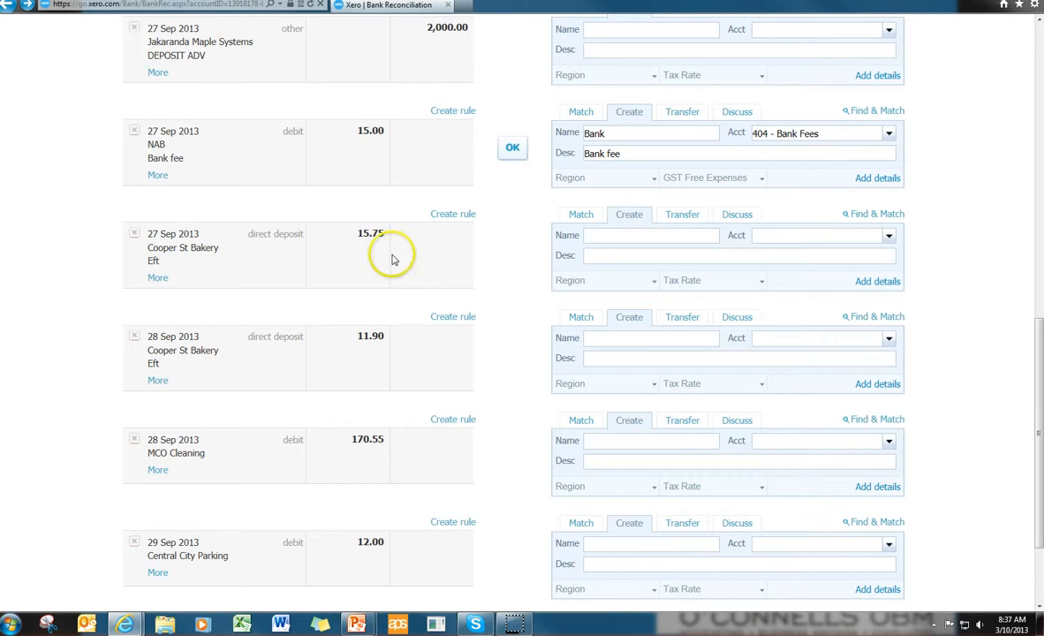
pyautogui.moveTo(497, 228)
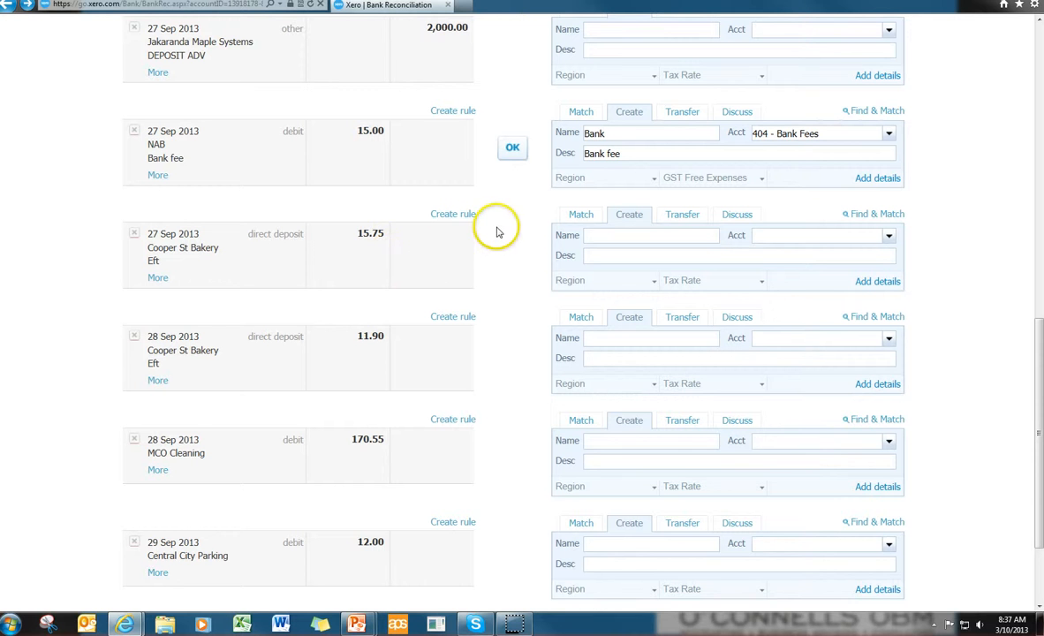
pyautogui.moveTo(453, 214)
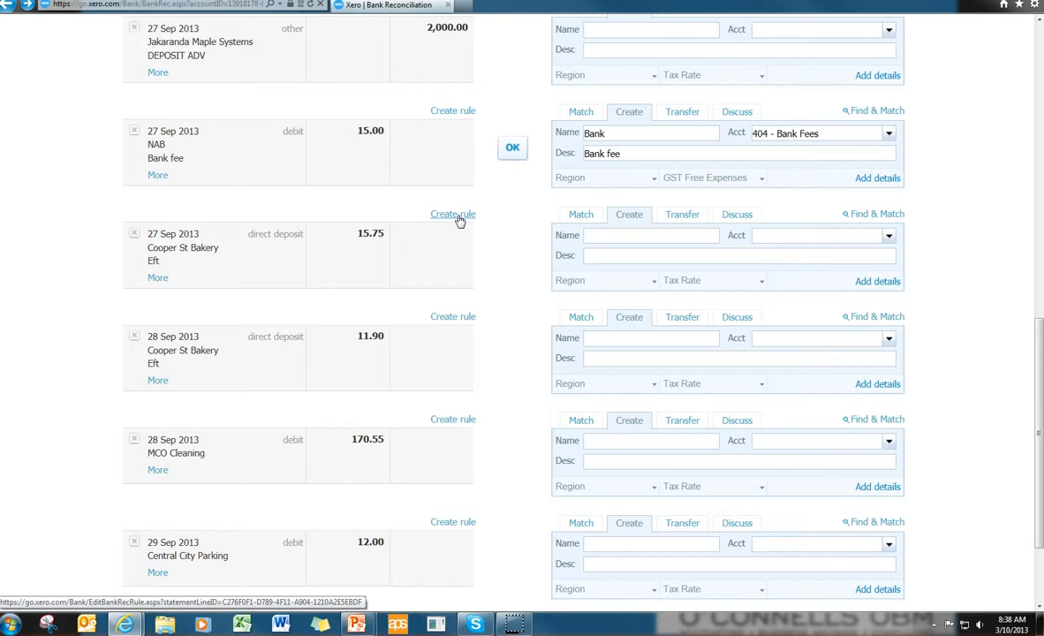
# - Start a bank rule from the Cooper St Bakery line with a 'contains' payee condition
pyautogui.click(453, 214)
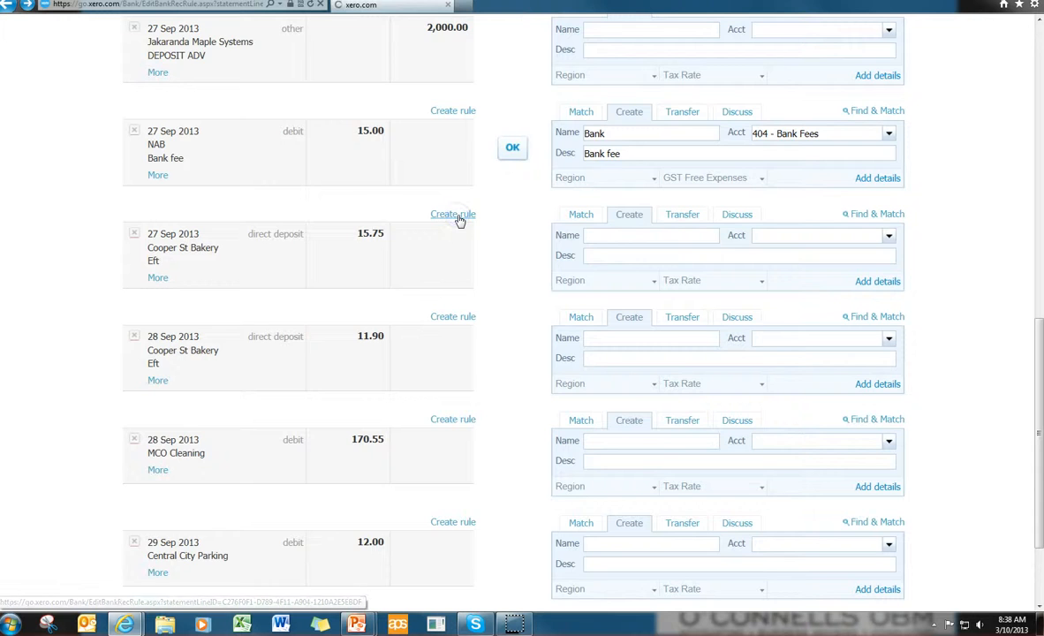
pyautogui.click(453, 214)
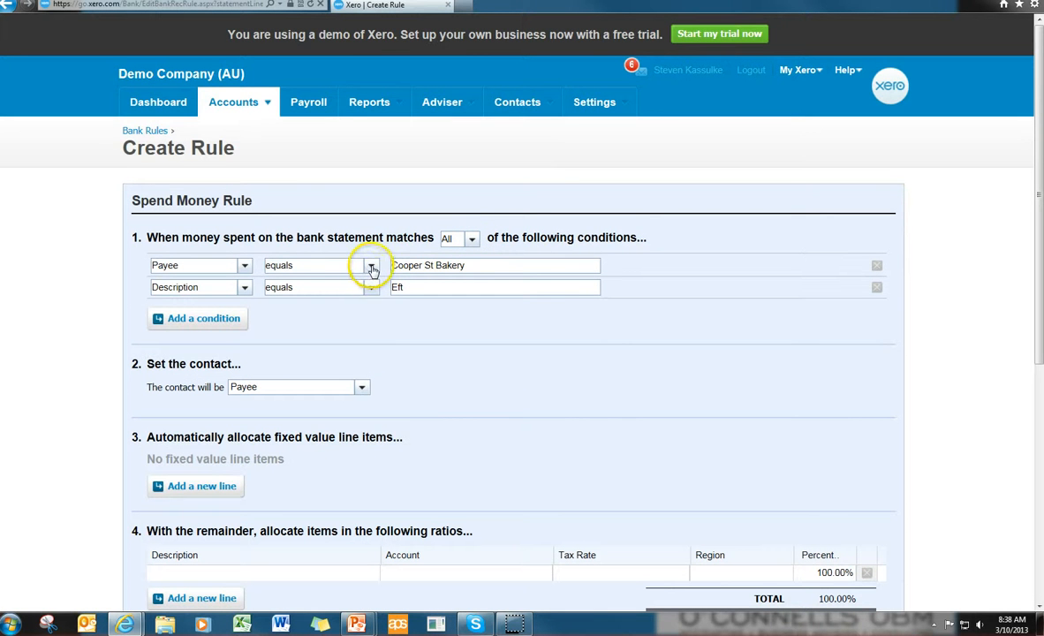
pyautogui.click(370, 265)
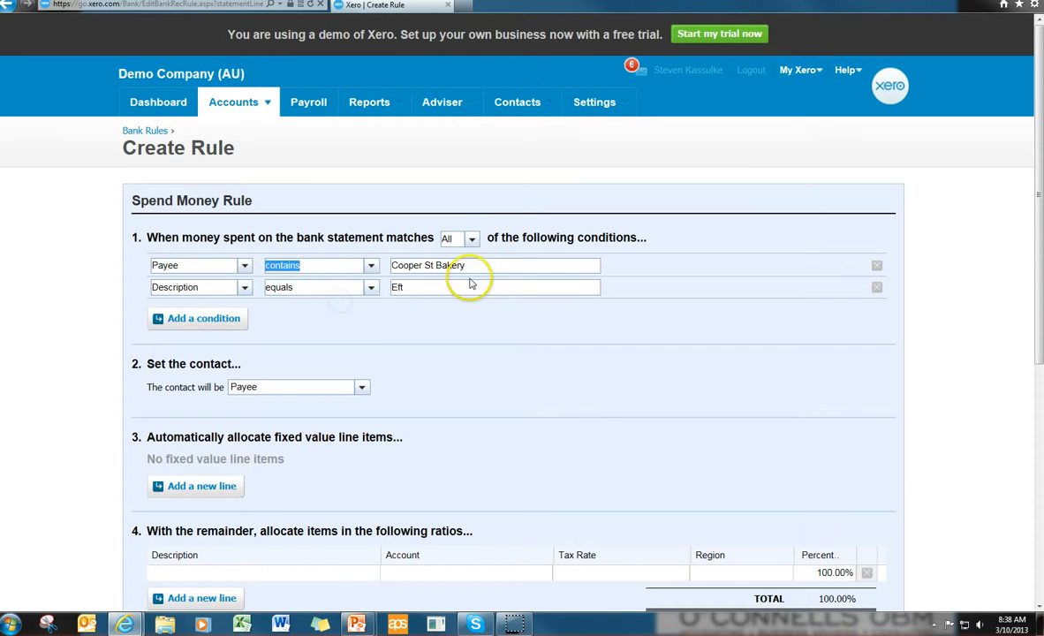
pyautogui.scroll(-3)
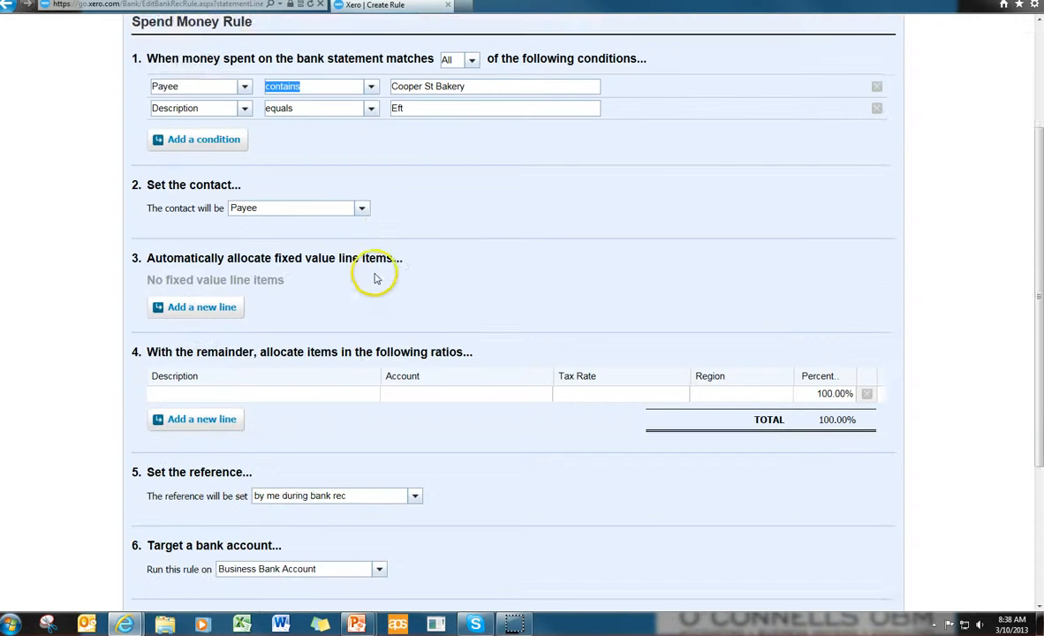
pyautogui.scroll(-3)
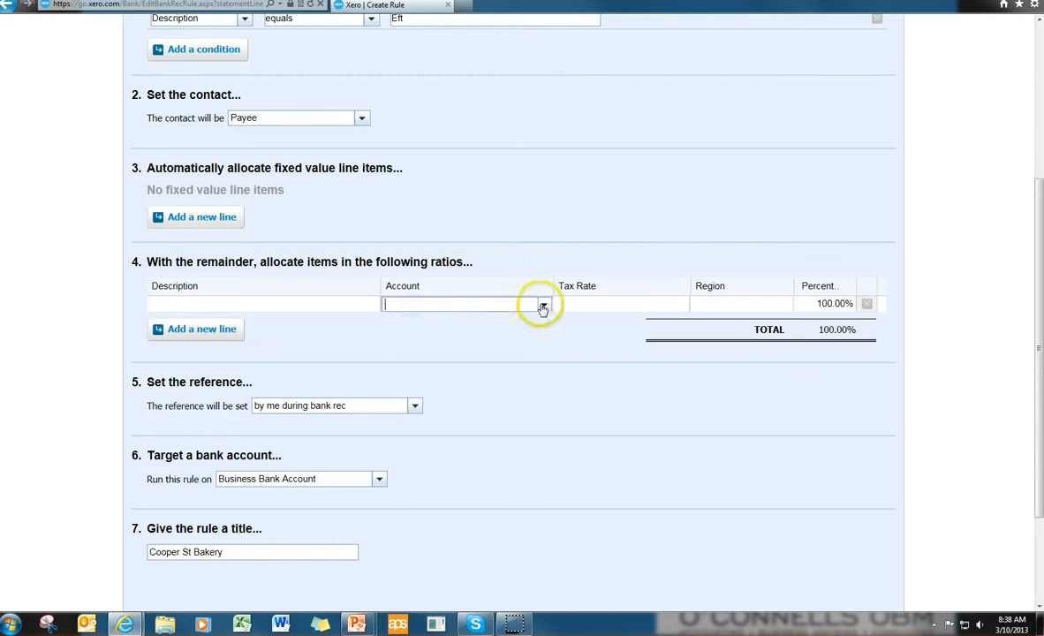
# - Code the remainder to 453 - Office Expenses, take the reference from Reference, and save
pyautogui.click(544, 304)
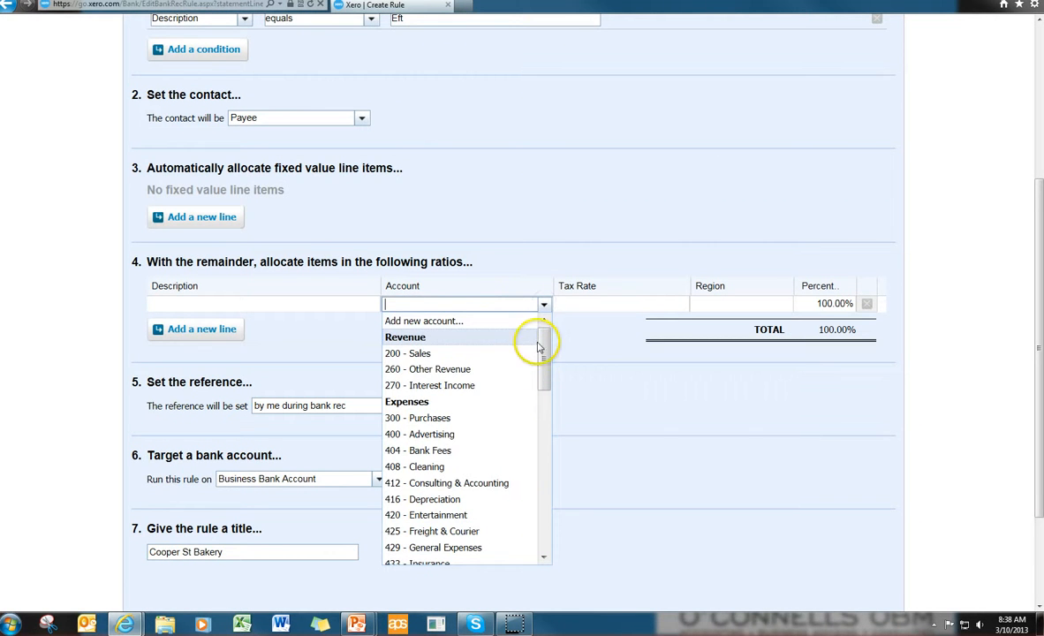
pyautogui.write('off')
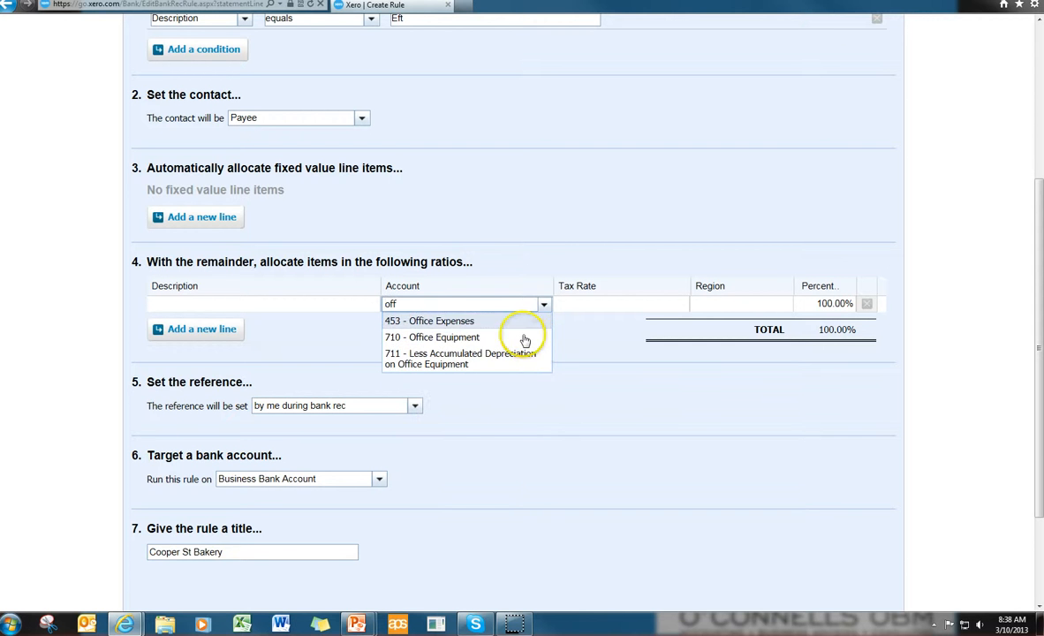
pyautogui.click(429, 321)
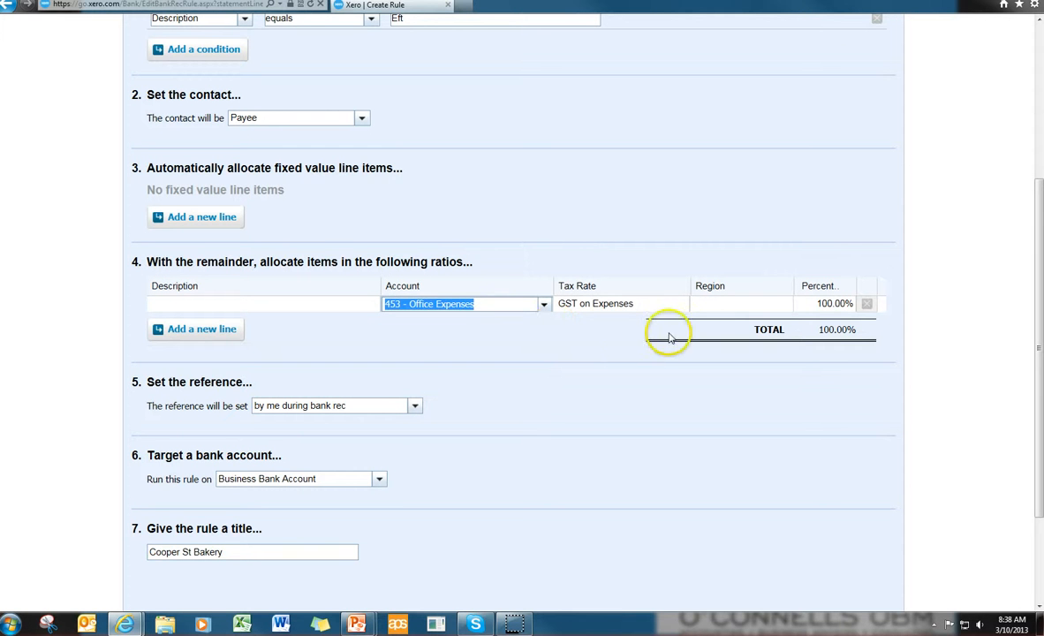
pyautogui.scroll(-3)
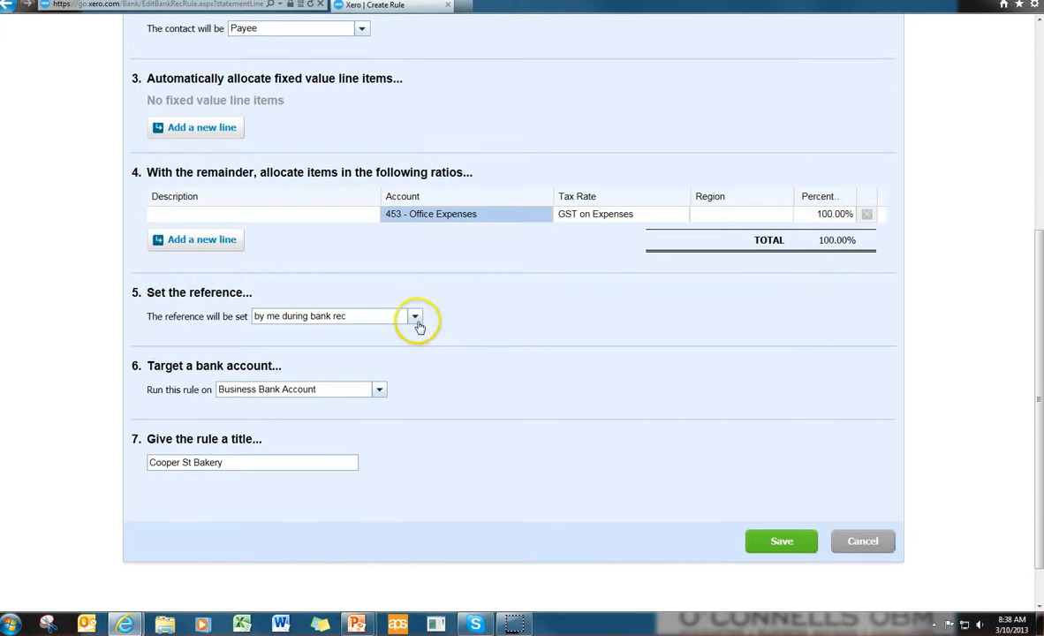
pyautogui.click(415, 315)
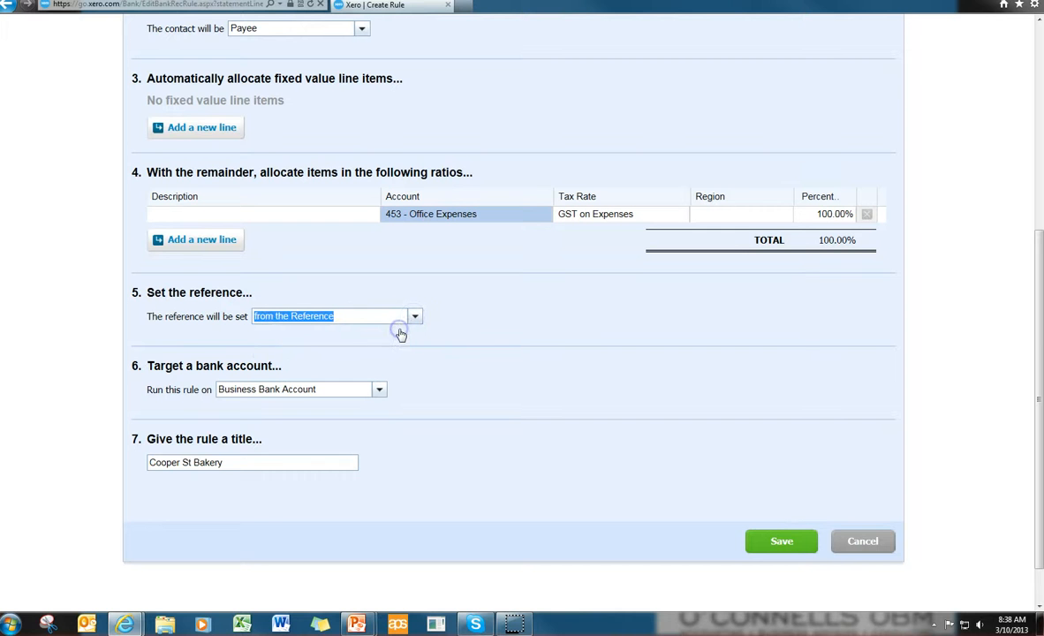
pyautogui.moveTo(250, 334)
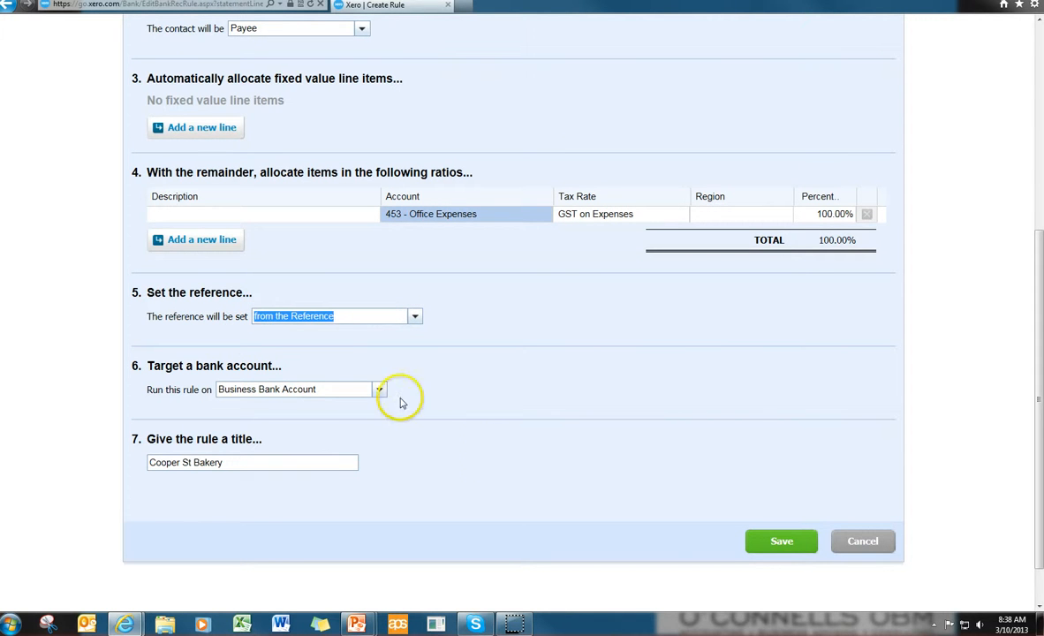
pyautogui.click(781, 541)
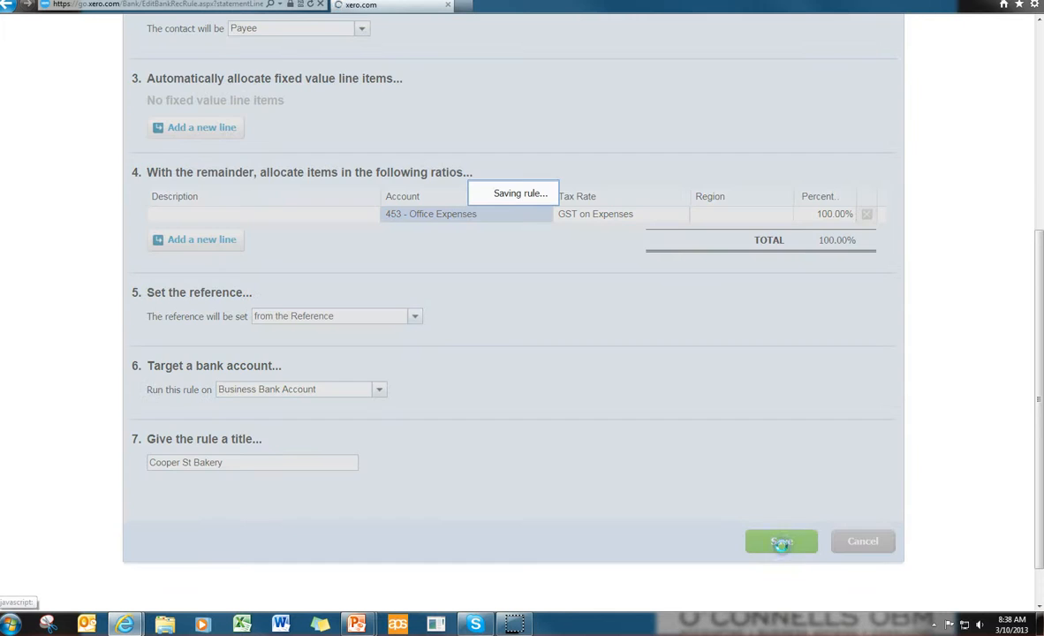
# - Go to the Business Bank Account's Reconcile tab via Accounts > Bank Accounts
pyautogui.click(781, 541)
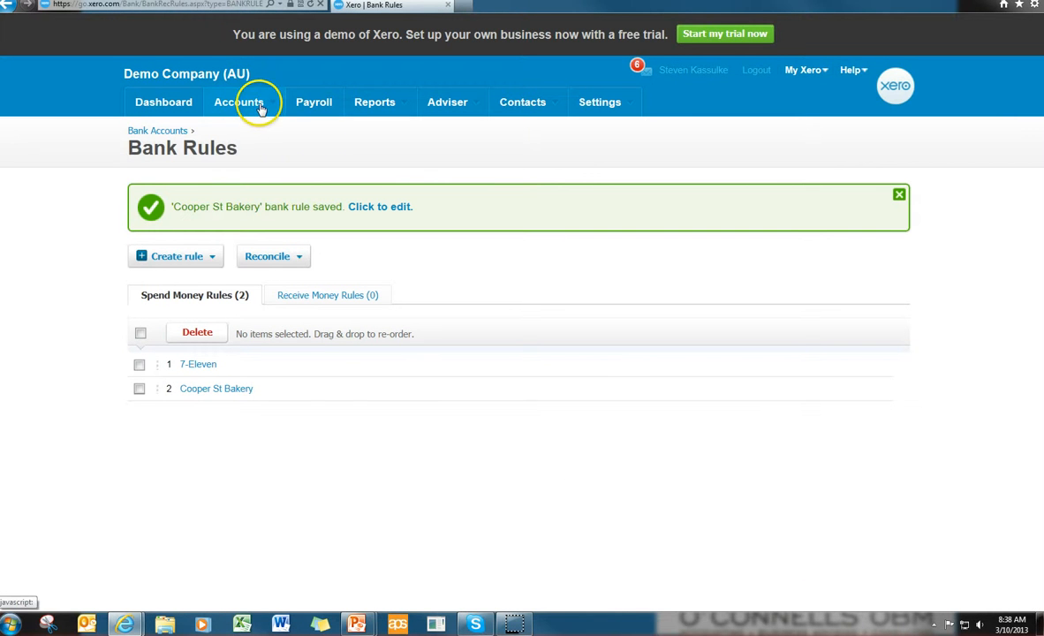
pyautogui.click(238, 102)
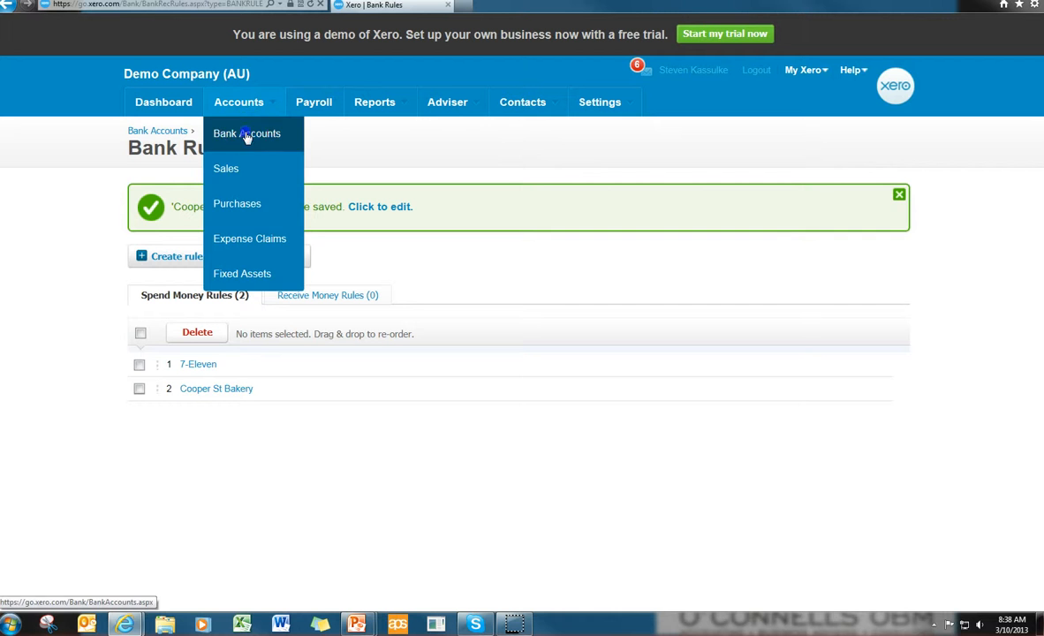
pyautogui.click(246, 134)
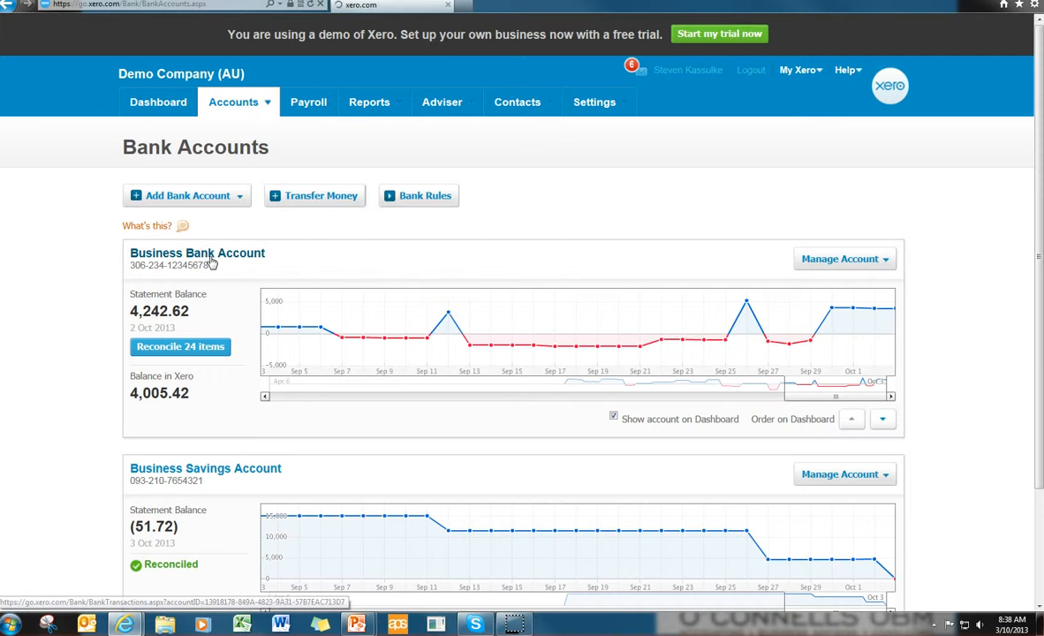
pyautogui.click(197, 254)
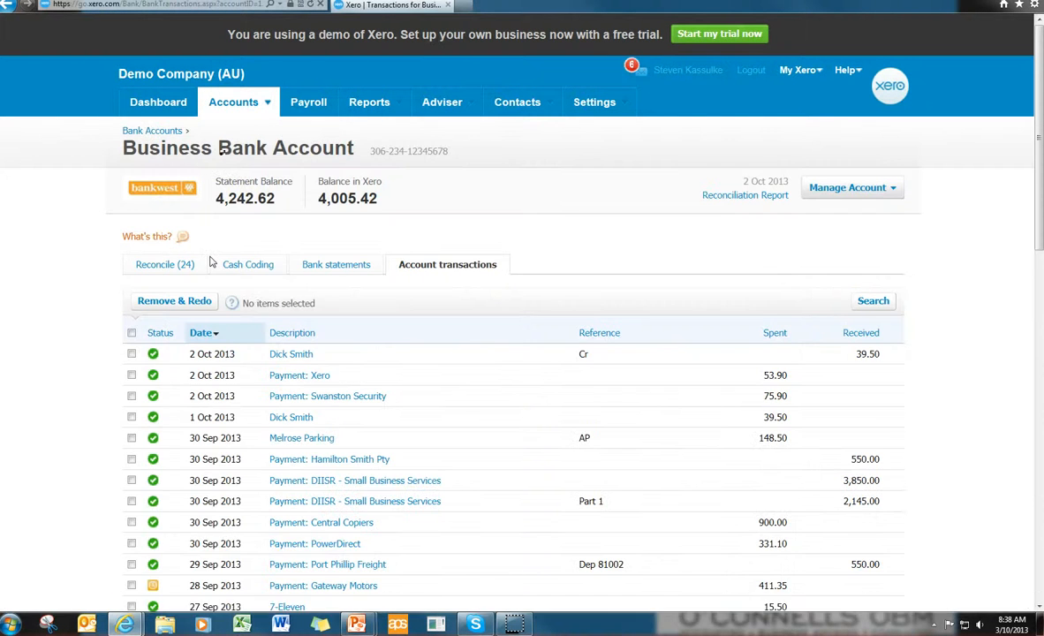
pyautogui.click(165, 264)
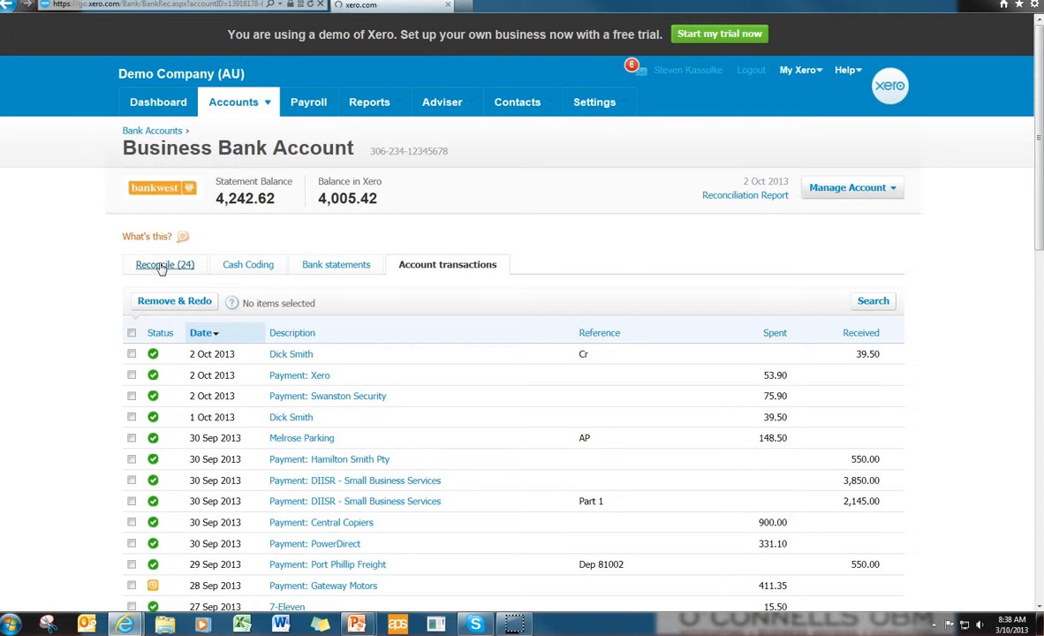
pyautogui.click(164, 264)
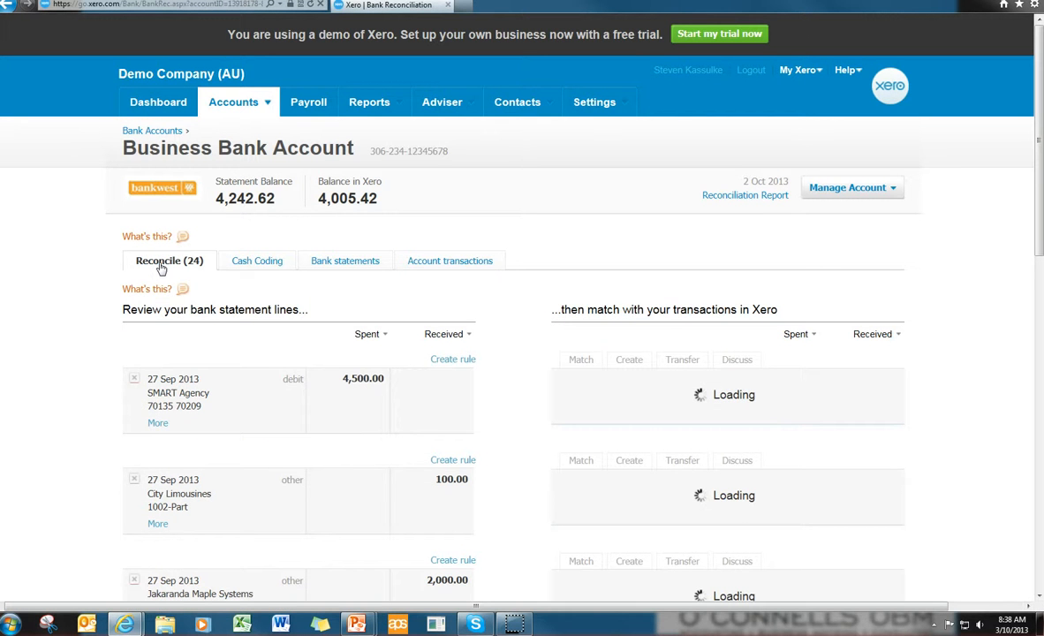
# - Reconcile the Cooper St Bakery deposits of 15.75 and 11.90
pyautogui.scroll(-3)
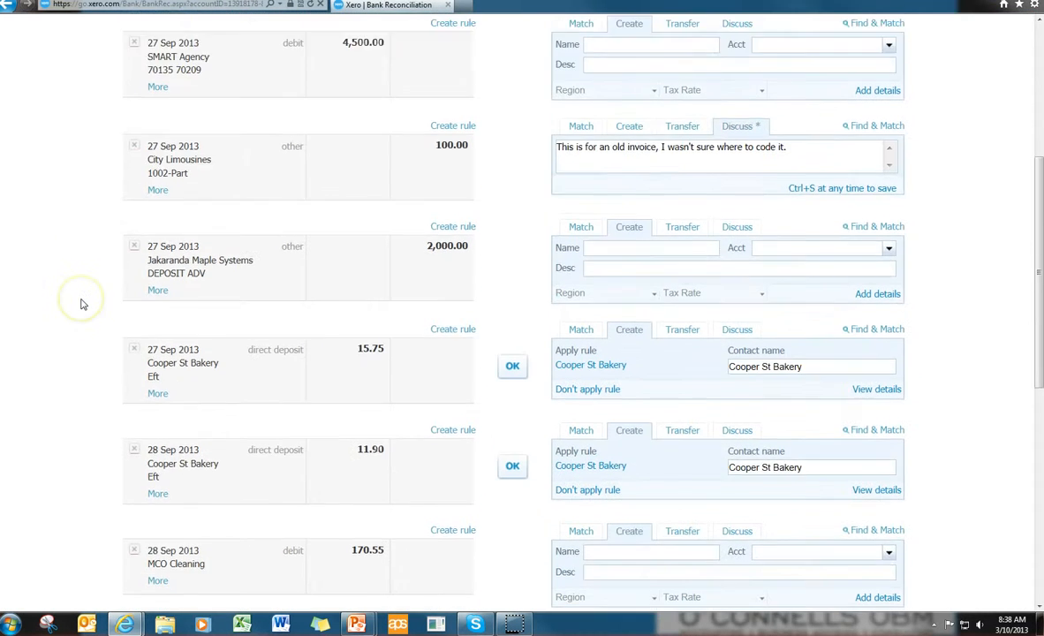
pyautogui.scroll(-3)
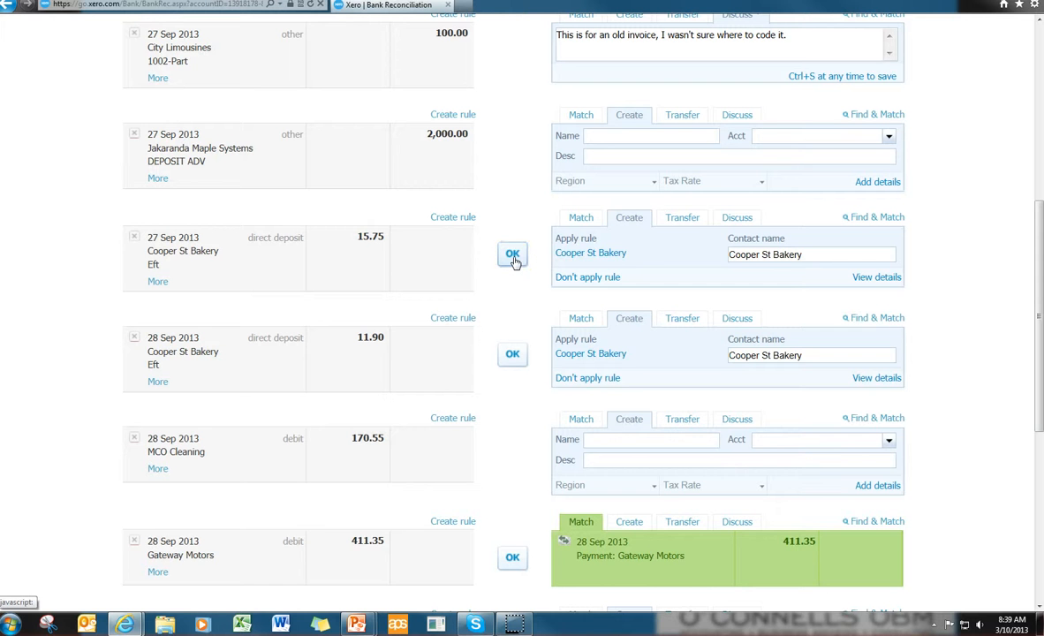
pyautogui.click(512, 255)
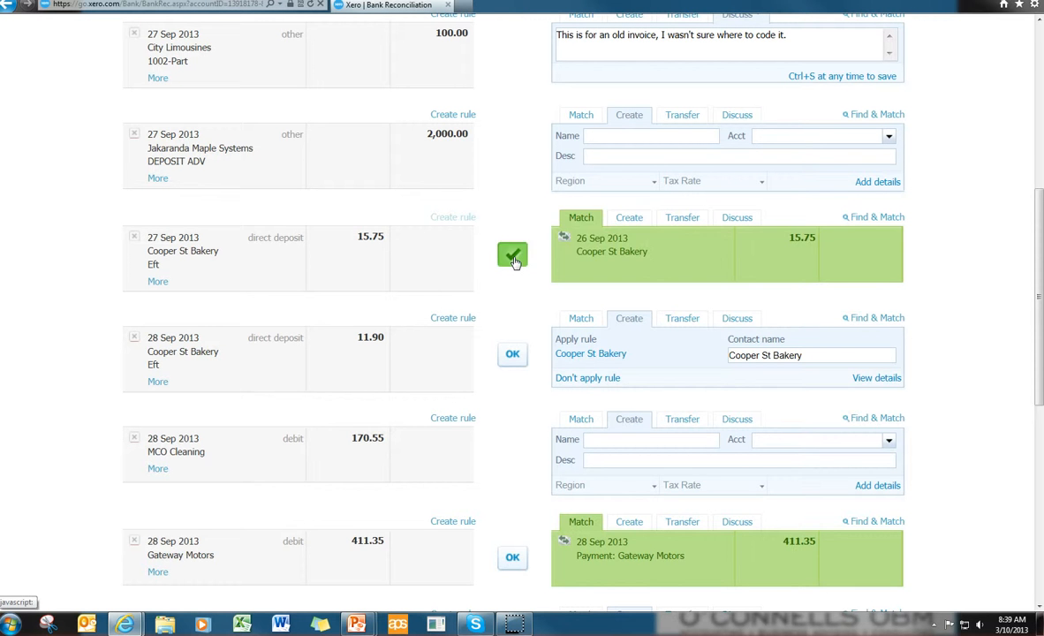
pyautogui.click(512, 255)
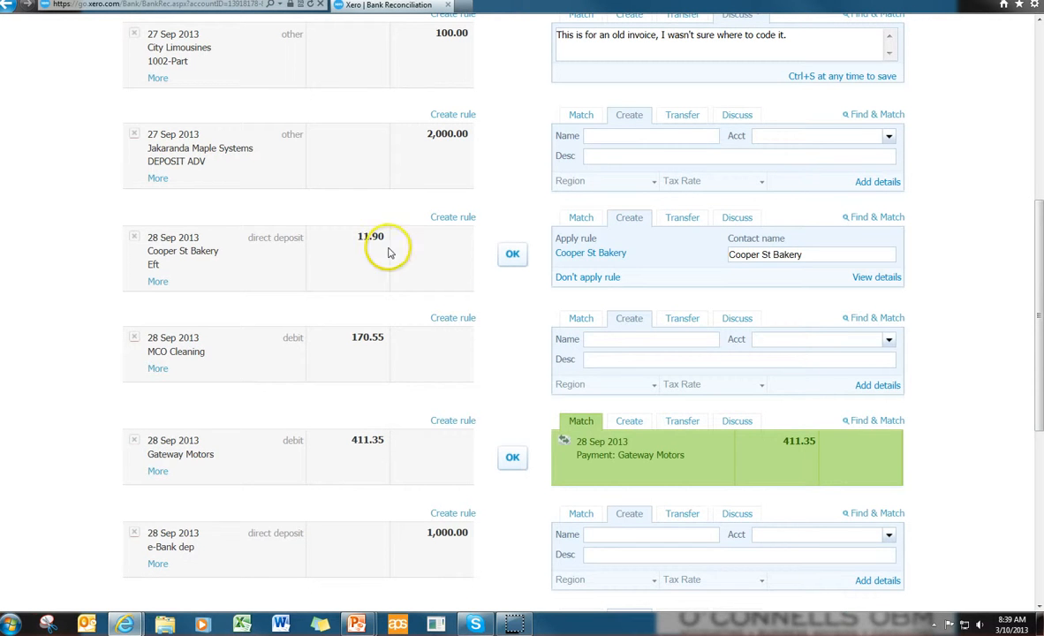
pyautogui.moveTo(420, 271)
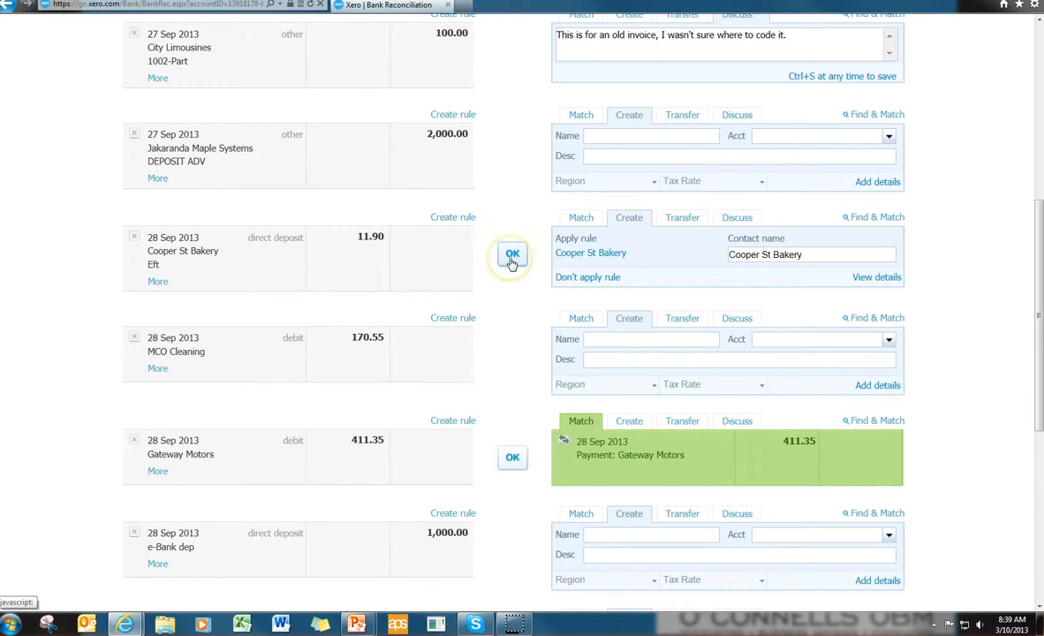
pyautogui.click(512, 255)
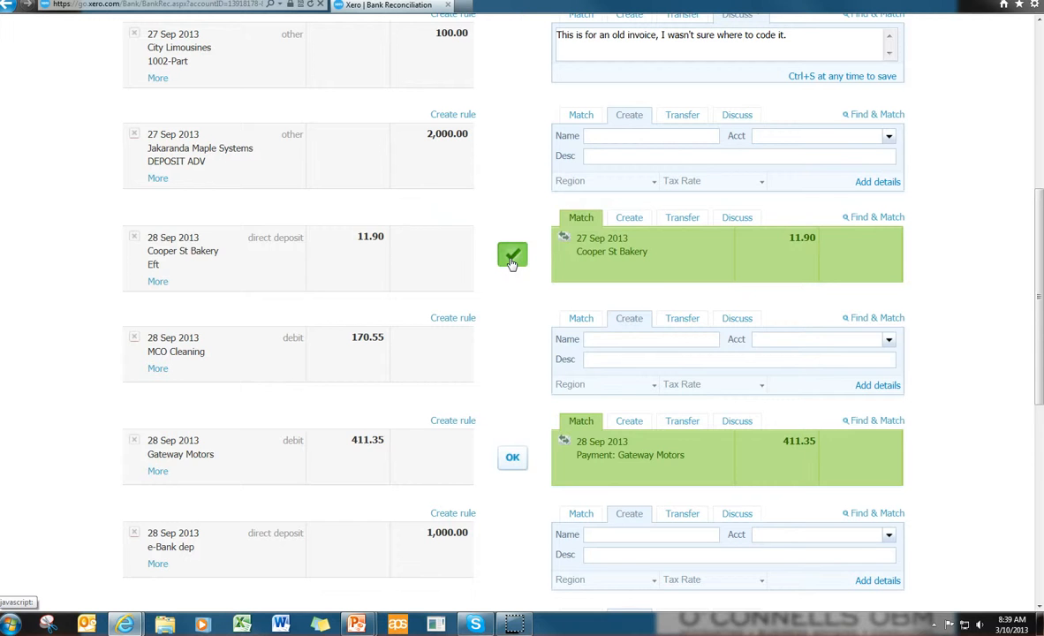
pyautogui.click(512, 256)
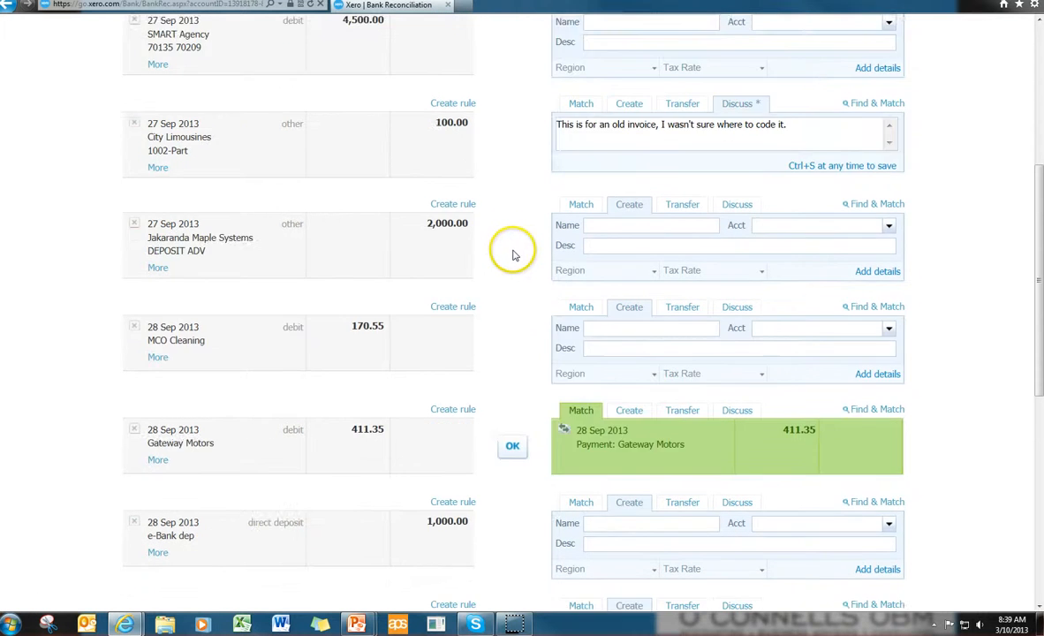
# - Match the 4,500.00 SMART Agency line to its 2,000.00 and 2,500.00 payments and reconcile
pyautogui.scroll(3)
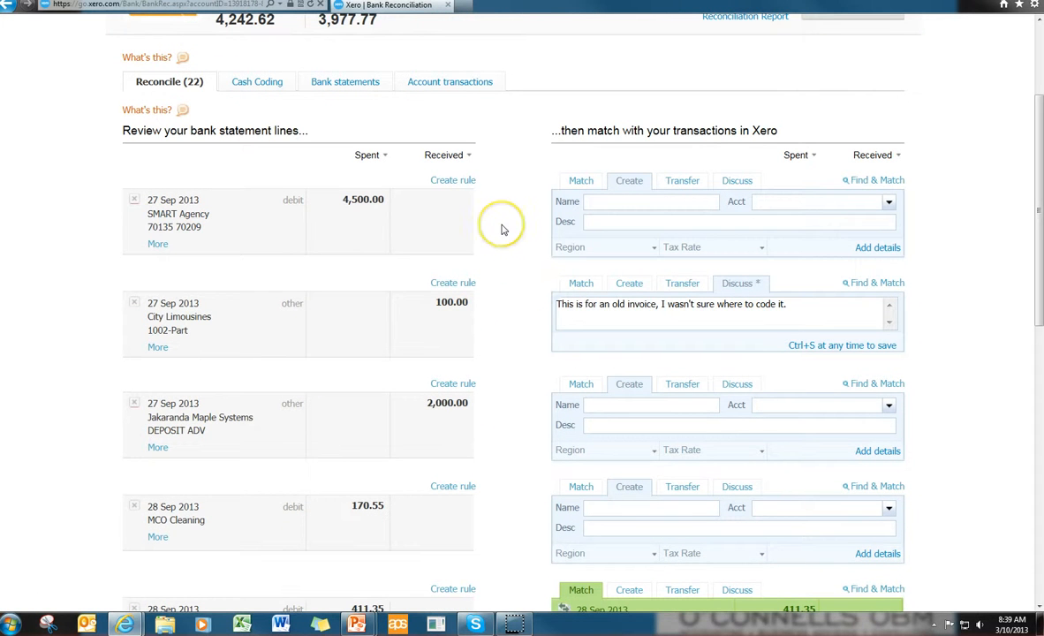
pyautogui.moveTo(502, 229)
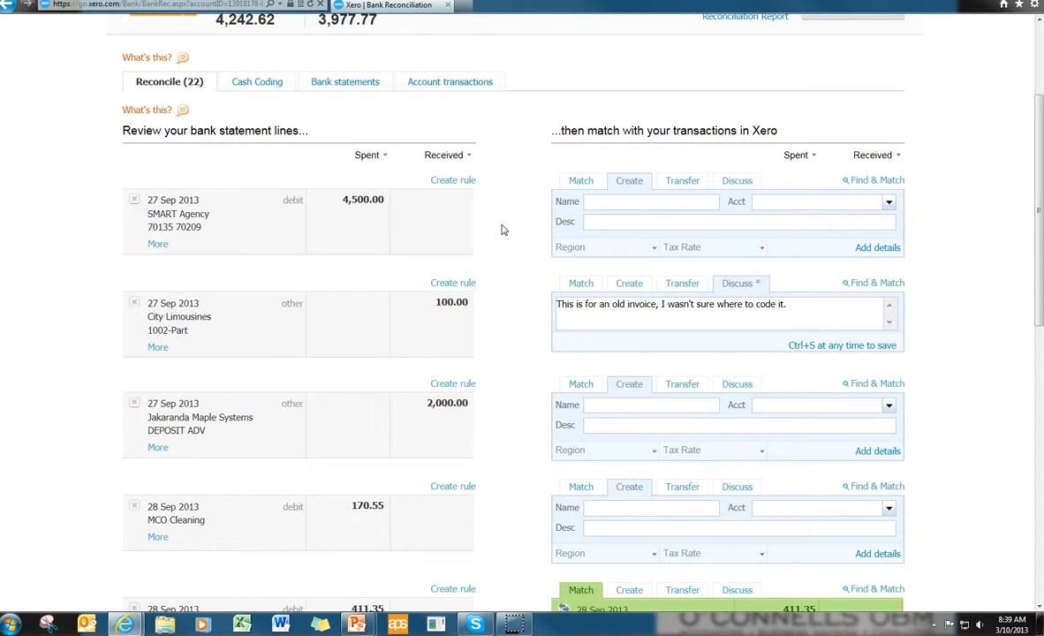
pyautogui.moveTo(338, 224)
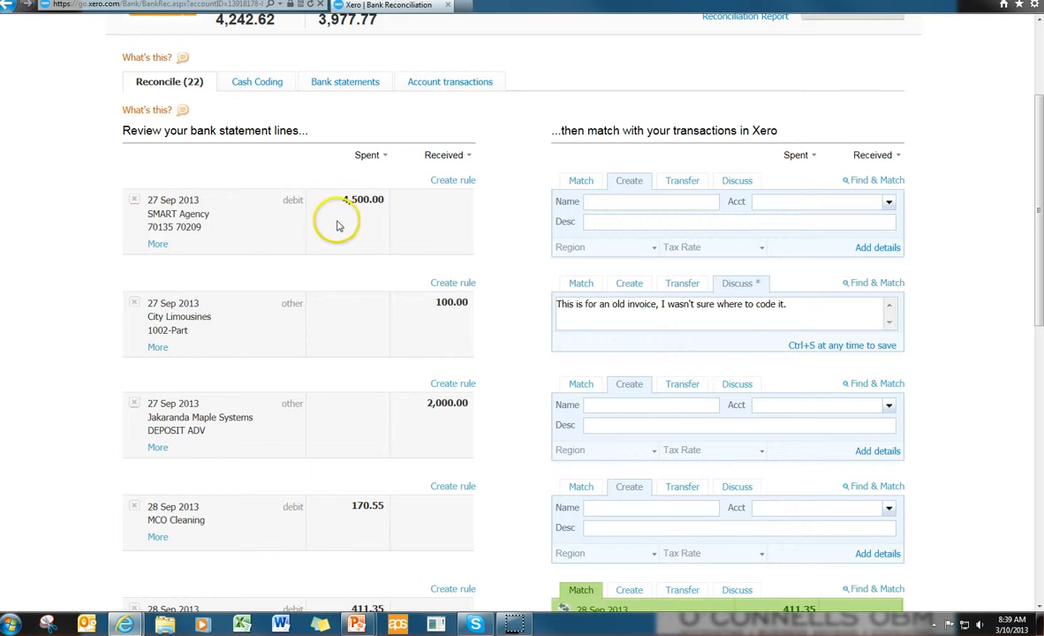
pyautogui.moveTo(370, 216)
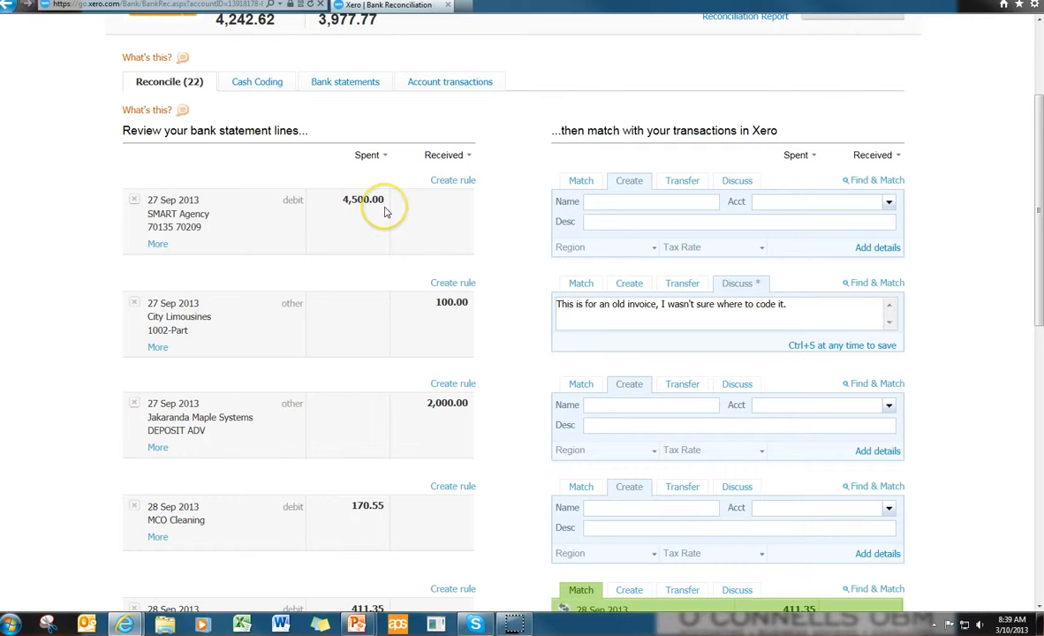
pyautogui.moveTo(420, 214)
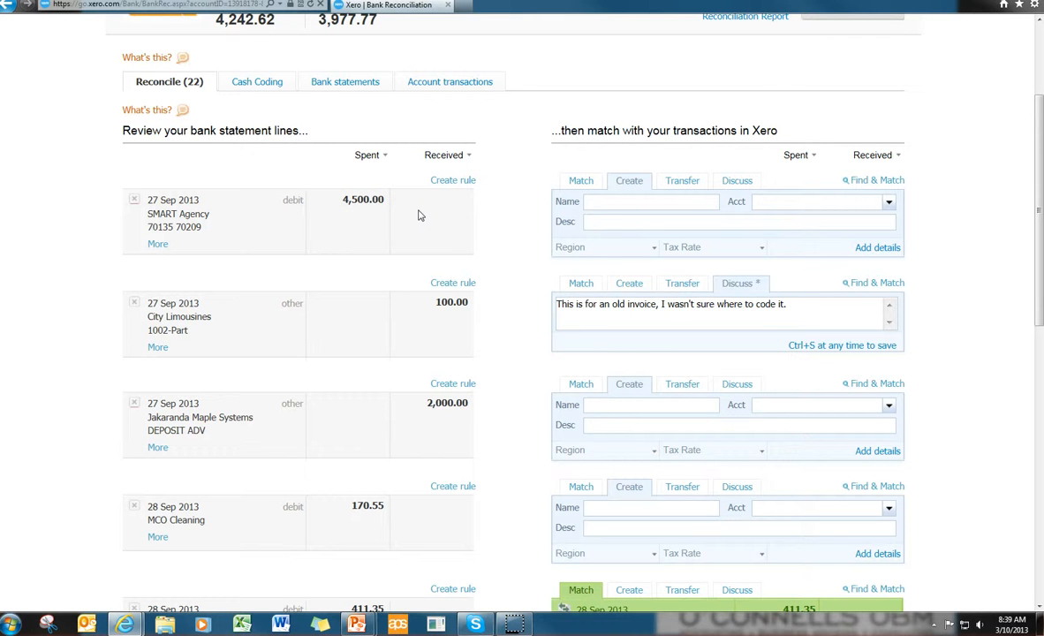
pyautogui.moveTo(864, 180)
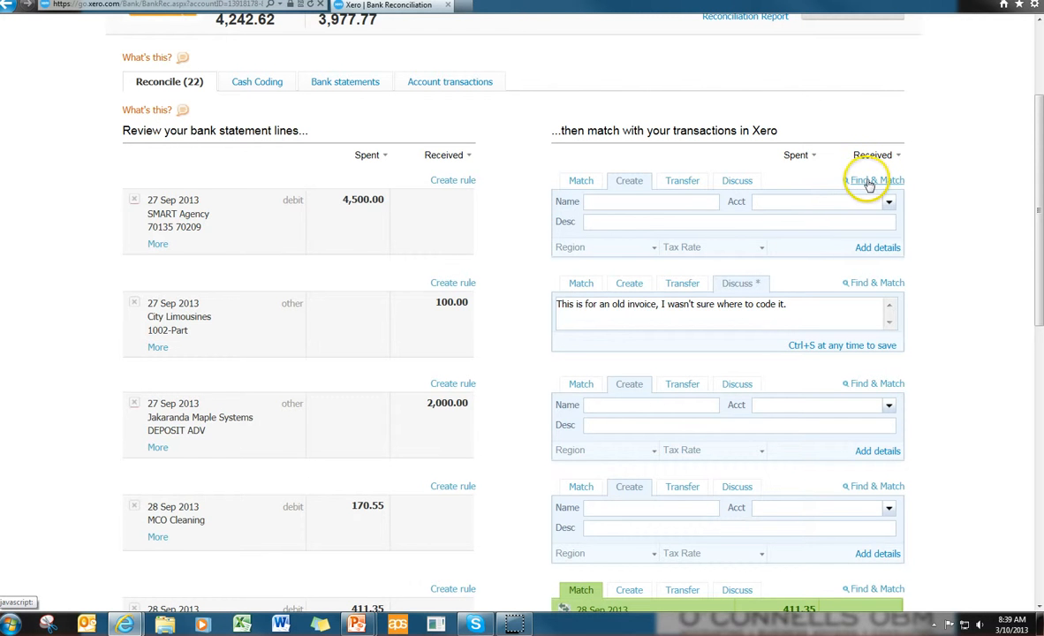
pyautogui.click(873, 180)
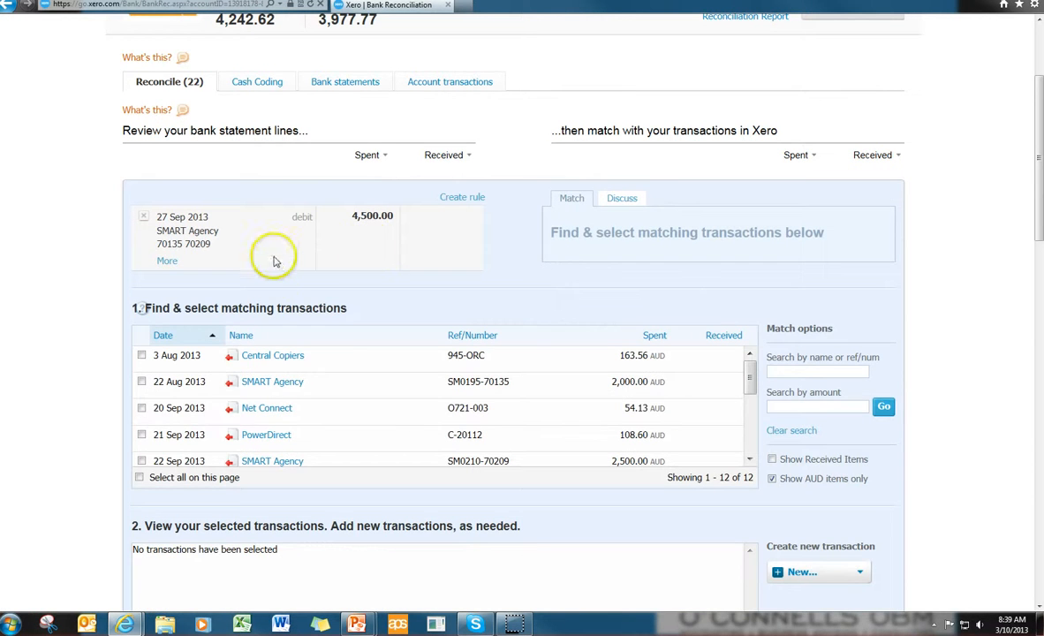
pyautogui.moveTo(144, 397)
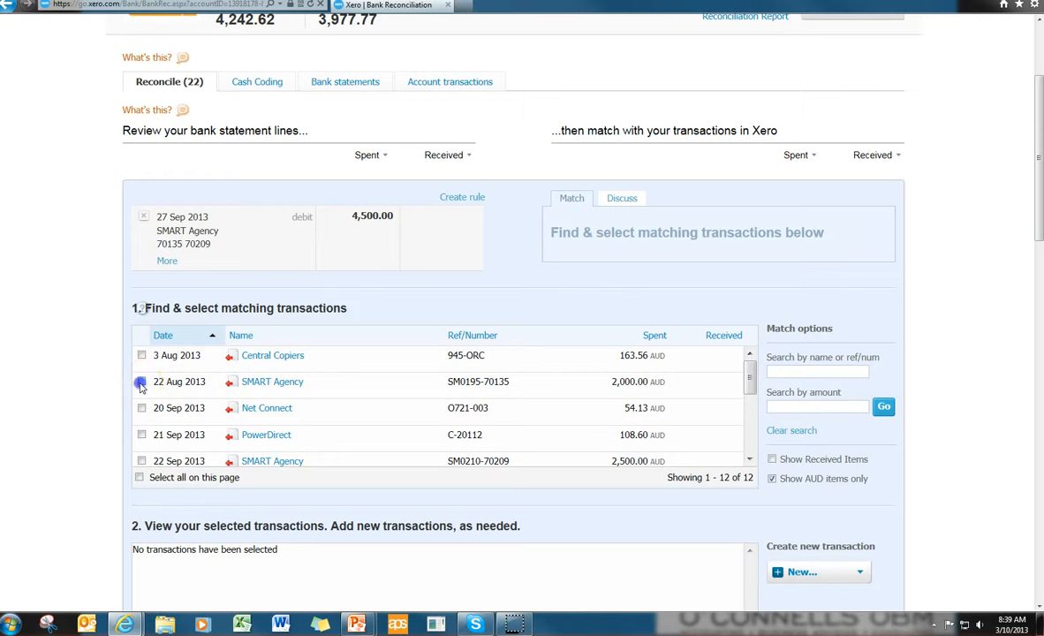
pyautogui.click(141, 381)
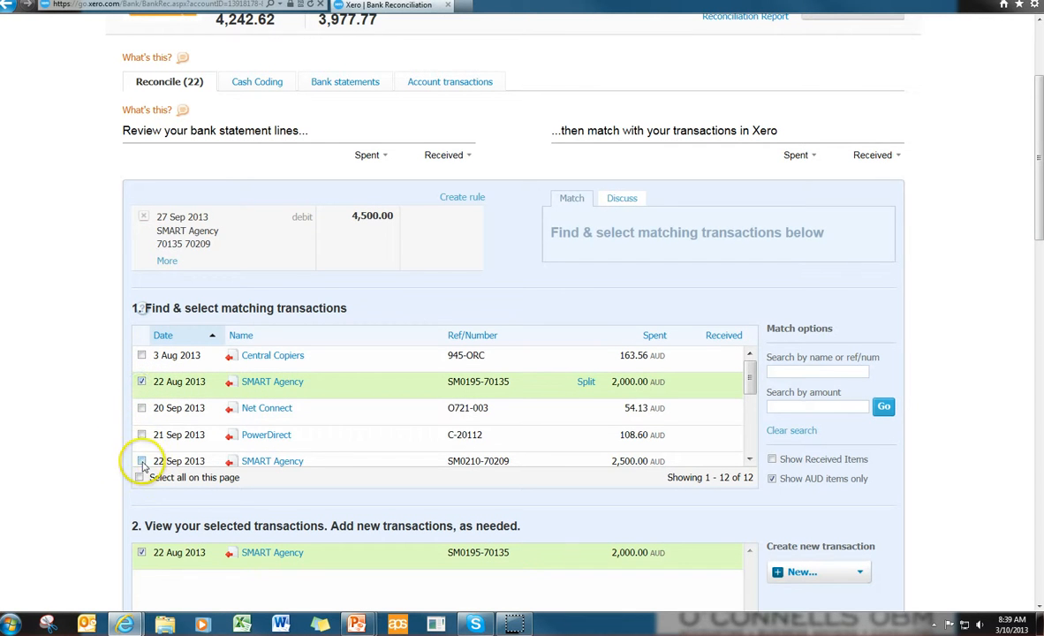
pyautogui.click(141, 461)
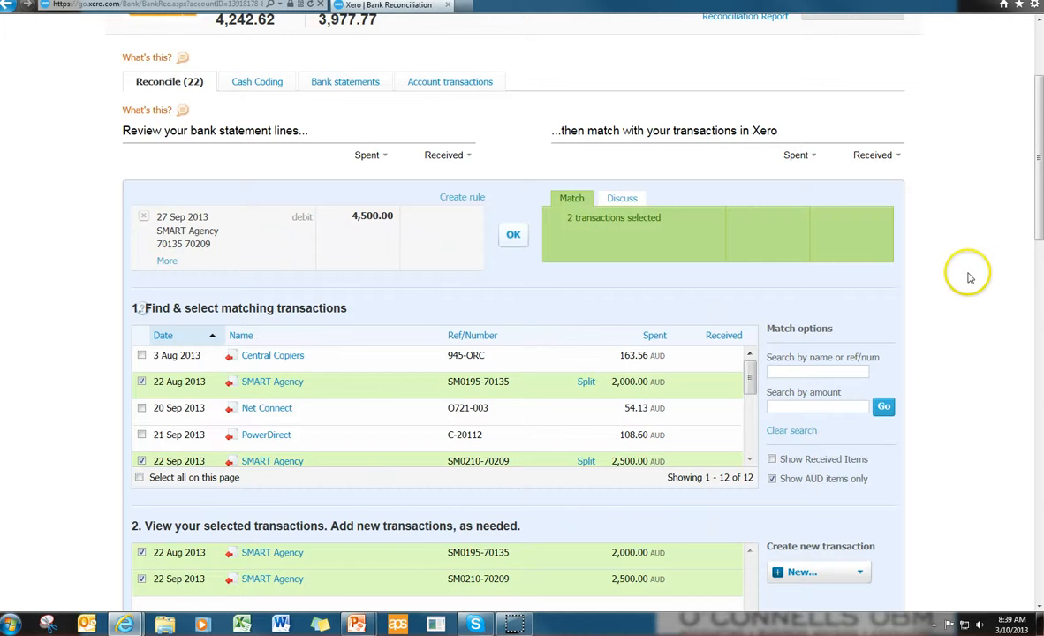
pyautogui.scroll(-3)
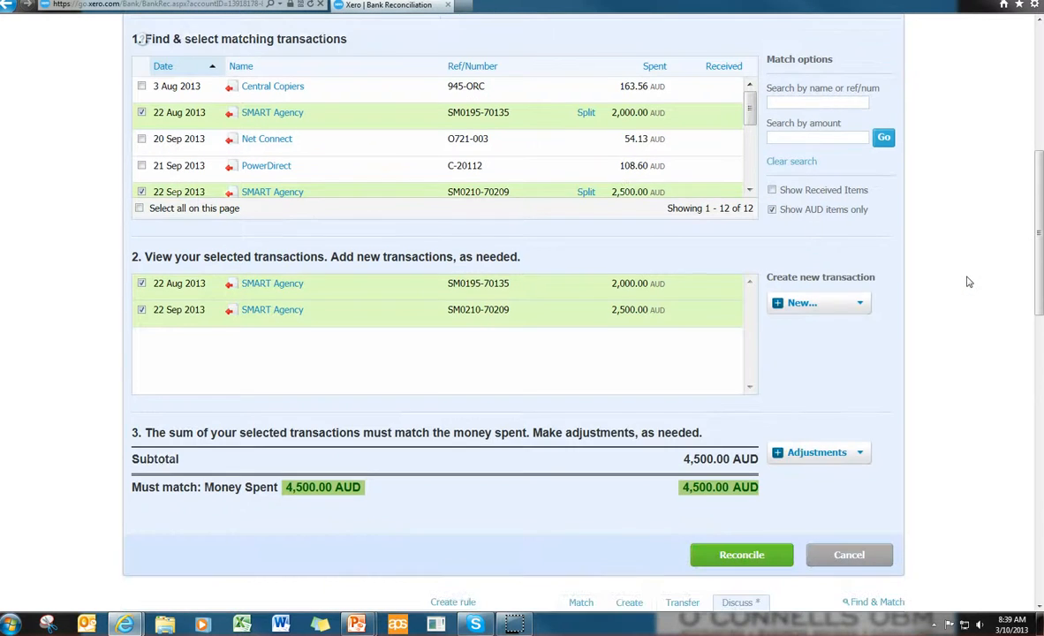
pyautogui.moveTo(742, 495)
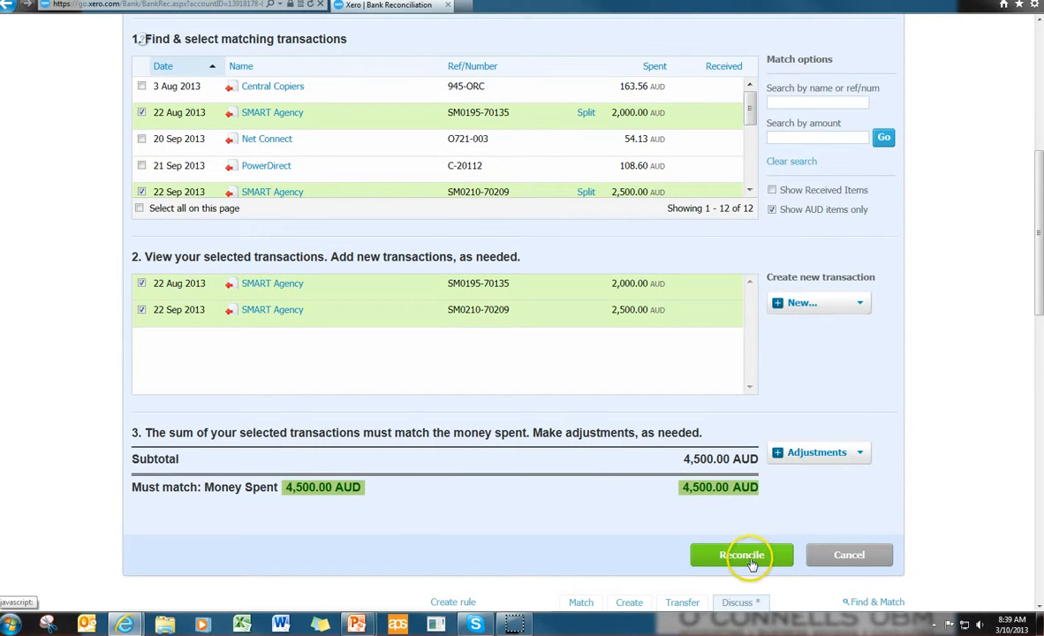
pyautogui.click(742, 555)
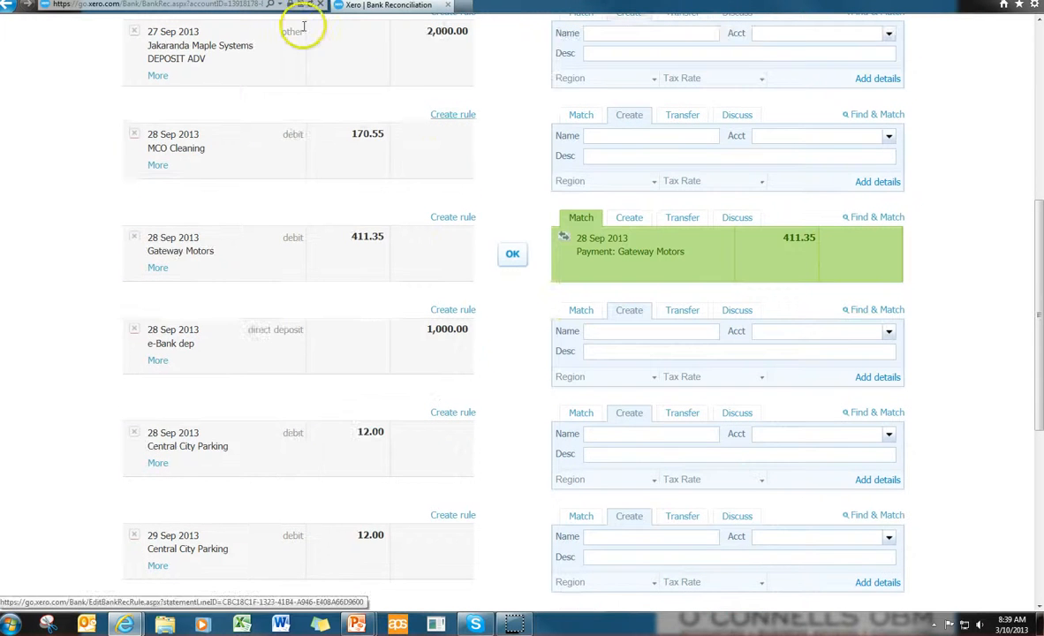
# - Scroll to the top of the Business Bank Account page and return to the Dashboard
pyautogui.scroll(3)
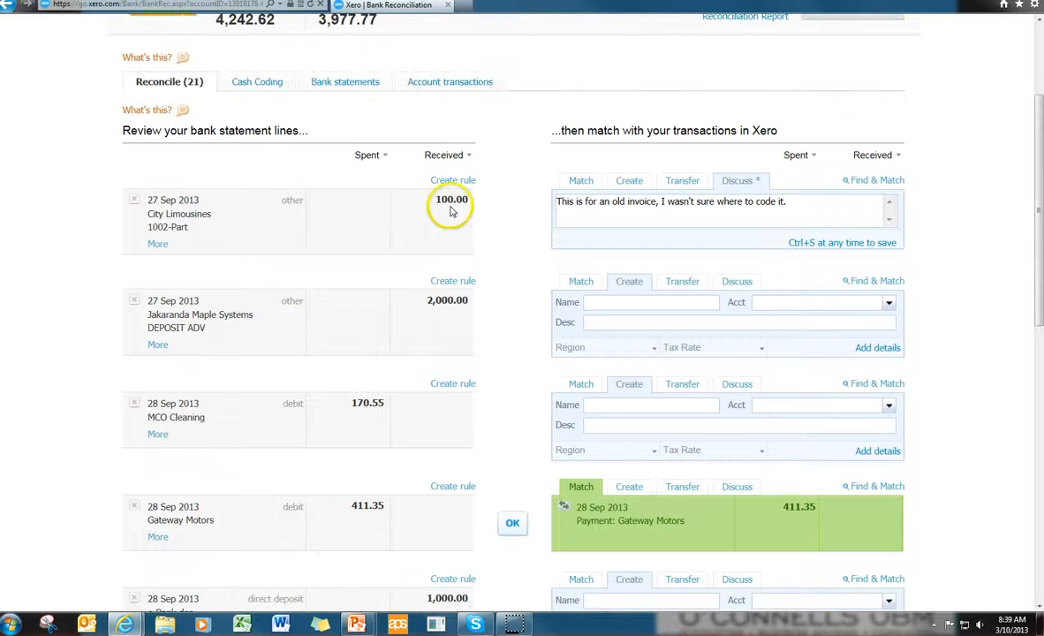
pyautogui.moveTo(526, 228)
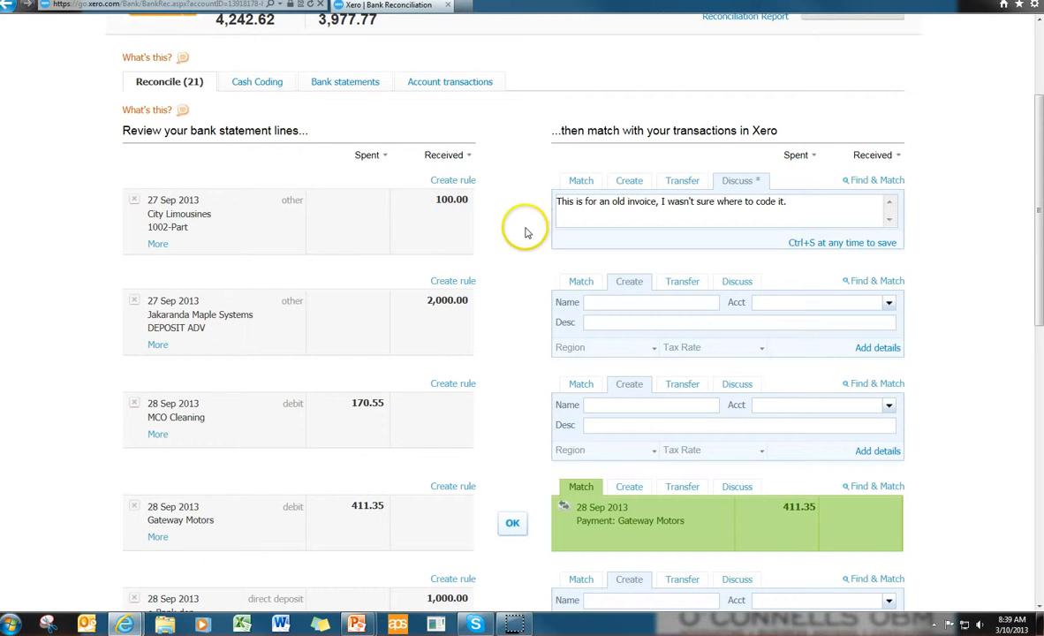
pyautogui.scroll(3)
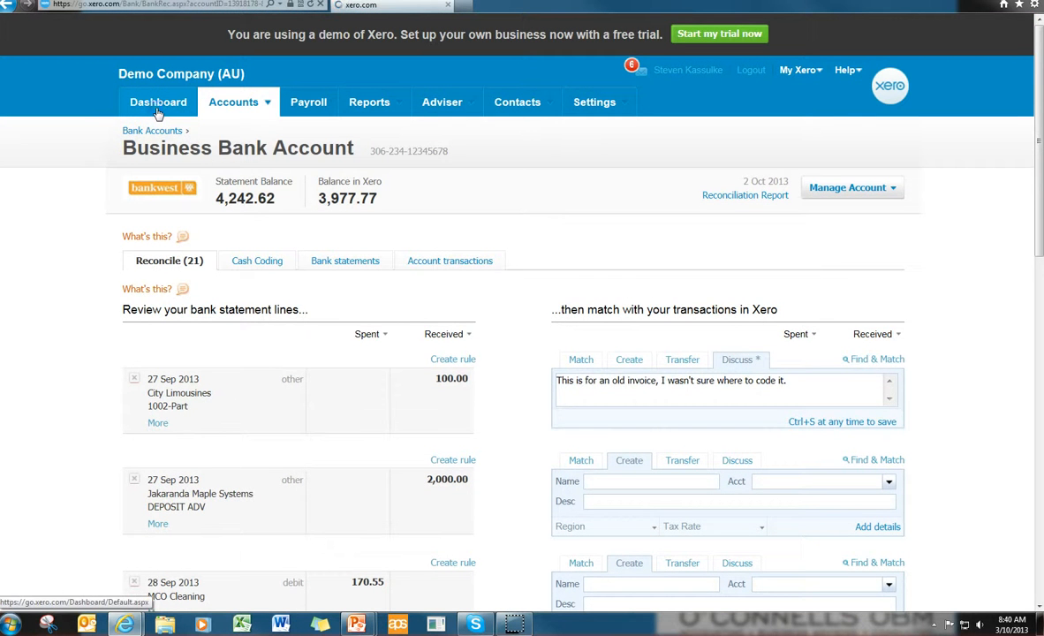
pyautogui.click(159, 102)
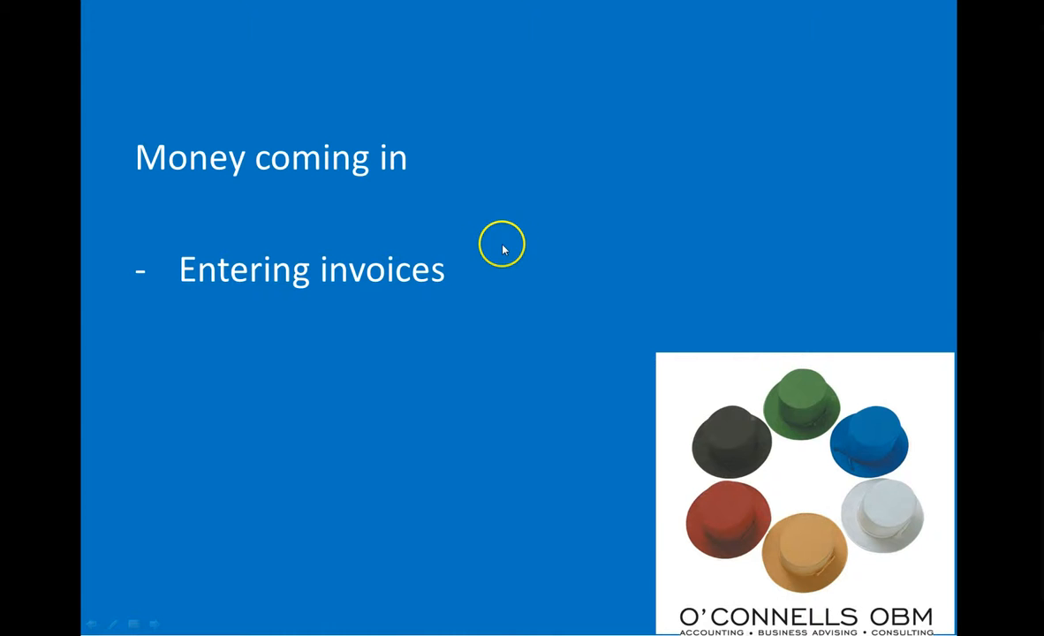
pyautogui.moveTo(503, 250)
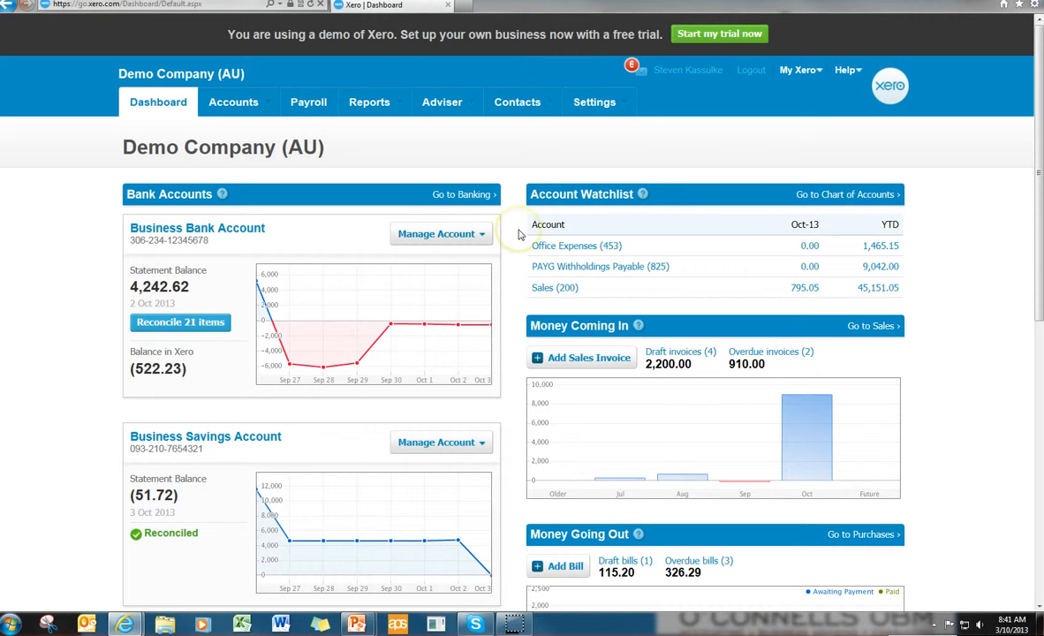
pyautogui.moveTo(588, 336)
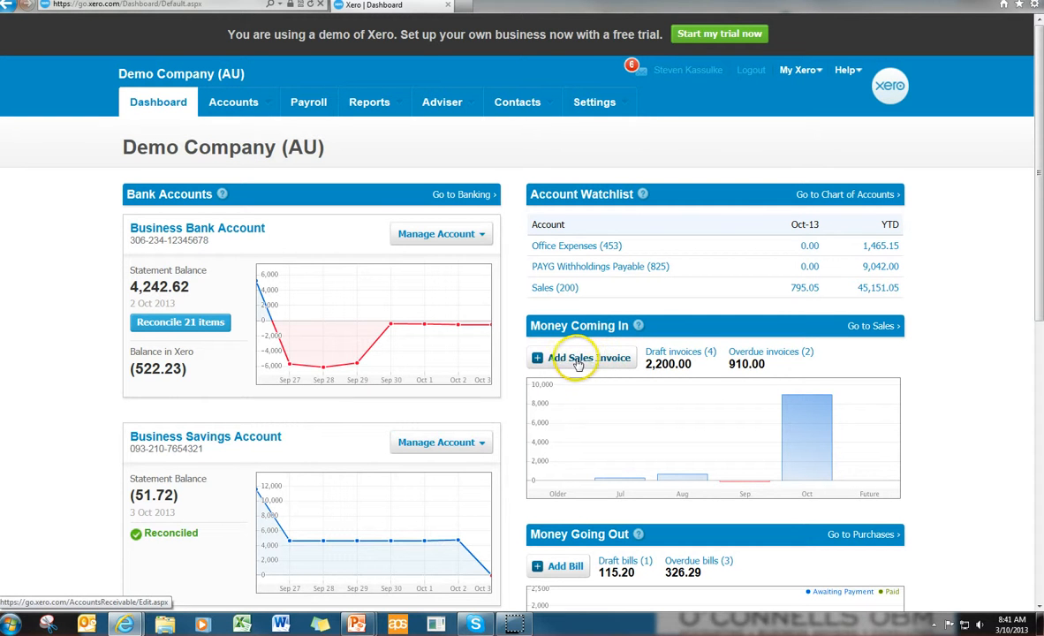
# - Start a sales invoice for Central Copiers dated 3/10
pyautogui.click(574, 358)
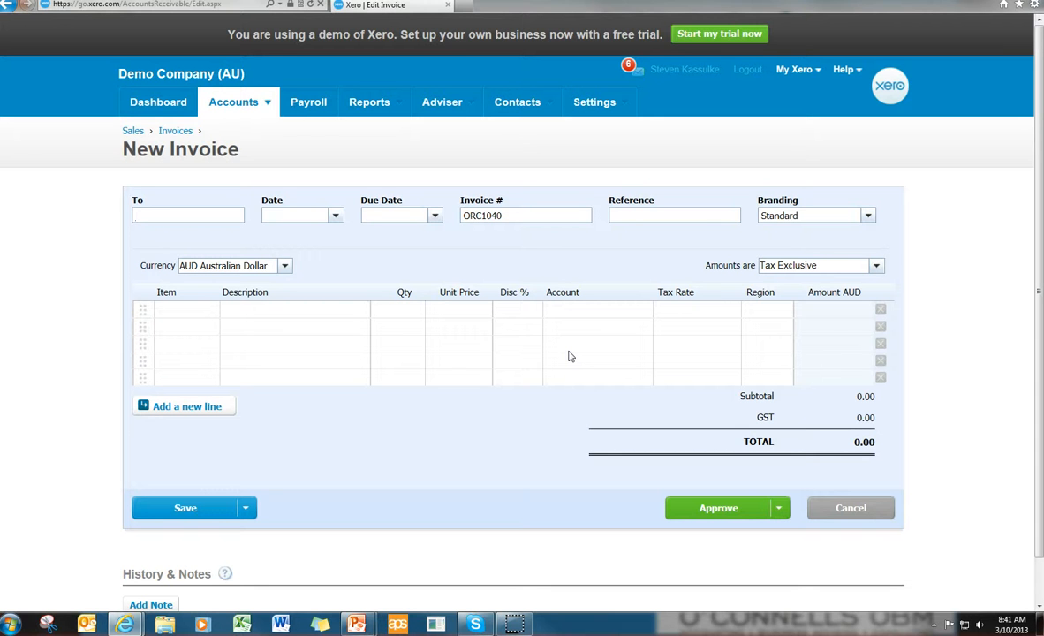
pyautogui.write('c')
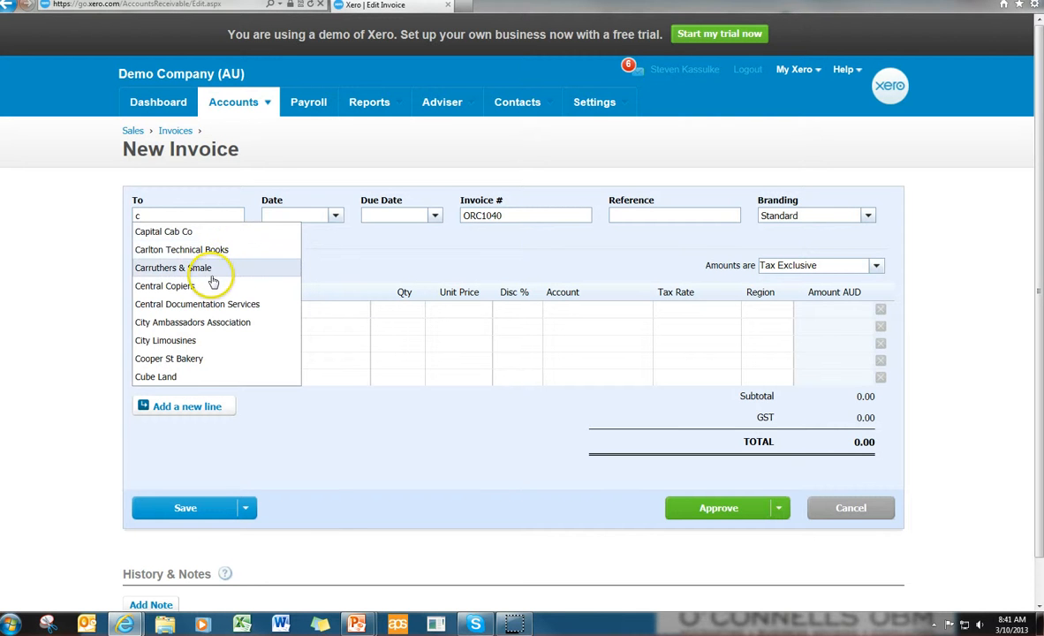
pyautogui.click(174, 286)
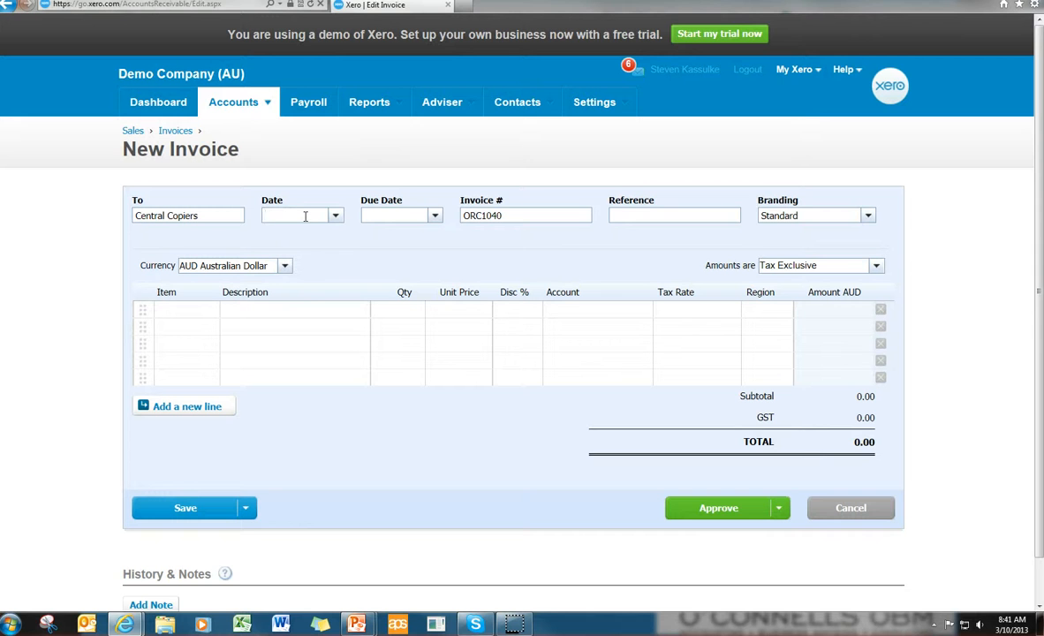
pyautogui.write('3/10')
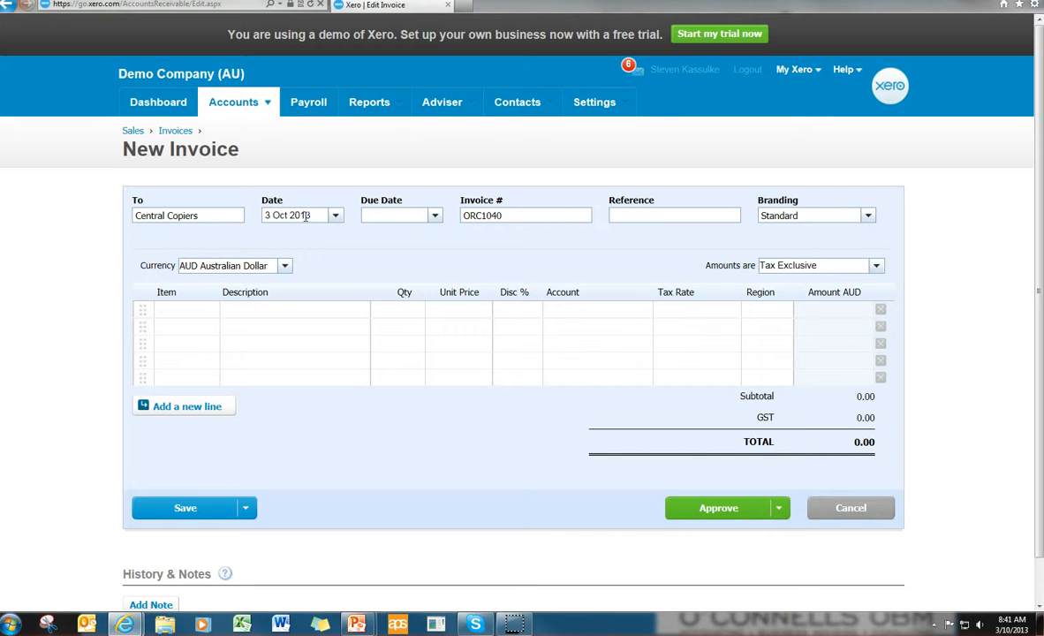
pyautogui.click(526, 215)
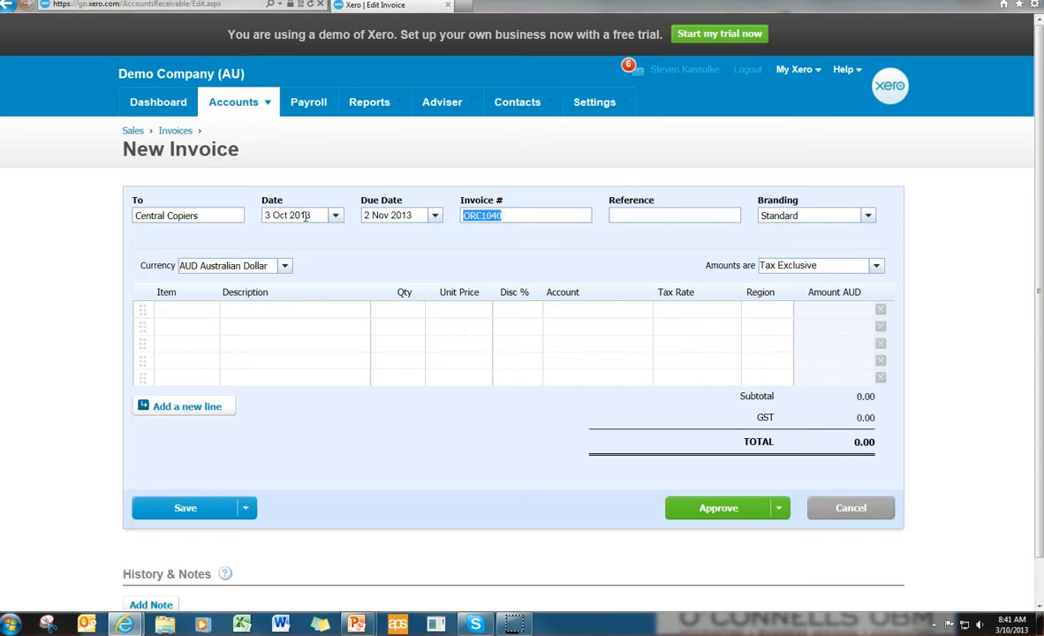
pyautogui.moveTo(675, 220)
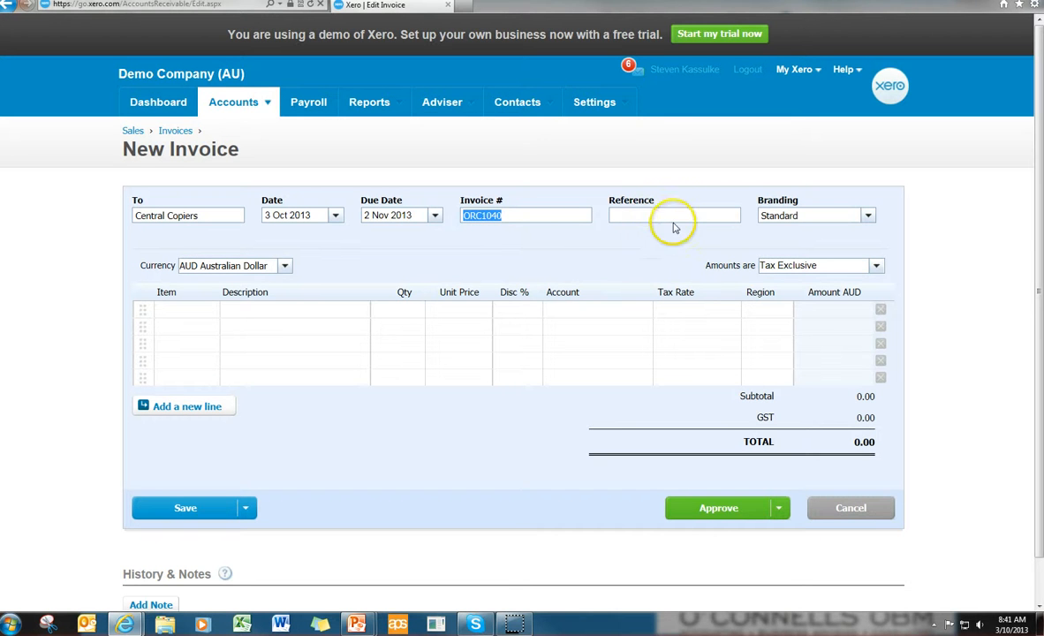
# - Add the DevD onsite development item line and approve invoice ORC1040 for 715.00
pyautogui.click(181, 309)
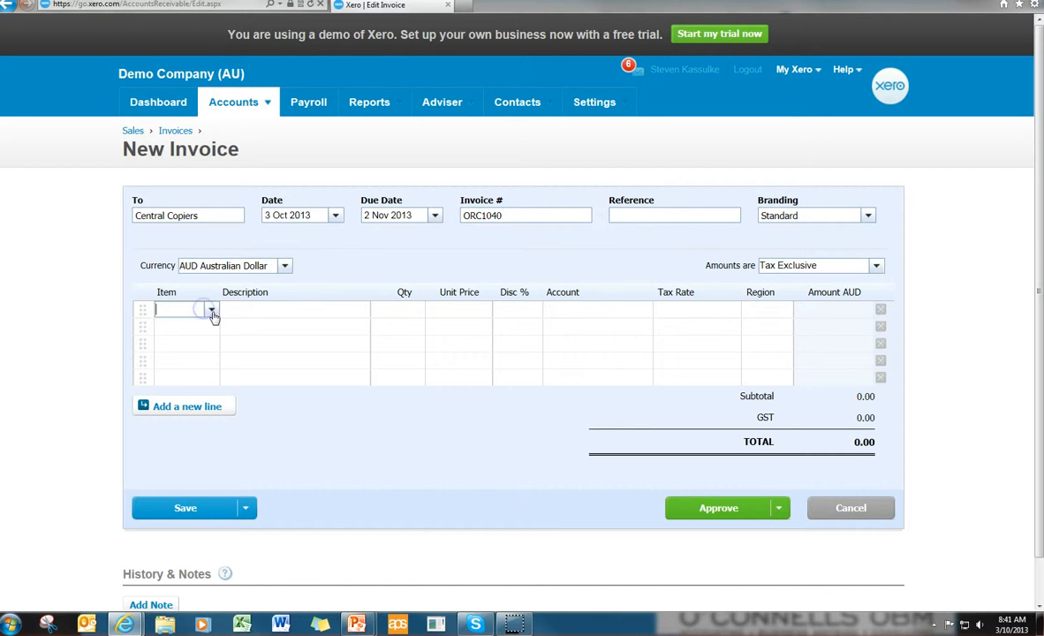
pyautogui.click(186, 309)
pyautogui.write('DevD')
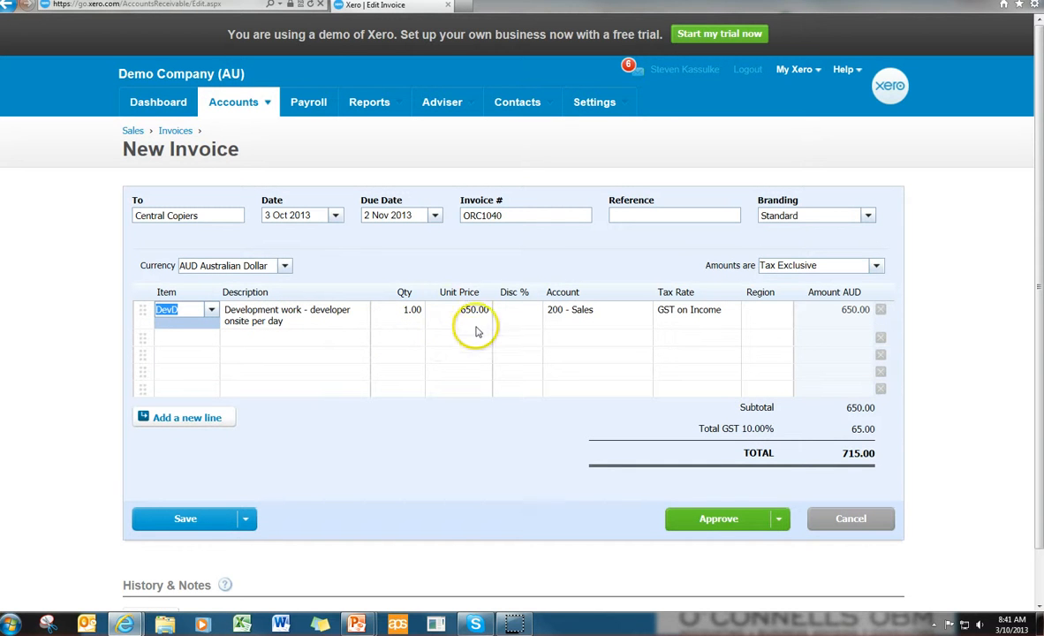
pyautogui.moveTo(863, 327)
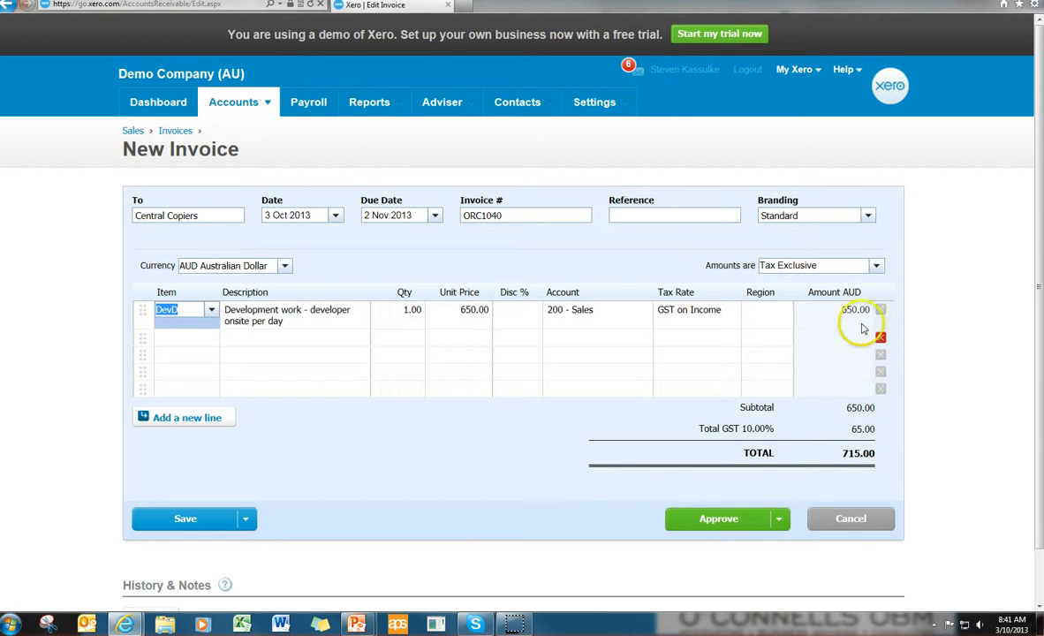
pyautogui.moveTo(719, 519)
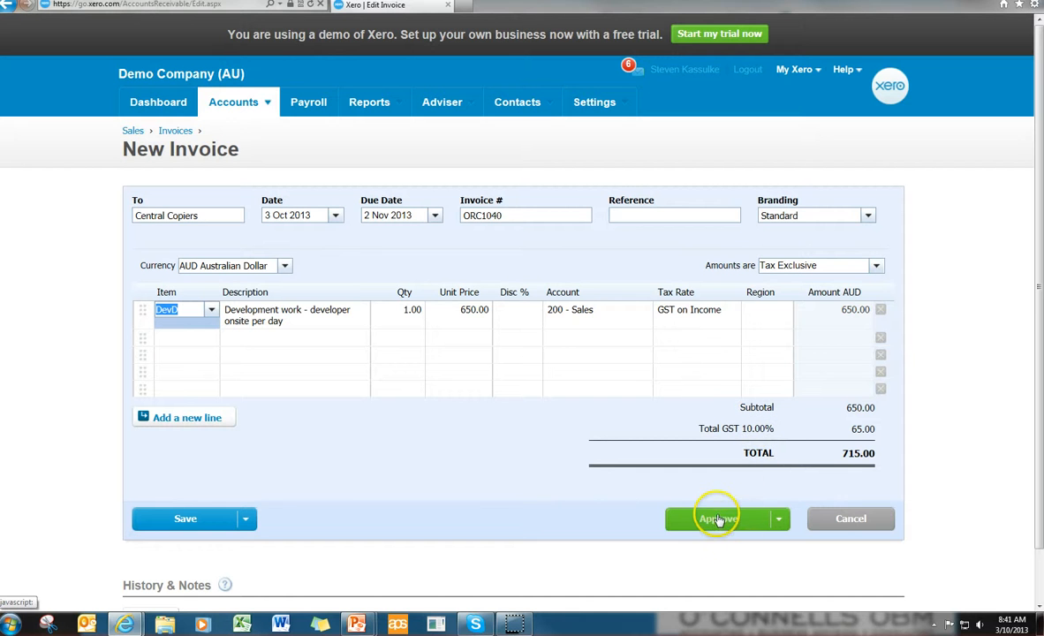
pyautogui.moveTo(718, 519)
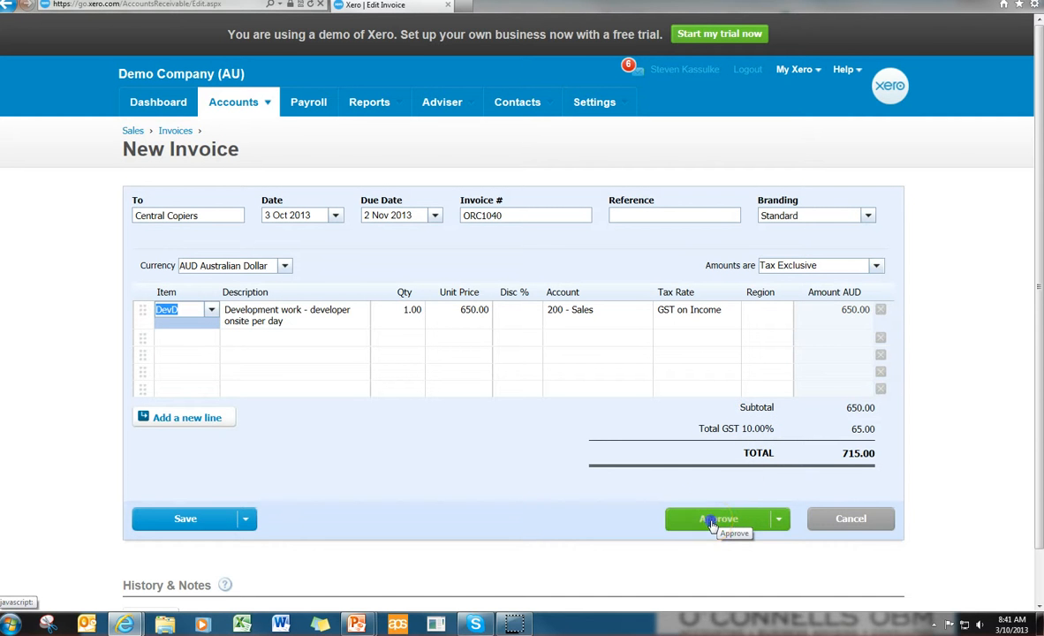
pyautogui.click(719, 519)
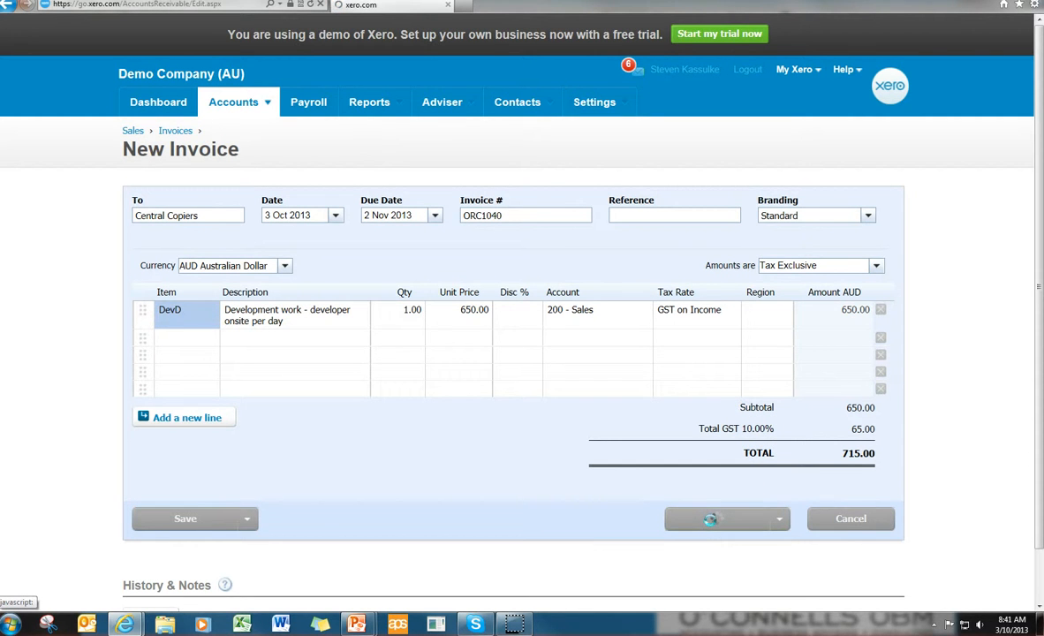
pyautogui.click(714, 519)
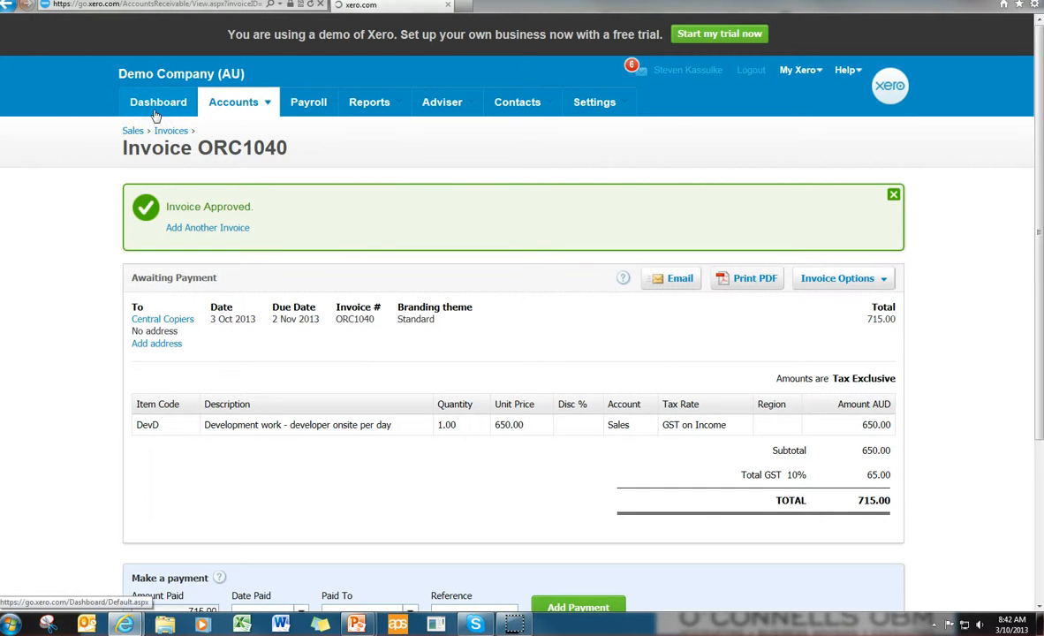
# - View the 10 awaiting-payment sales invoices totalling 10,534.05, including ORC1040
pyautogui.click(158, 102)
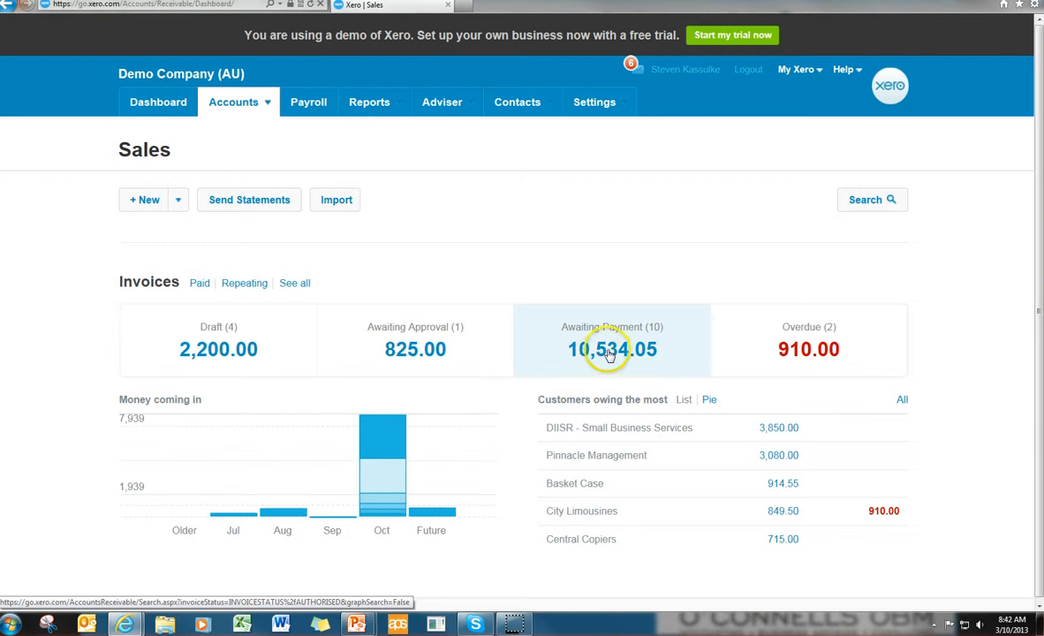
pyautogui.click(612, 349)
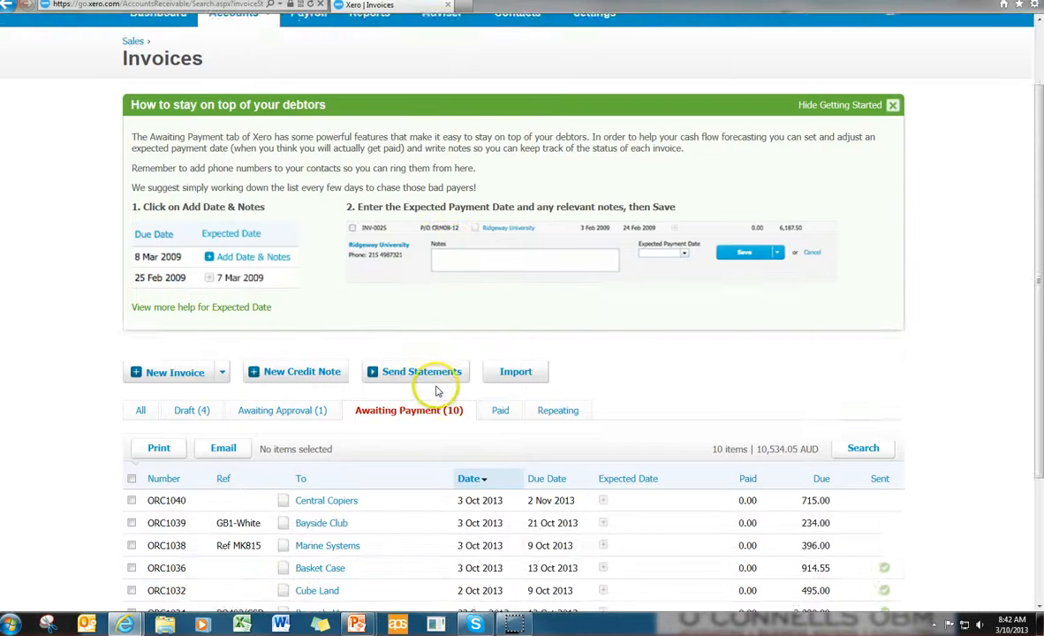
pyautogui.scroll(-3)
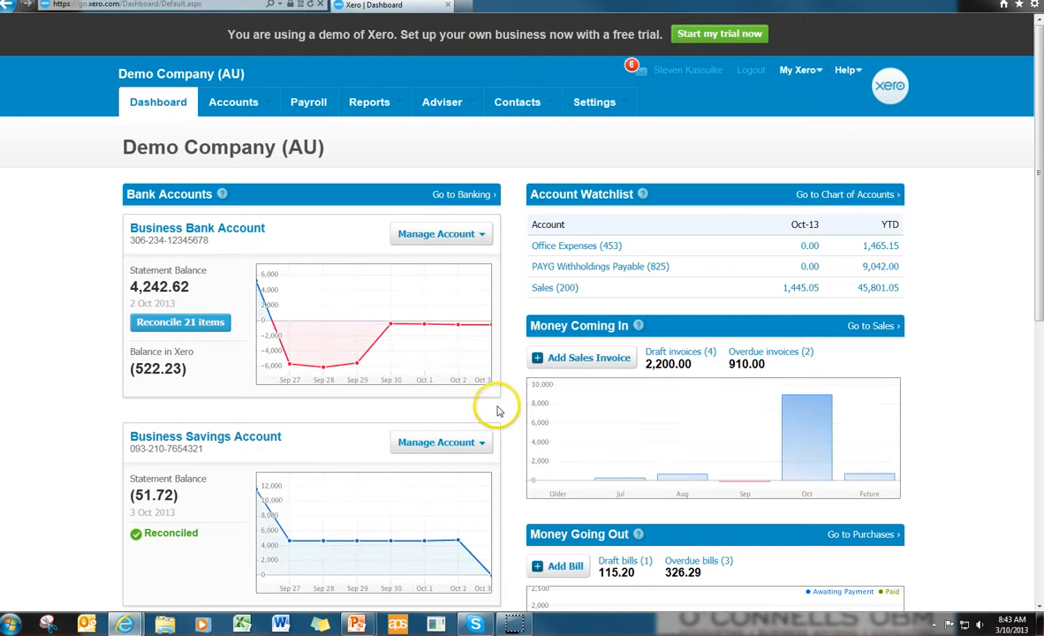
# - Start a new bill from ABC Furniture dated 3/10 with a 500 total
pyautogui.scroll(-3)
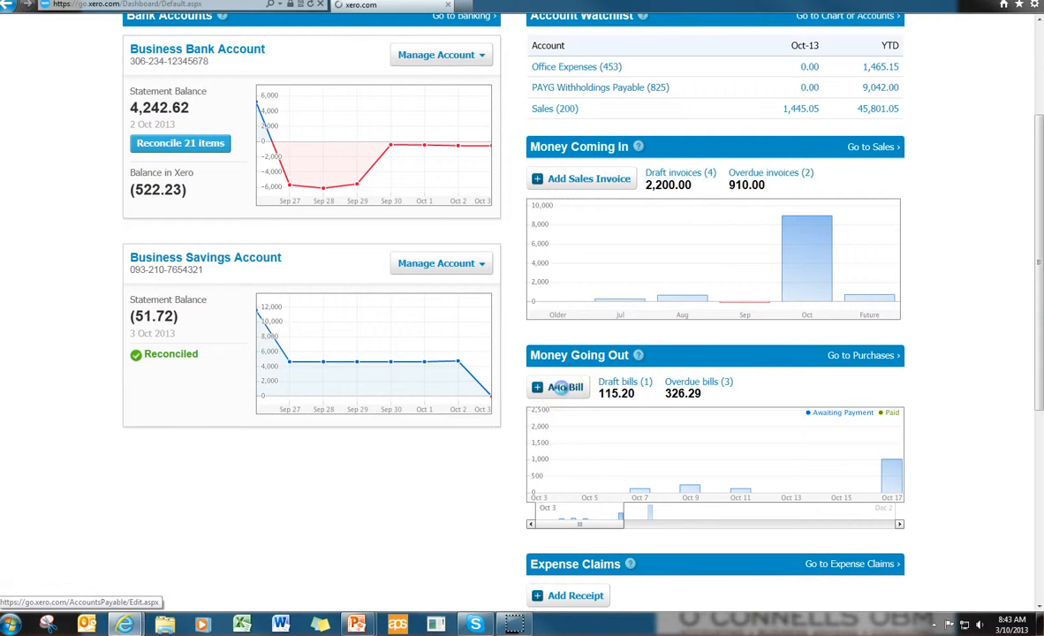
pyautogui.click(559, 387)
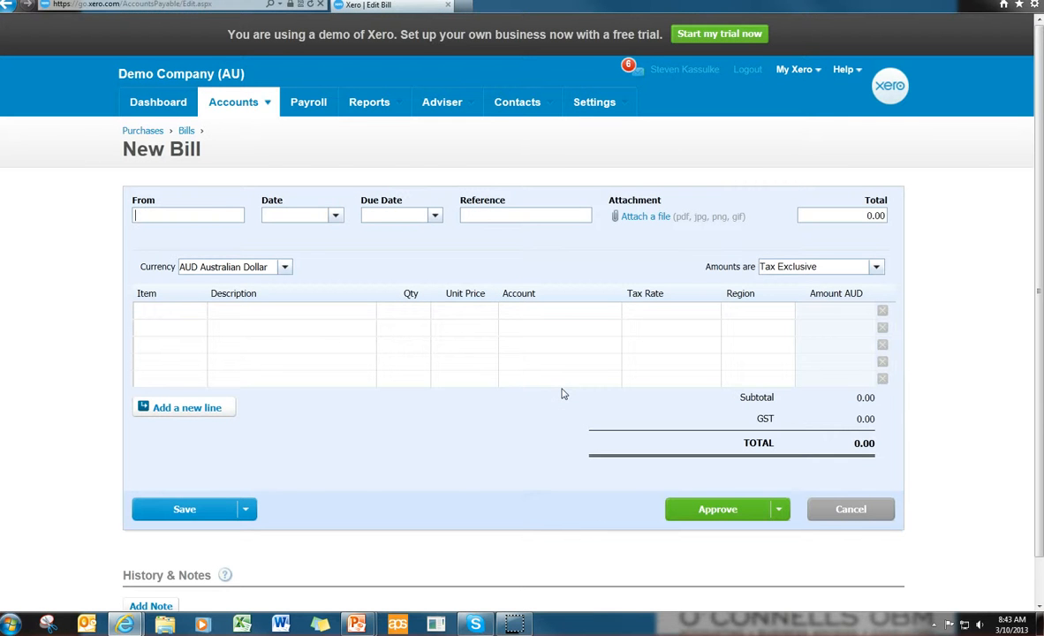
pyautogui.moveTo(461, 338)
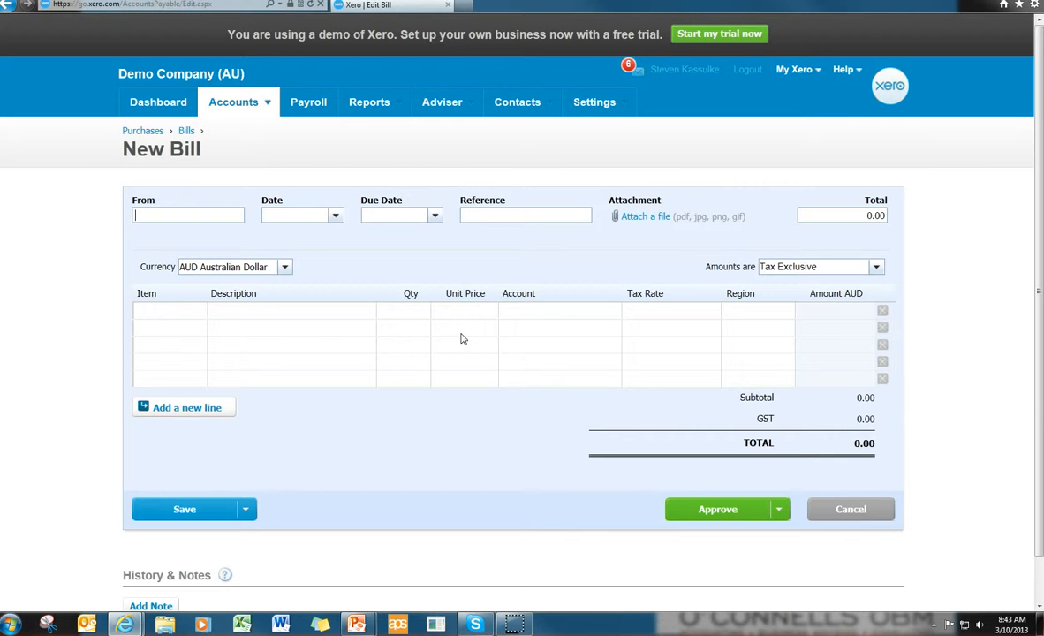
pyautogui.write('ab')
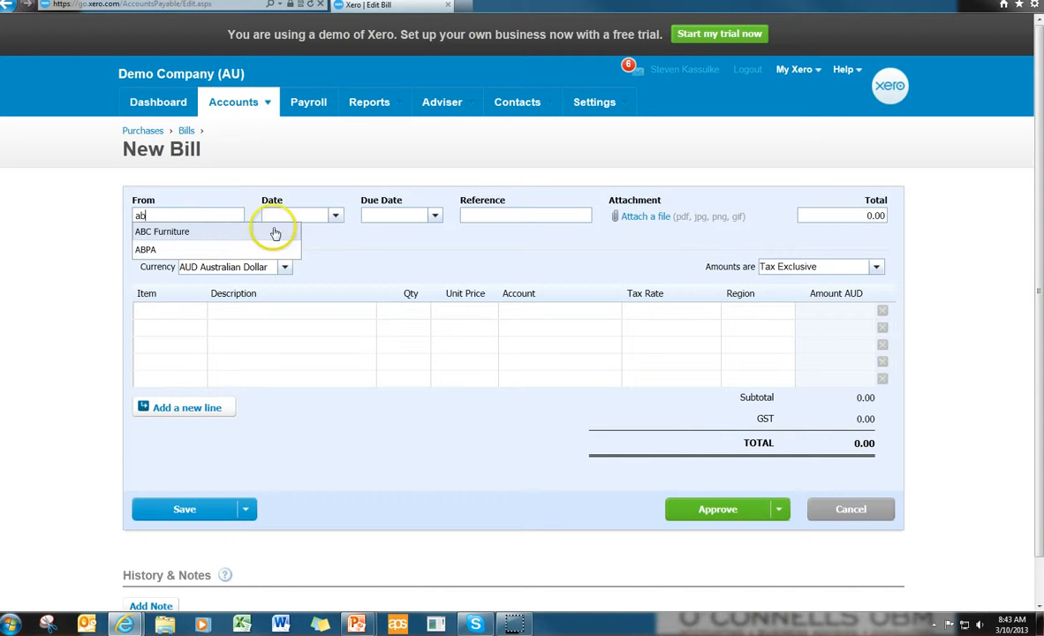
pyautogui.click(162, 231)
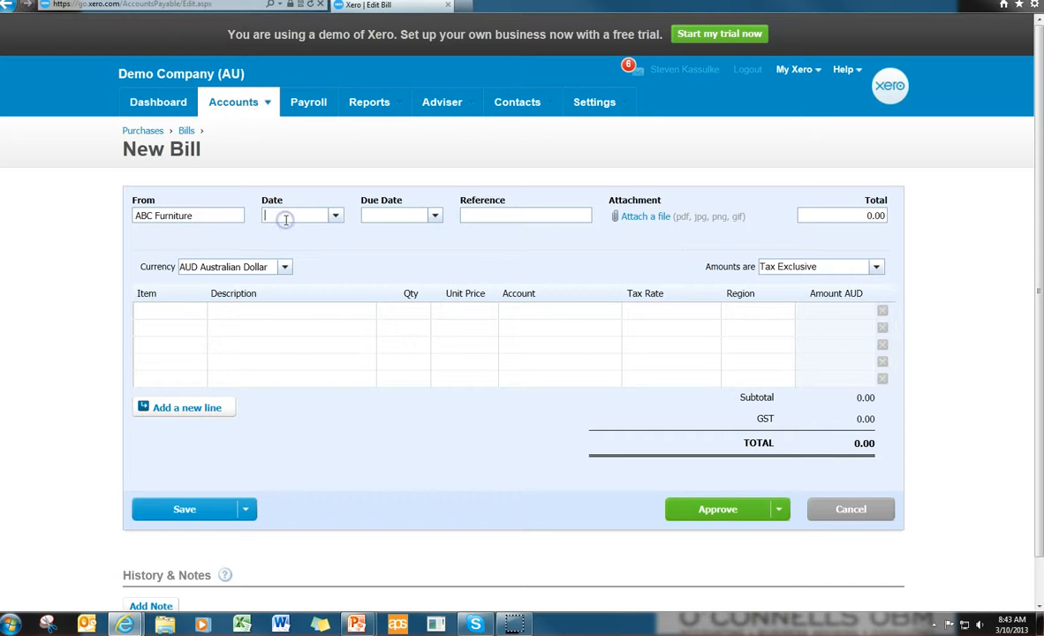
pyautogui.write('3/10')
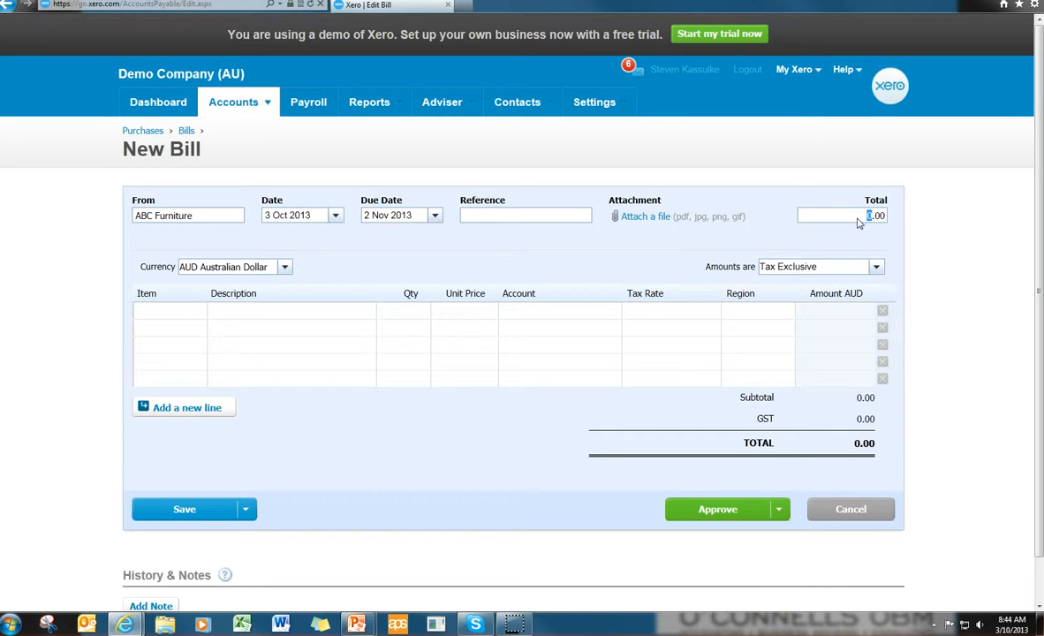
pyautogui.write('500')
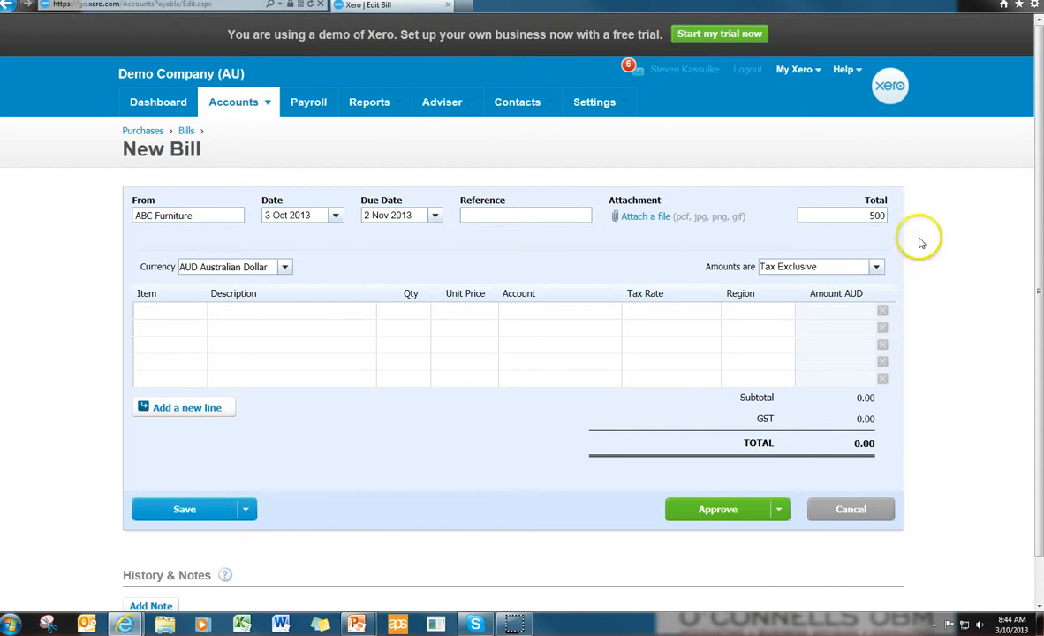
# - Make amounts tax inclusive, code a 'desk' line to Office Expenses, and approve
pyautogui.click(874, 266)
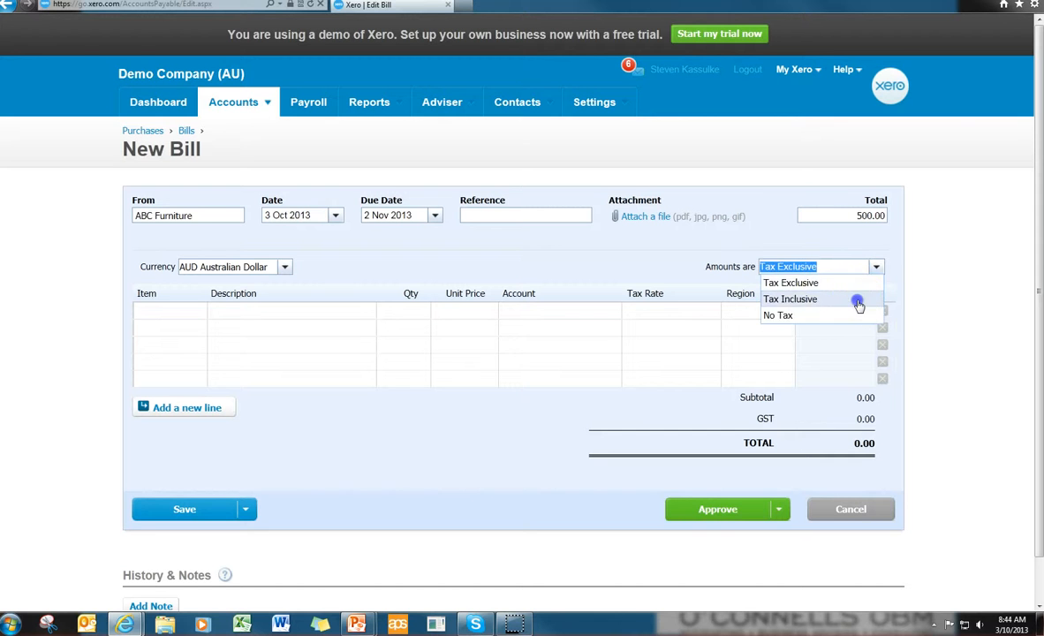
pyautogui.click(790, 298)
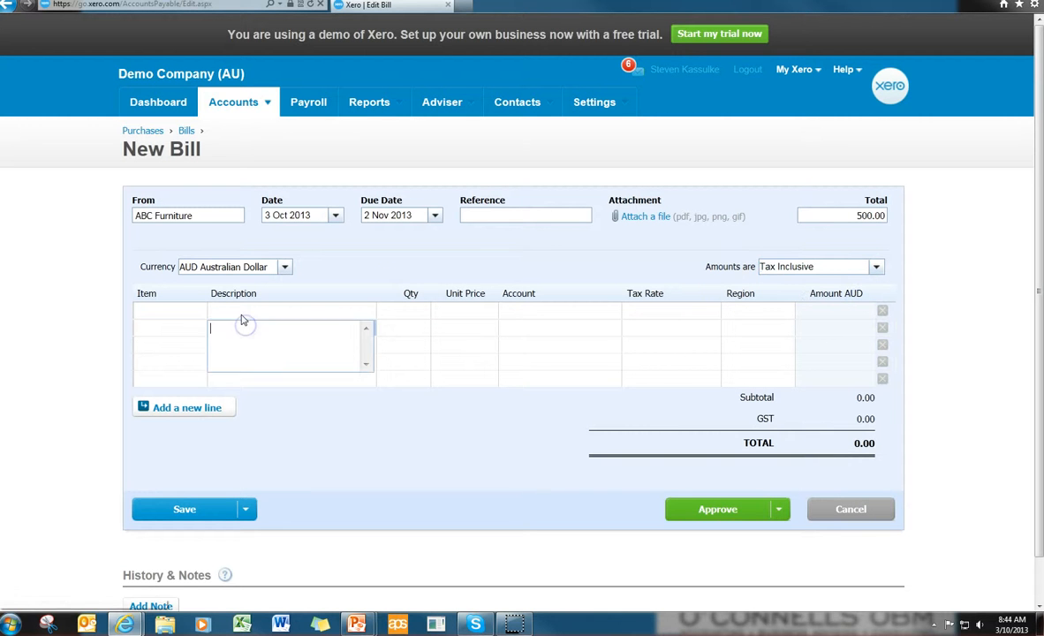
pyautogui.write('desk')
pyautogui.click(465, 311)
pyautogui.write('500')
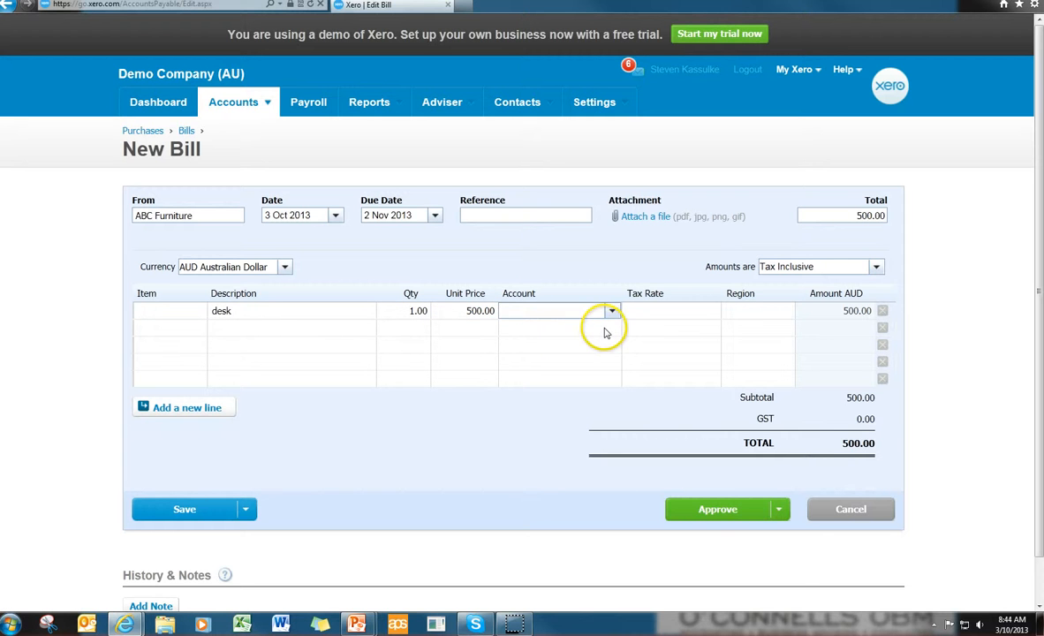
pyautogui.write('offic')
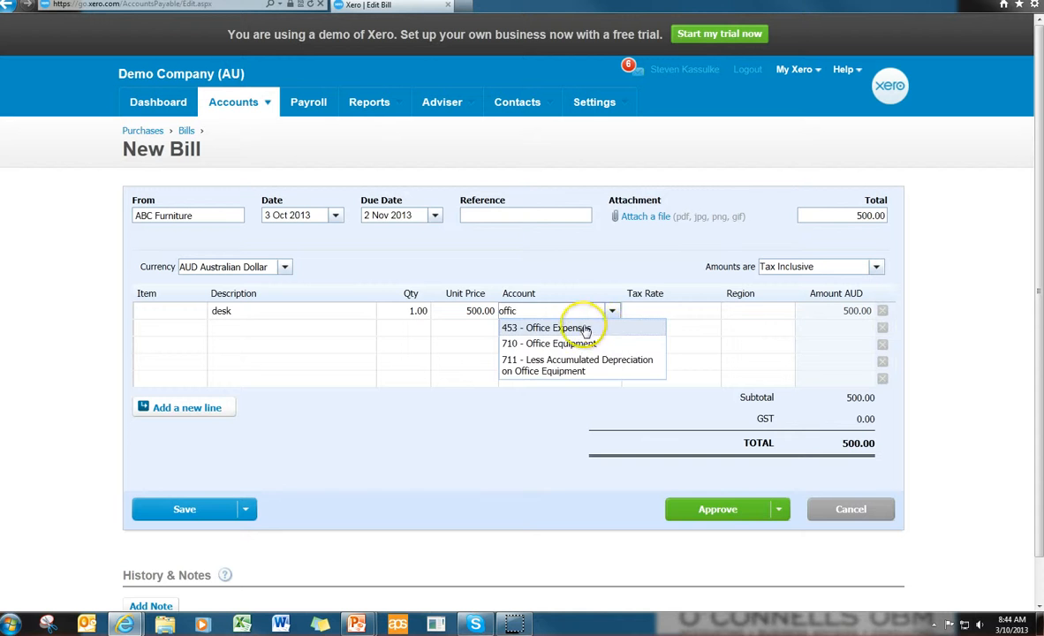
pyautogui.click(548, 328)
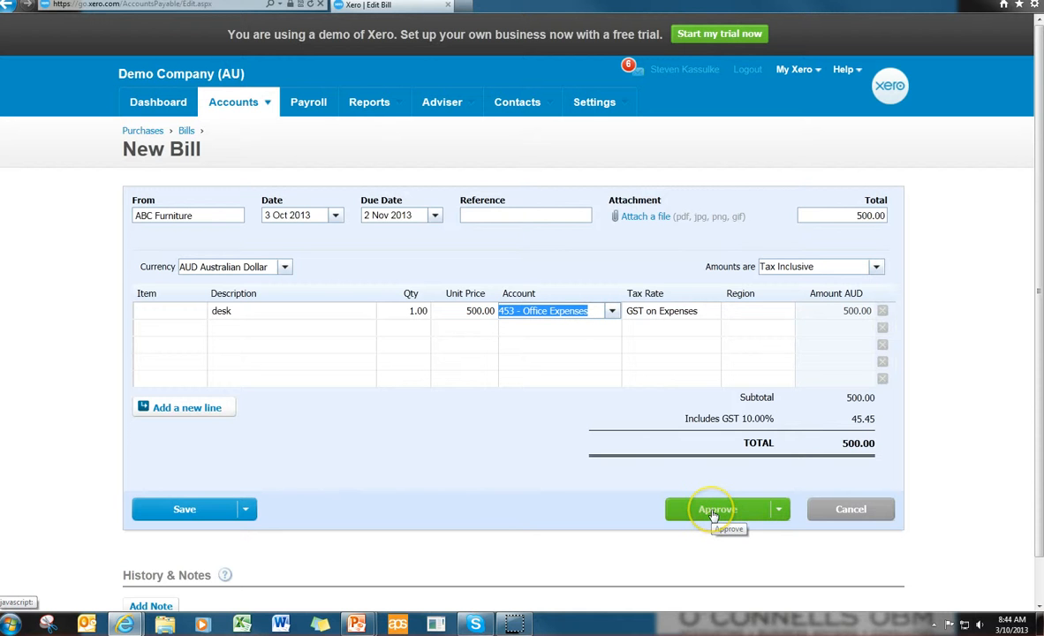
pyautogui.click(716, 509)
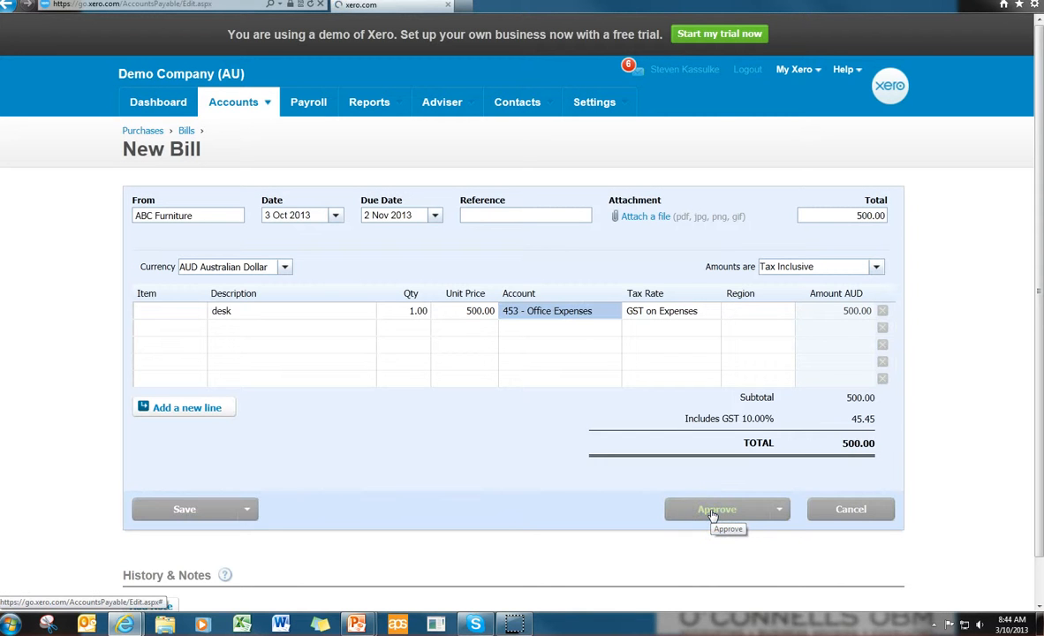
pyautogui.click(717, 509)
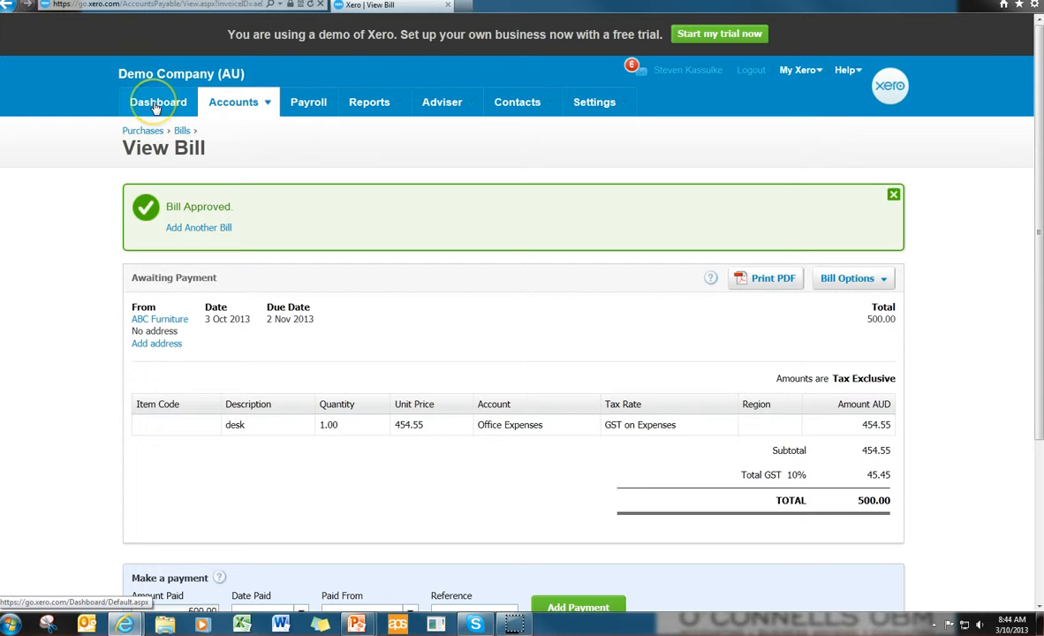
# - Find the ABC Furniture 500.00 bill under Awaiting Payment bills, then return to the dashboard
pyautogui.click(157, 102)
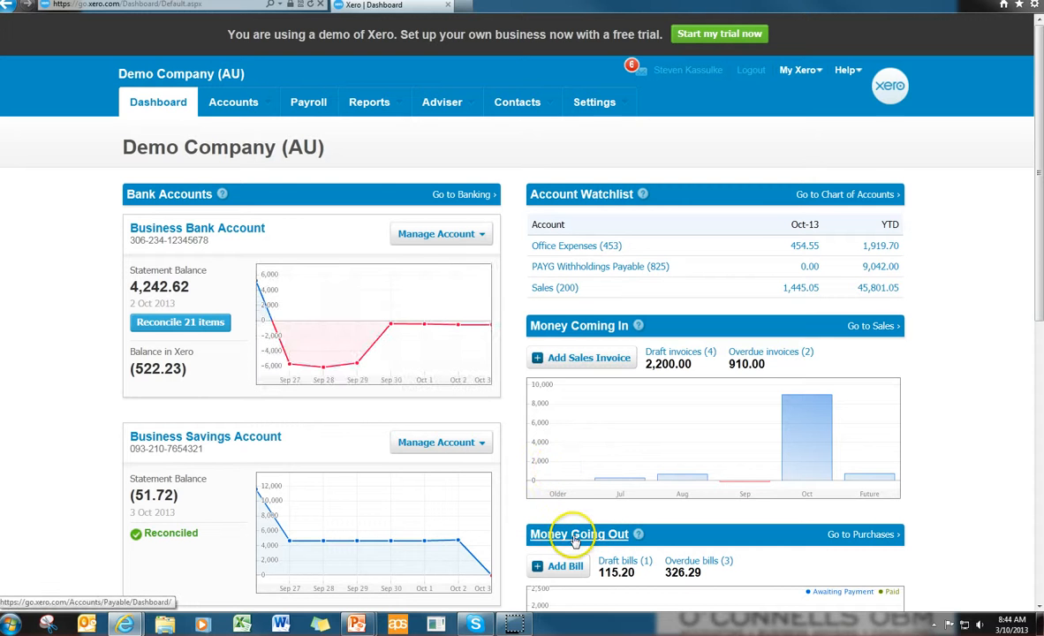
pyautogui.click(579, 534)
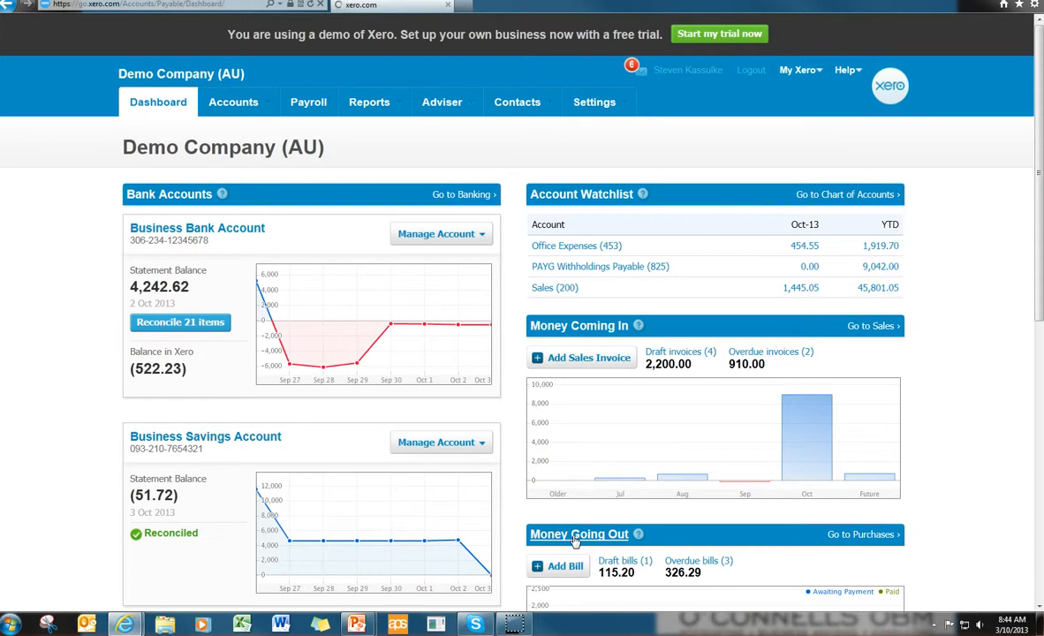
pyautogui.click(862, 534)
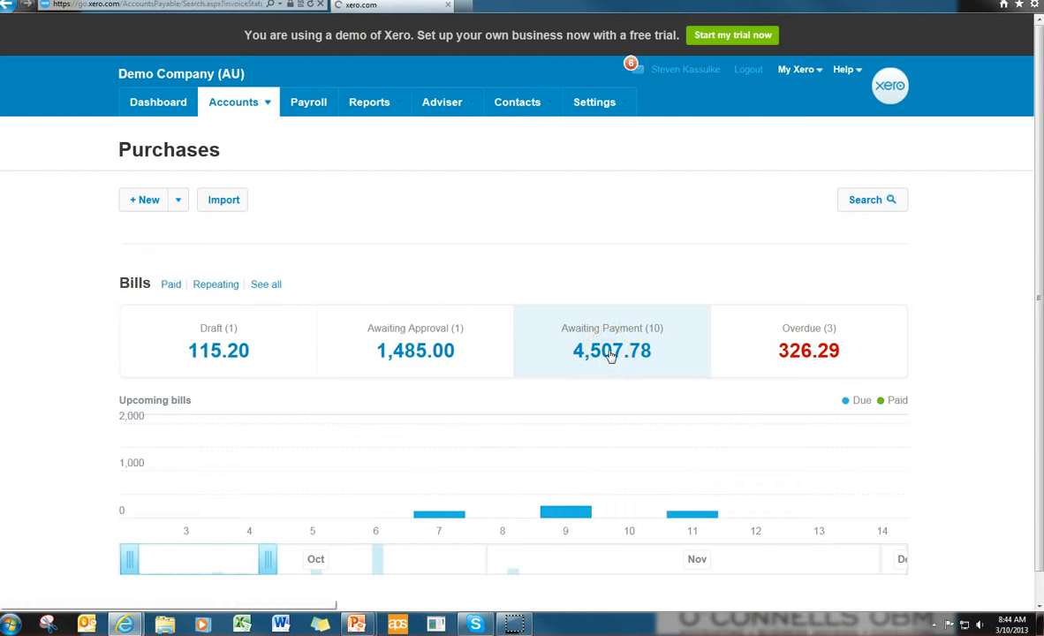
pyautogui.click(611, 340)
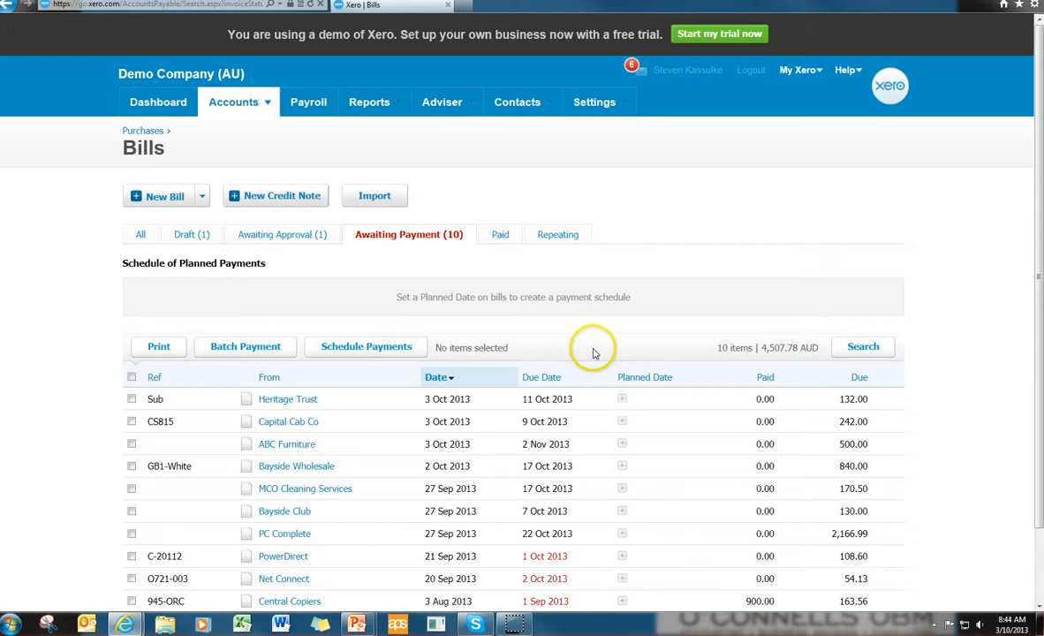
pyautogui.moveTo(348, 452)
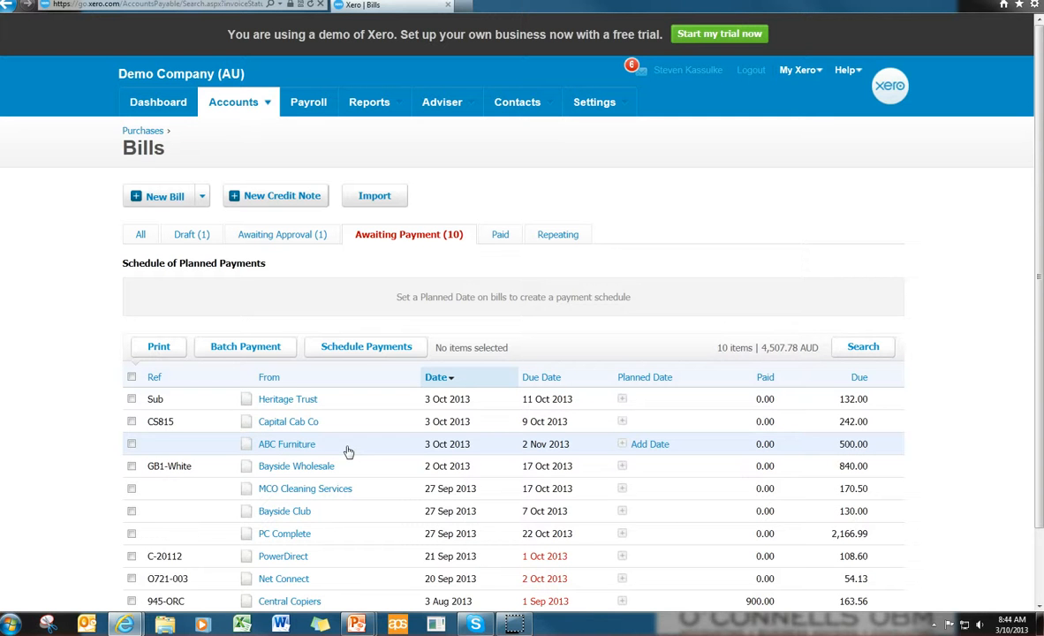
pyautogui.click(357, 624)
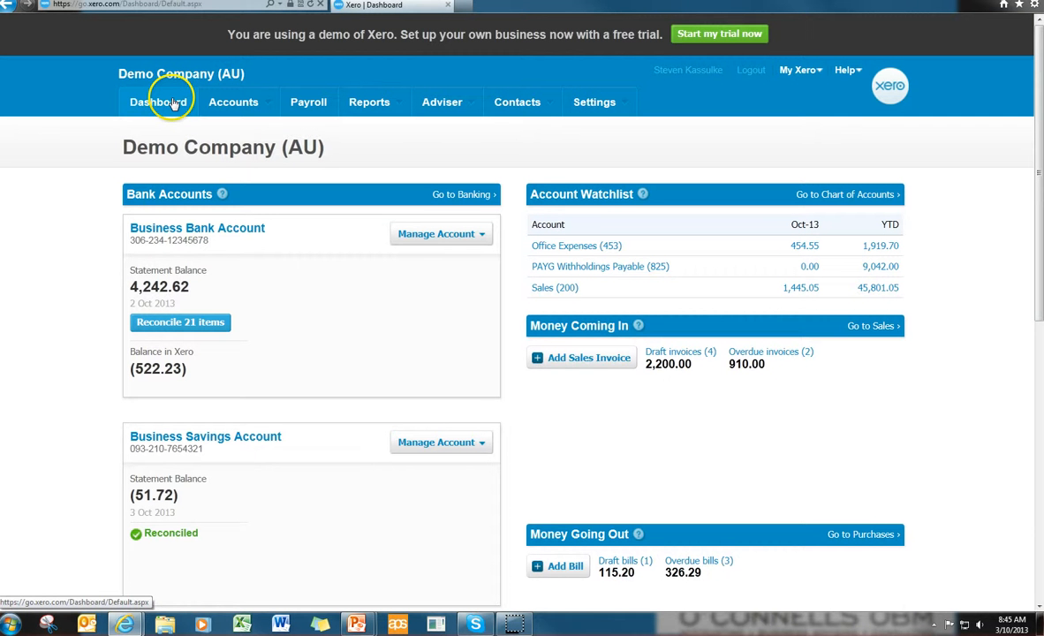
# - From the dashboard, open the Xero Help Centre from the Help menu
pyautogui.click(158, 102)
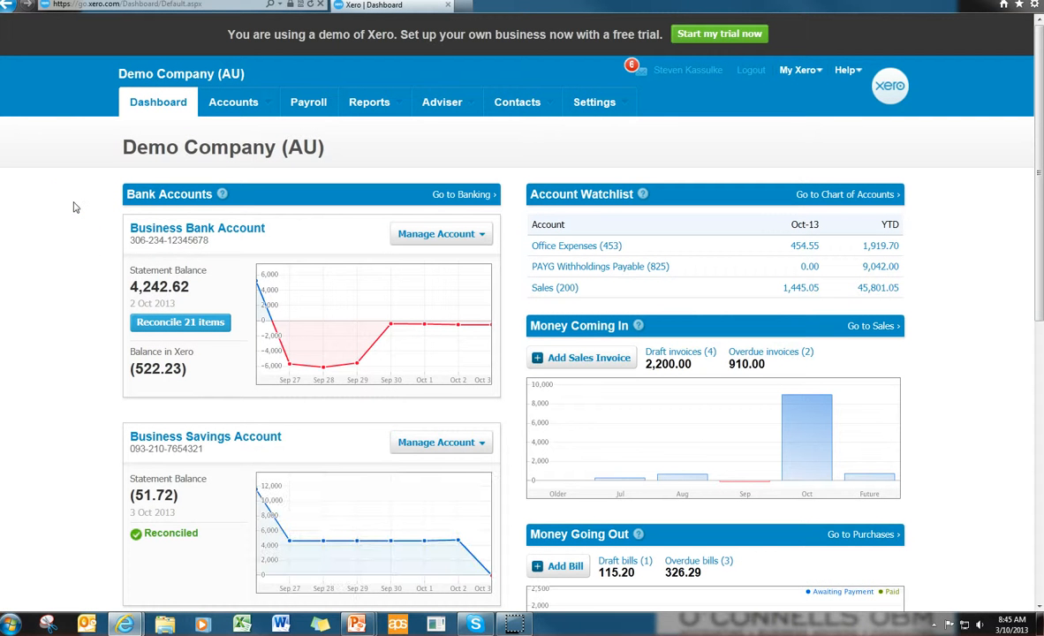
pyautogui.moveTo(996, 193)
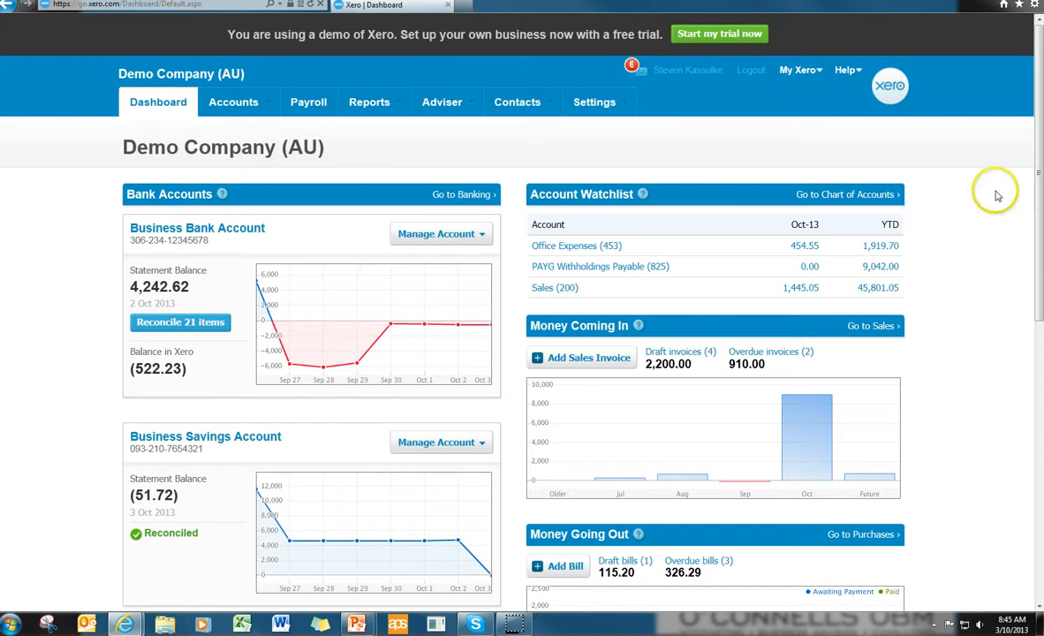
pyautogui.click(845, 70)
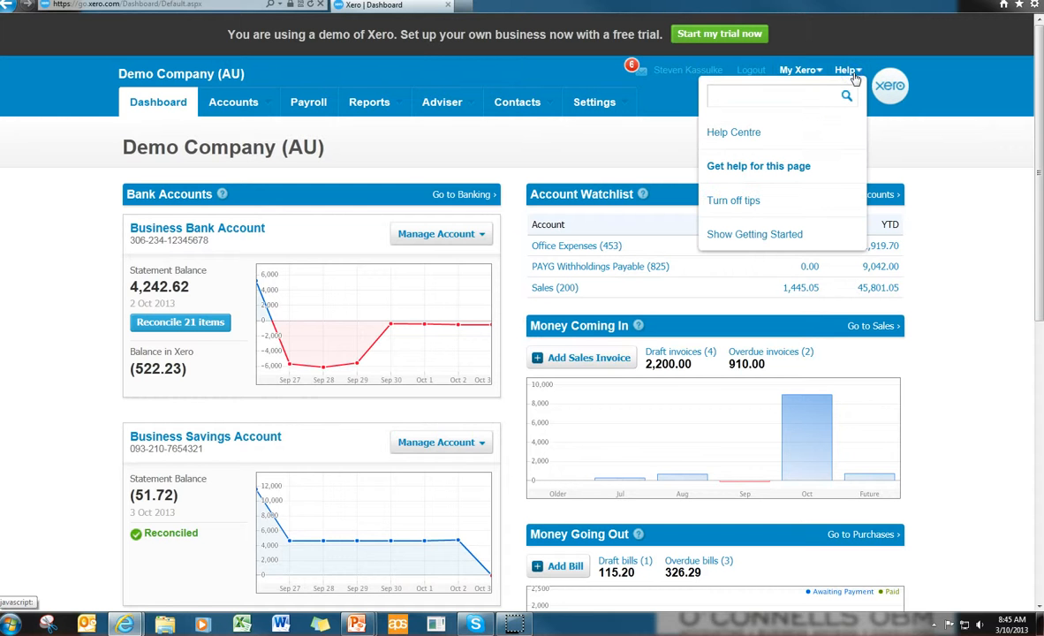
pyautogui.moveTo(799, 150)
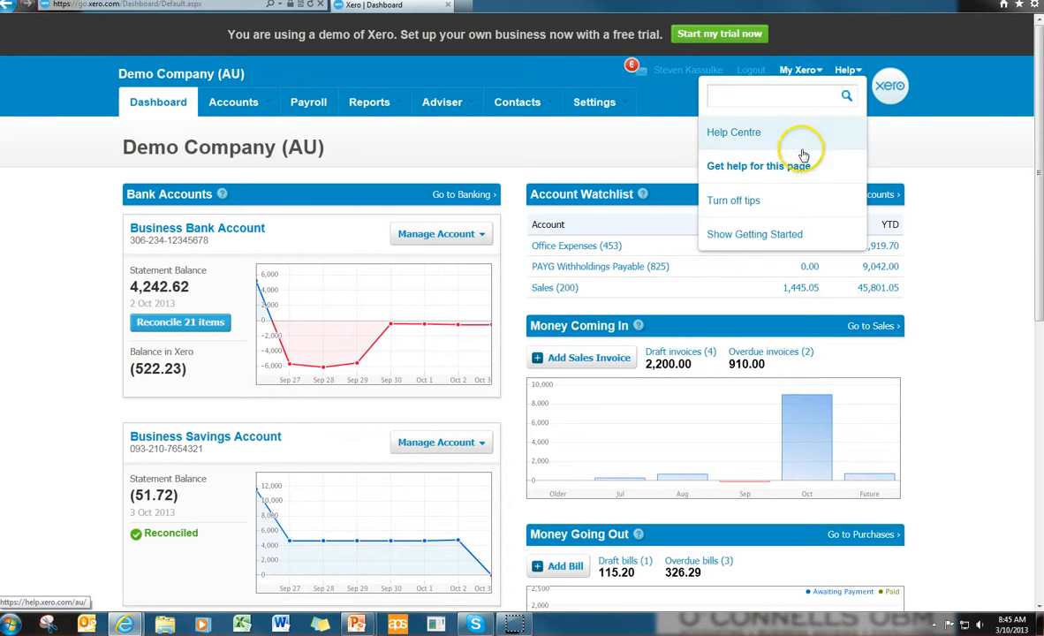
pyautogui.click(734, 131)
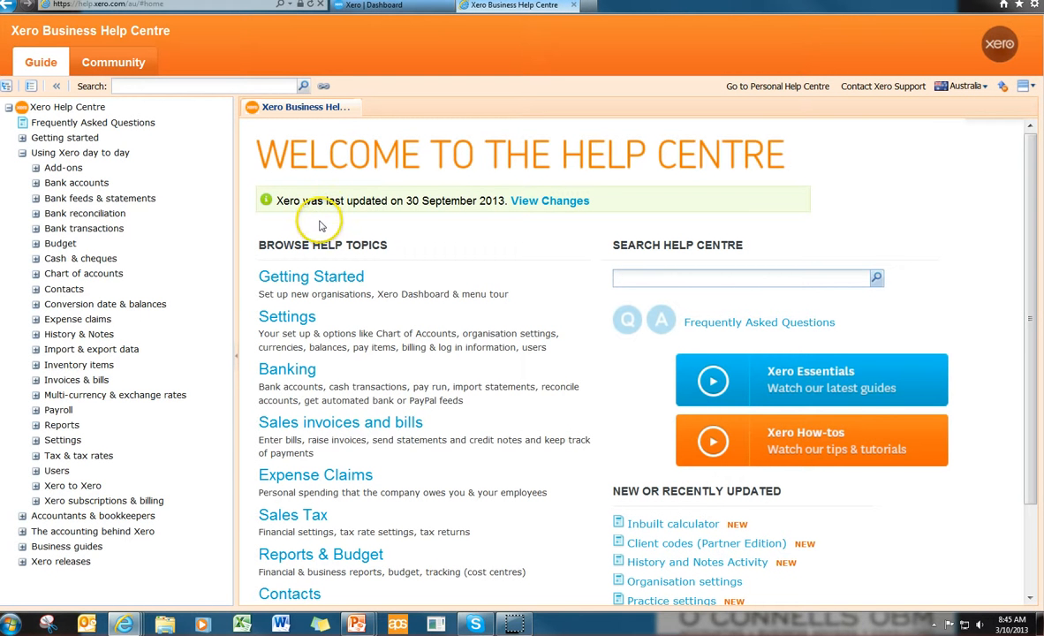
pyautogui.moveTo(906, 389)
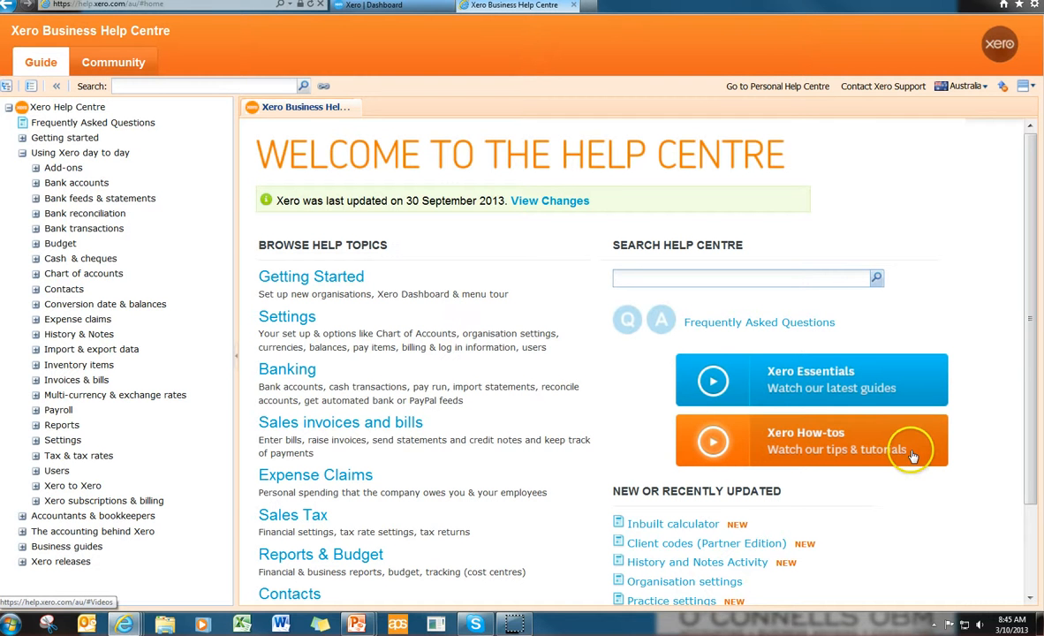
pyautogui.moveTo(60, 137)
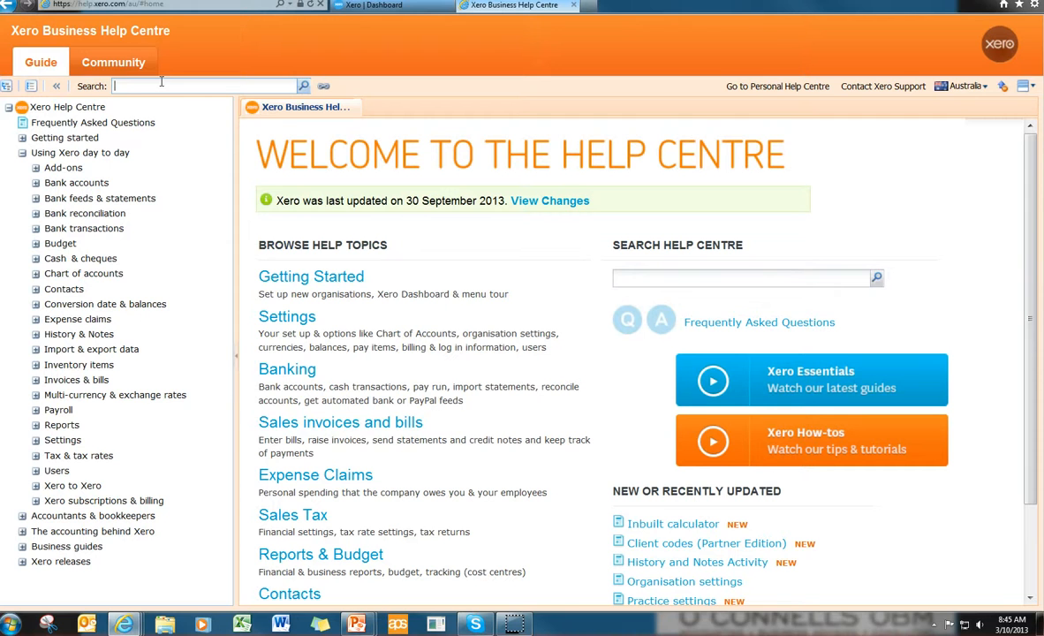
# - Browse the Help Centre topics, then switch to the slide on other Xero aspects
pyautogui.click(357, 625)
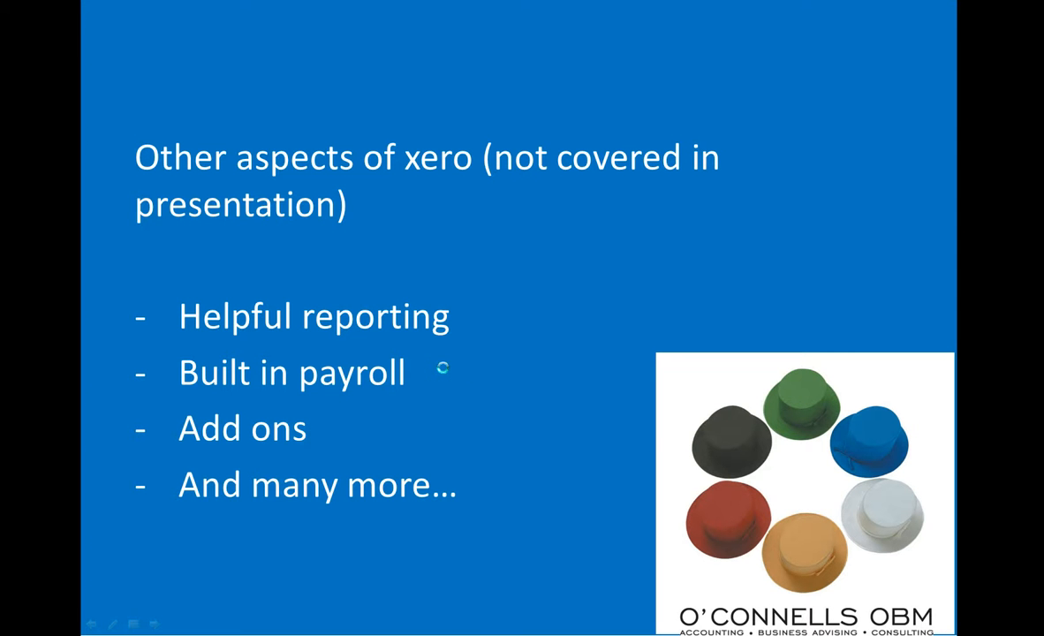